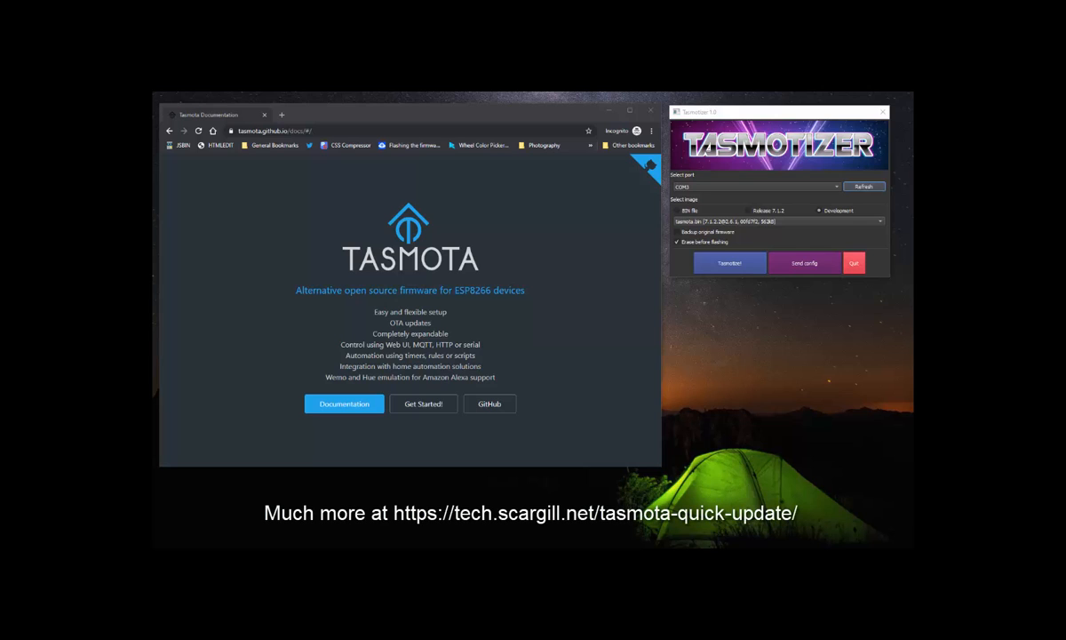
pyautogui.moveTo(176, 190)
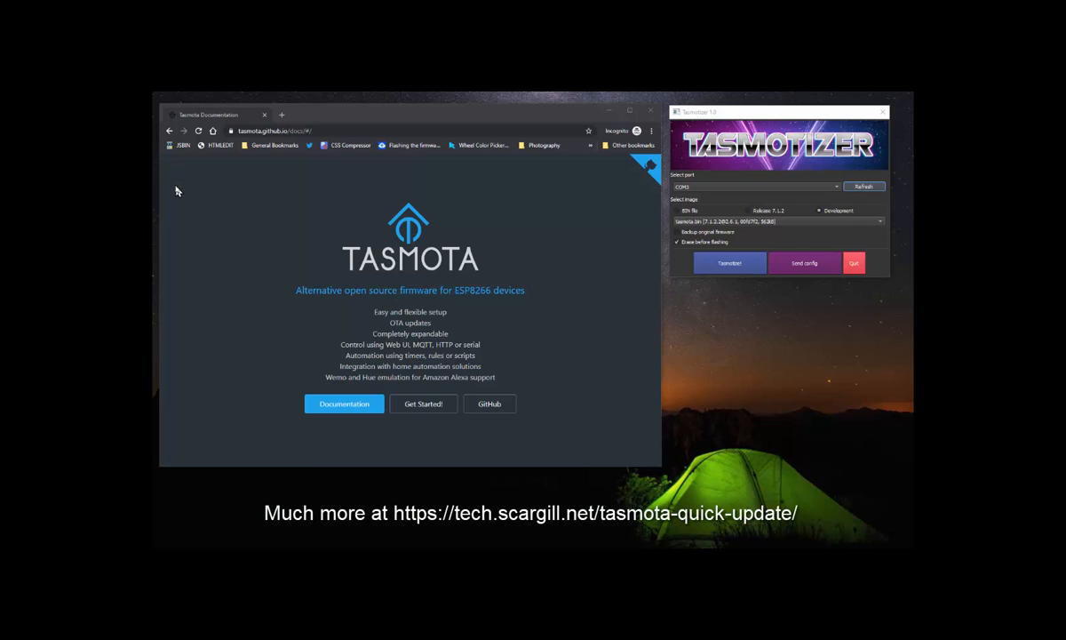
pyautogui.moveTo(340, 345)
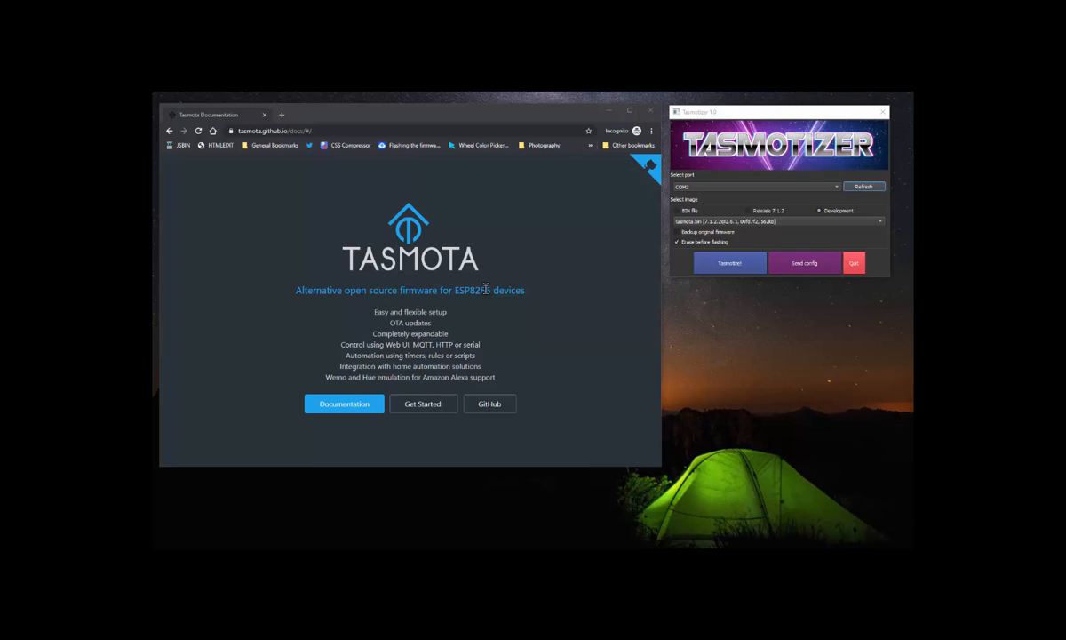
pyautogui.moveTo(366, 407)
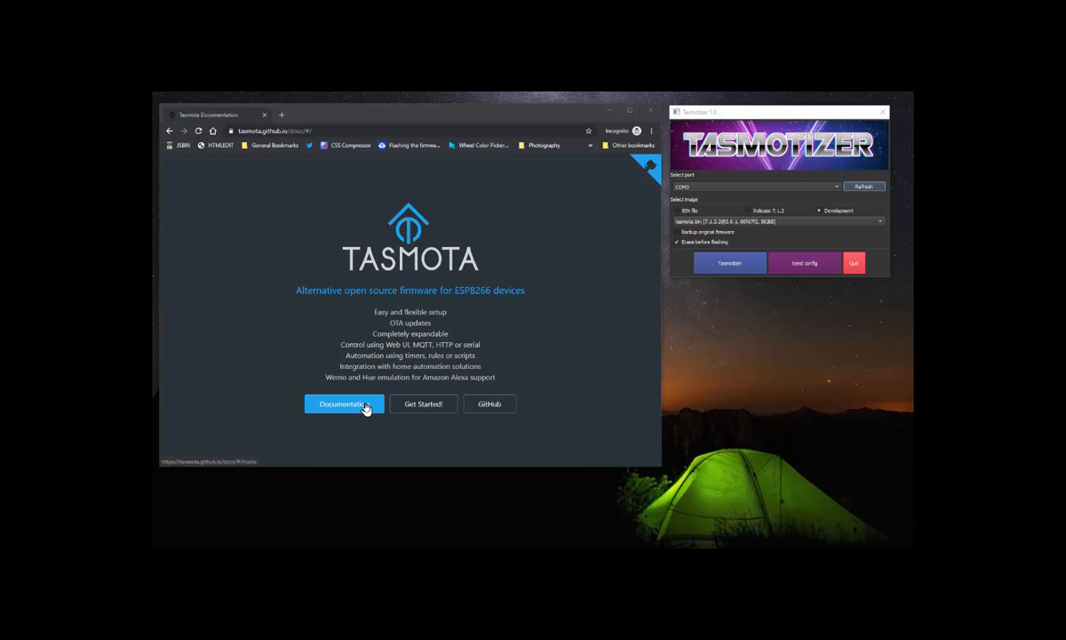
# Step: Open the Tasmota docs and step through the Commands, Modules and Components pages
pyautogui.click(344, 403)
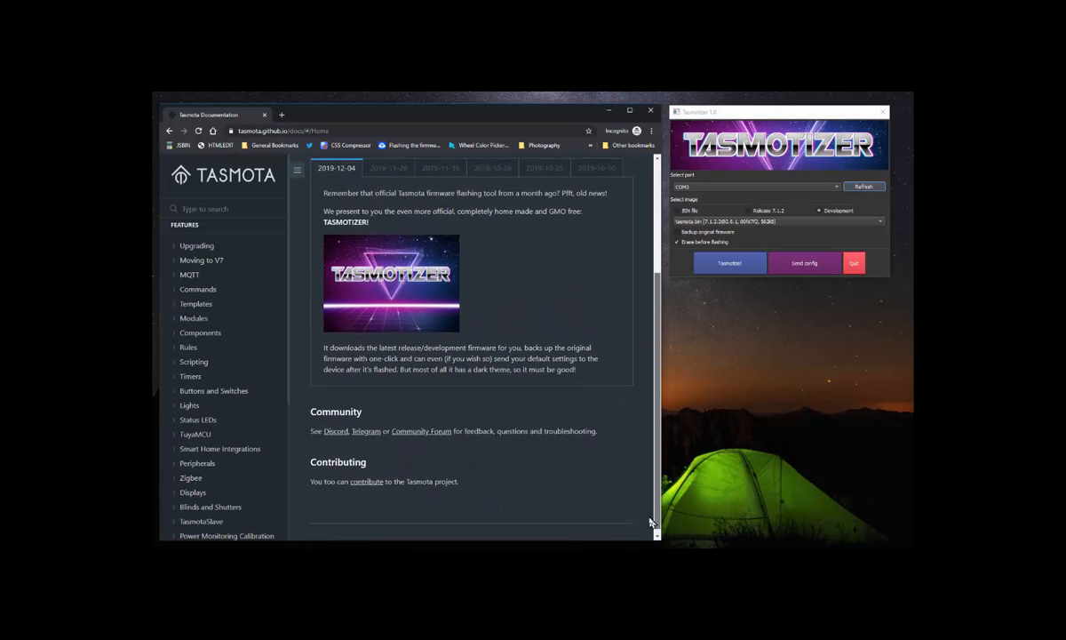
pyautogui.scroll(3)
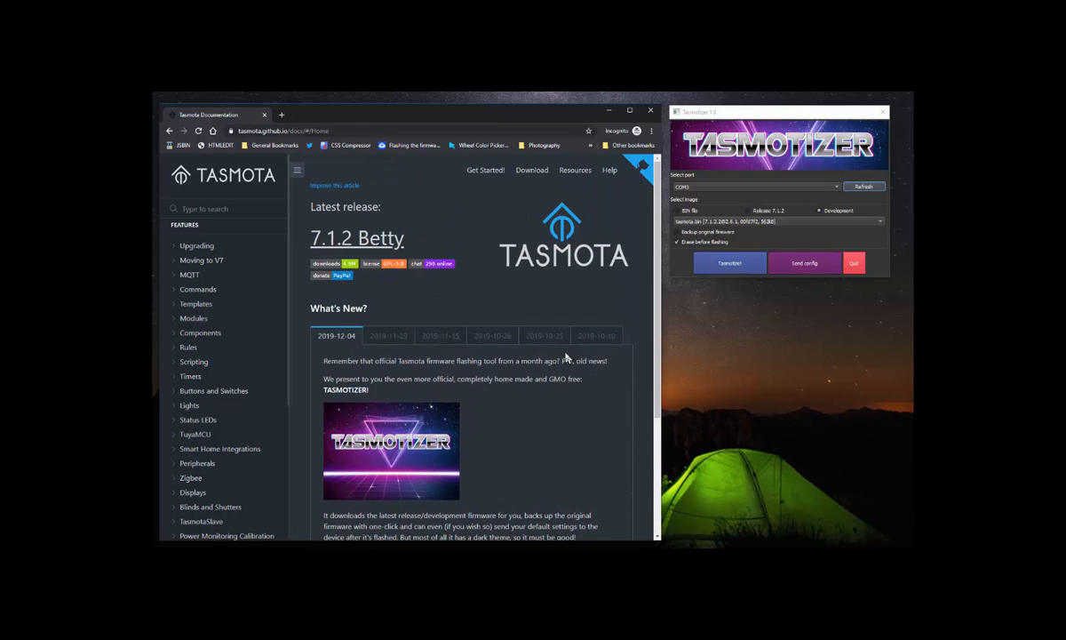
pyautogui.moveTo(197, 288)
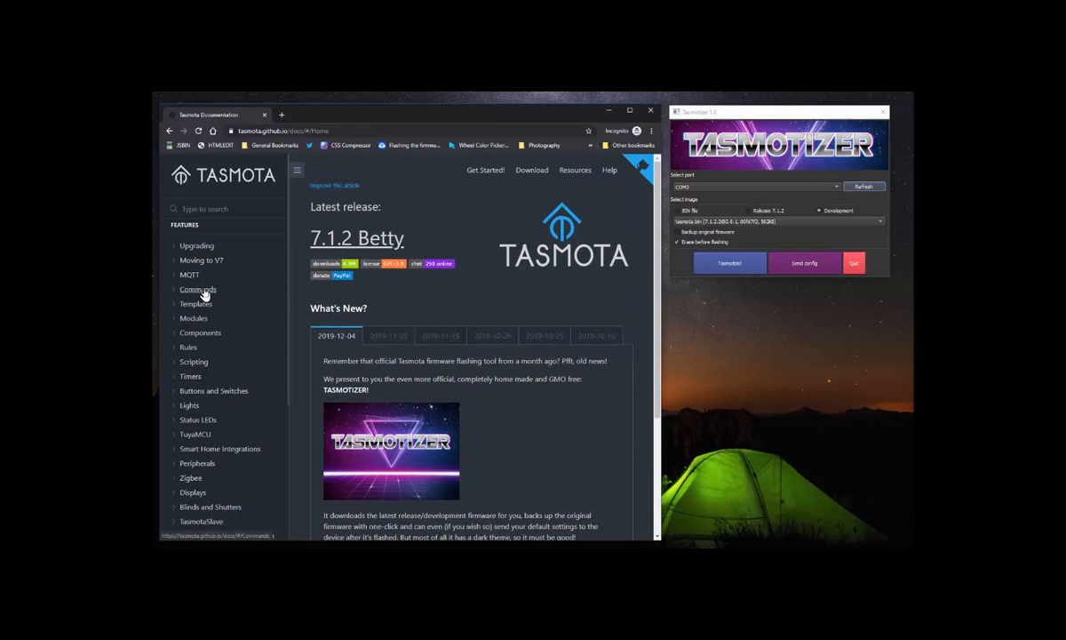
pyautogui.click(197, 289)
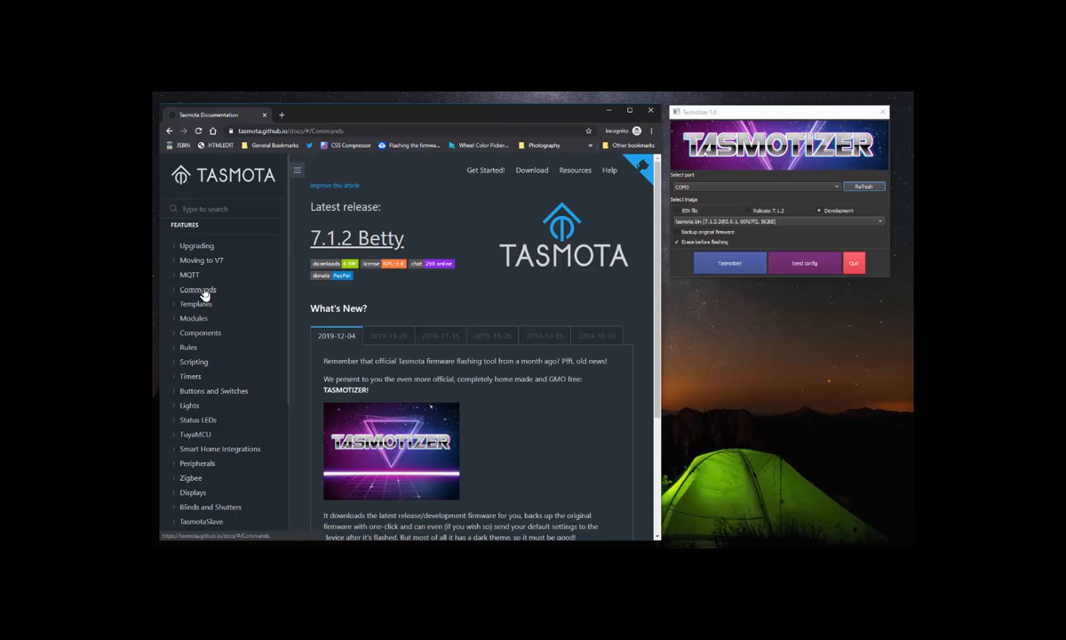
pyautogui.click(197, 289)
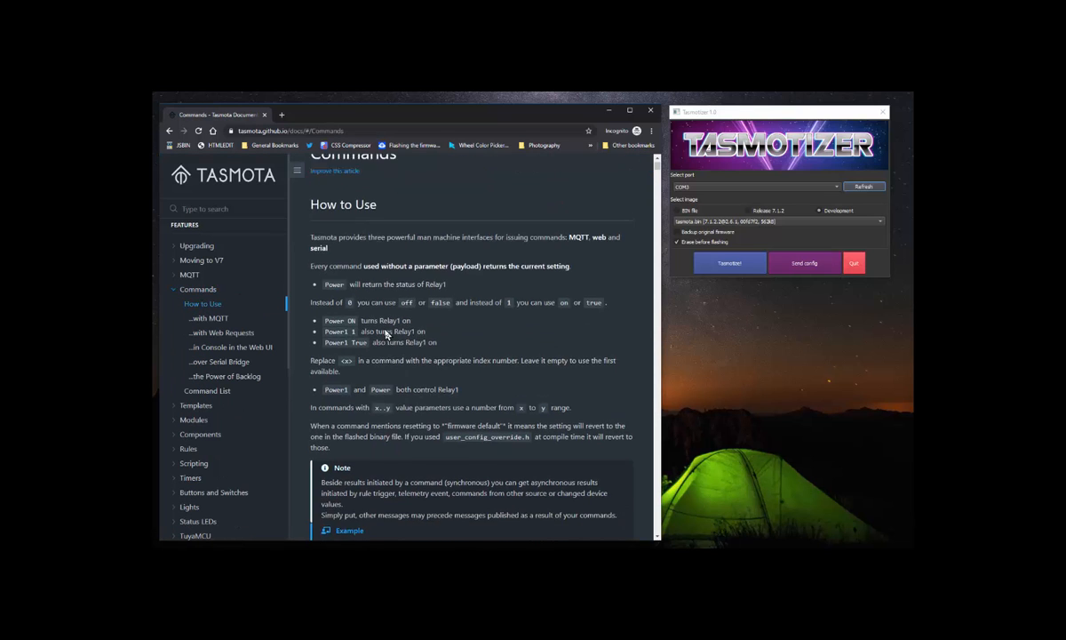
pyautogui.click(194, 317)
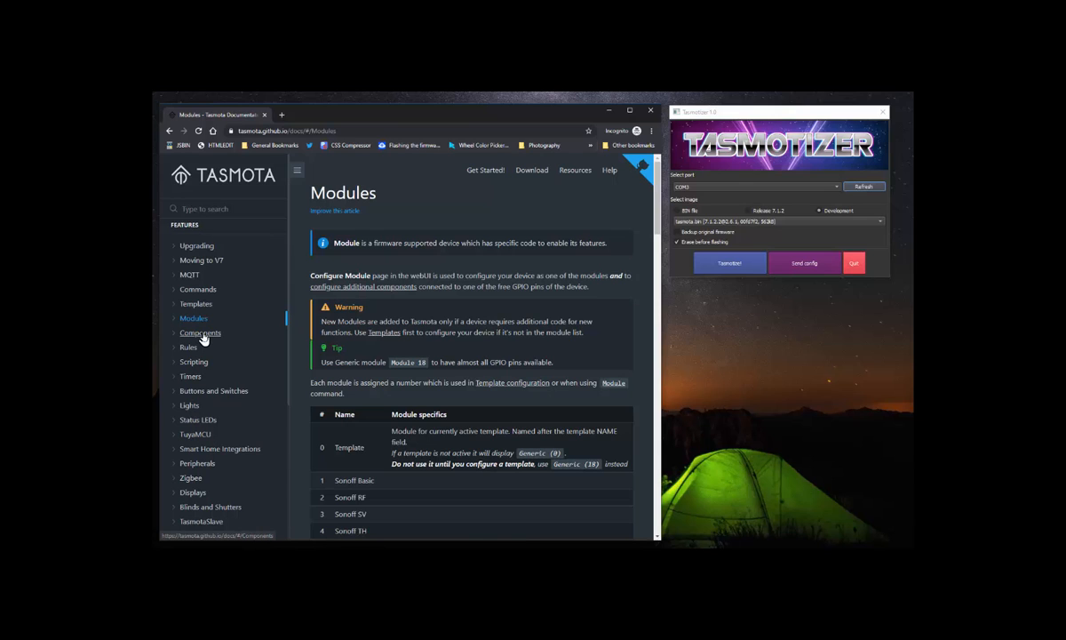
pyautogui.click(199, 332)
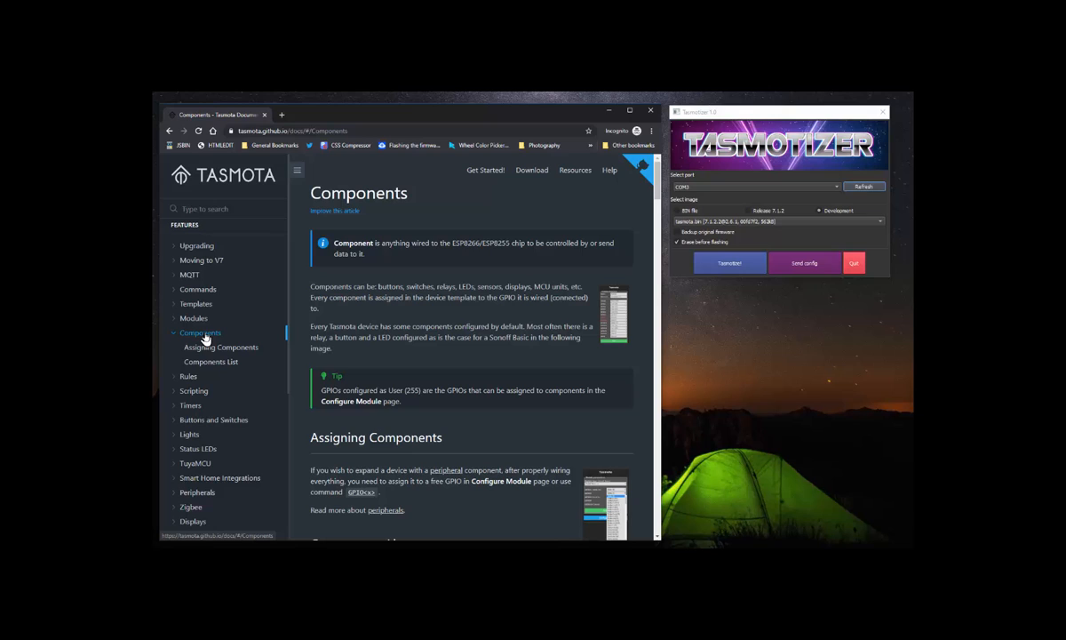
pyautogui.moveTo(550, 266)
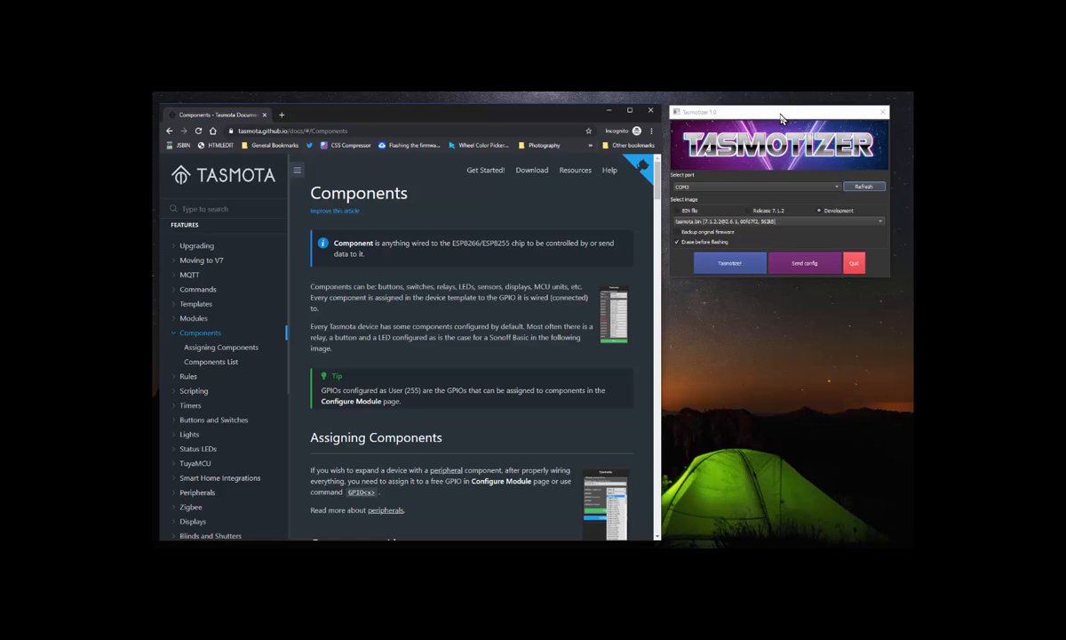
pyautogui.moveTo(789, 148)
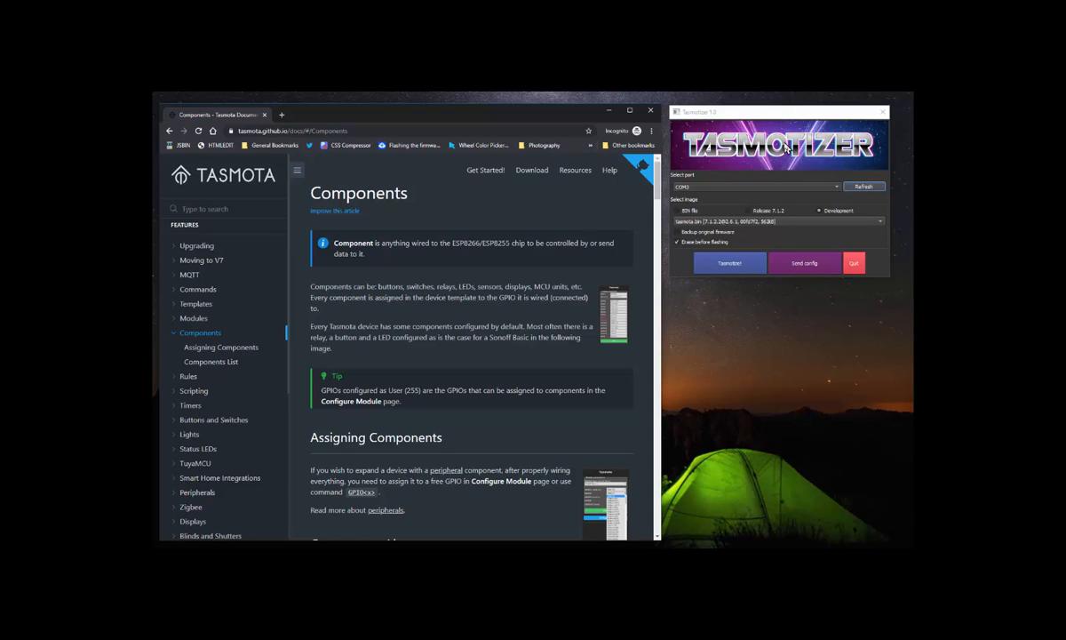
pyautogui.moveTo(755, 211)
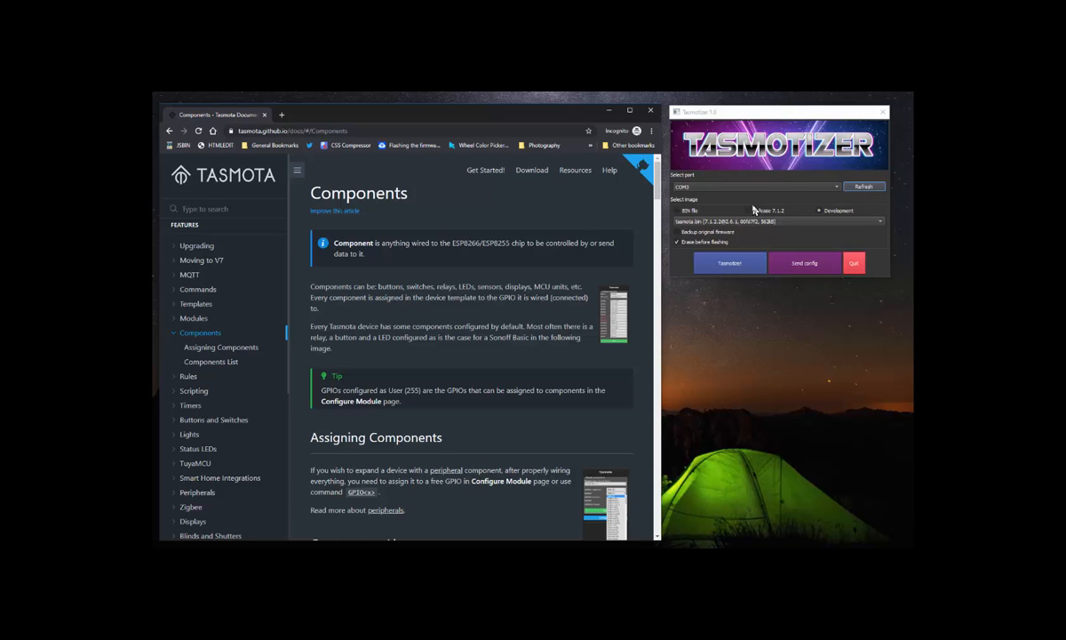
pyautogui.moveTo(758, 171)
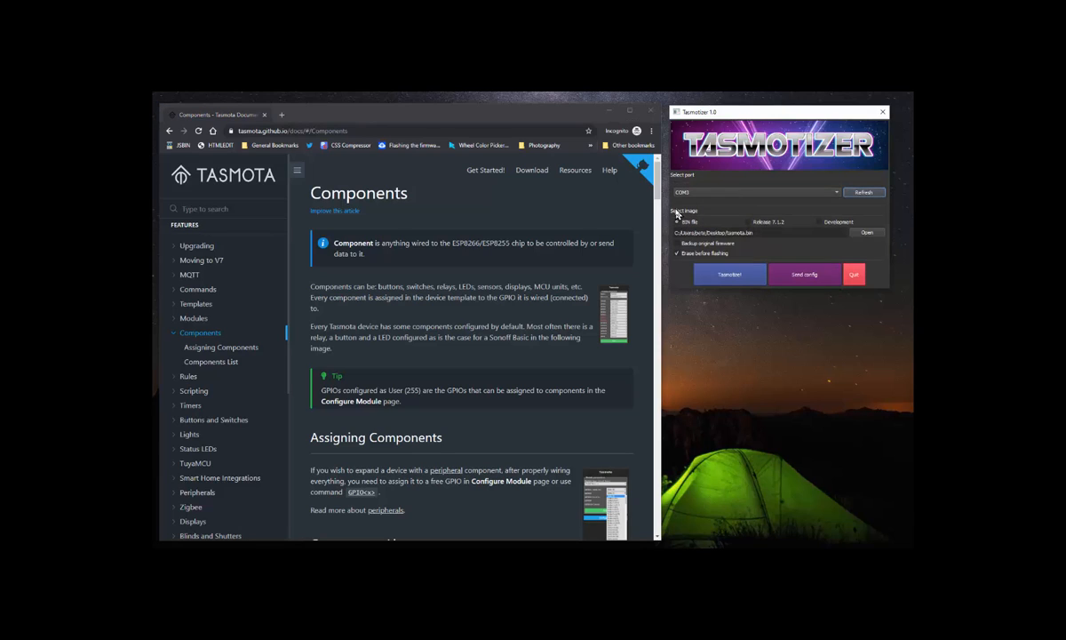
pyautogui.moveTo(719, 198)
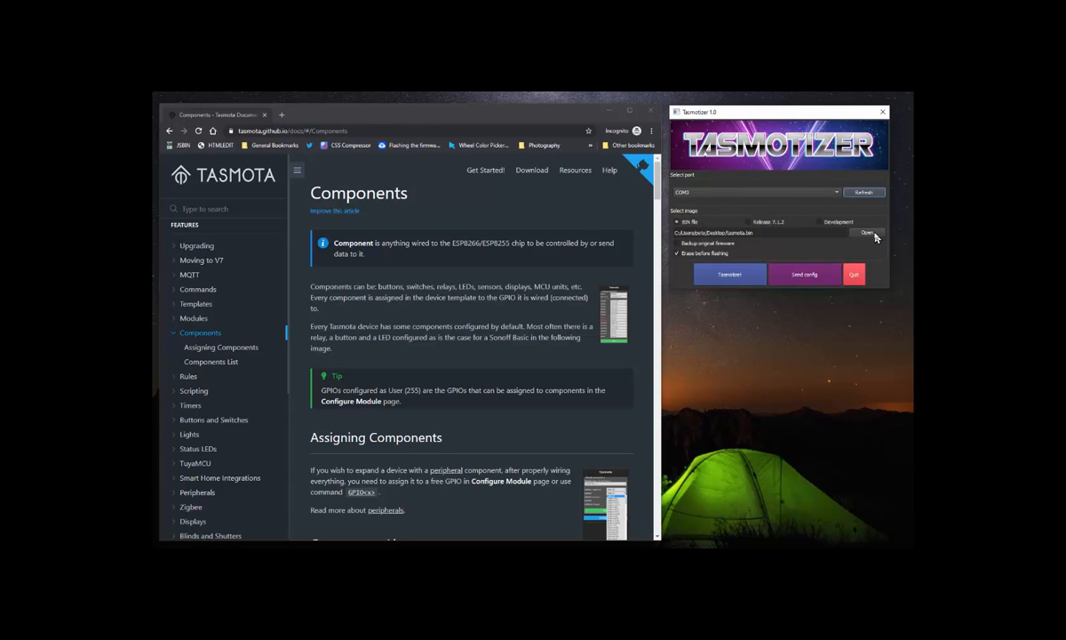
pyautogui.moveTo(822, 255)
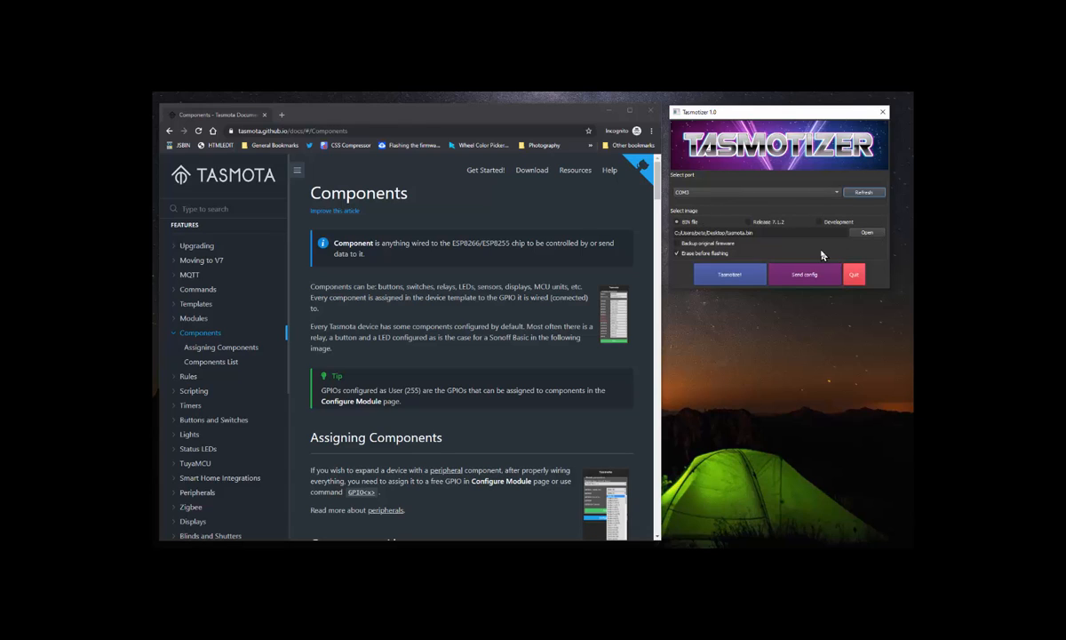
pyautogui.moveTo(726, 238)
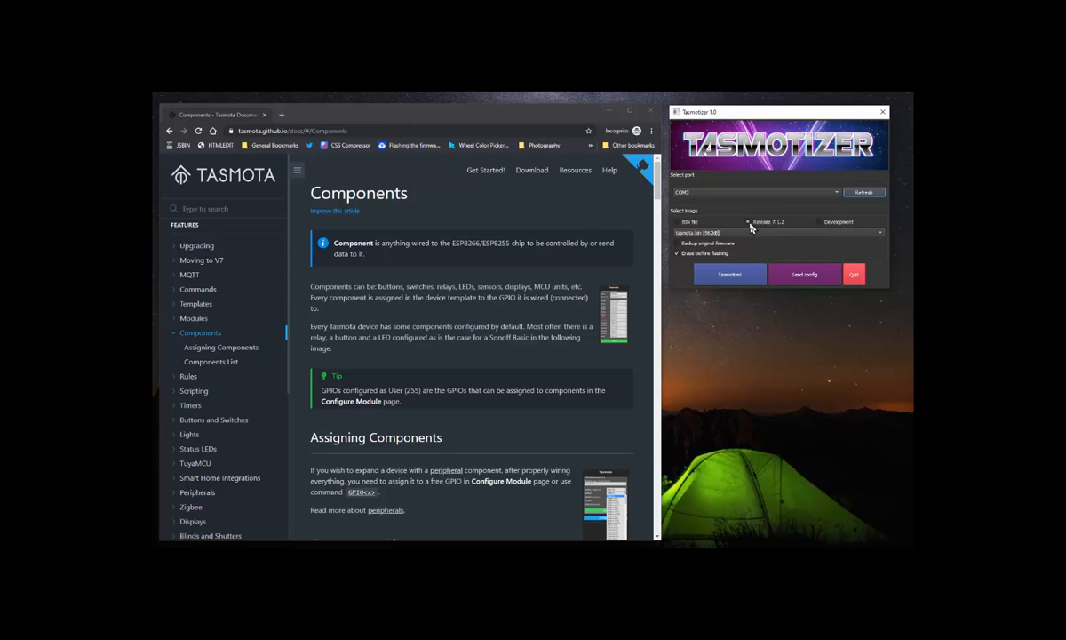
pyautogui.moveTo(753, 224)
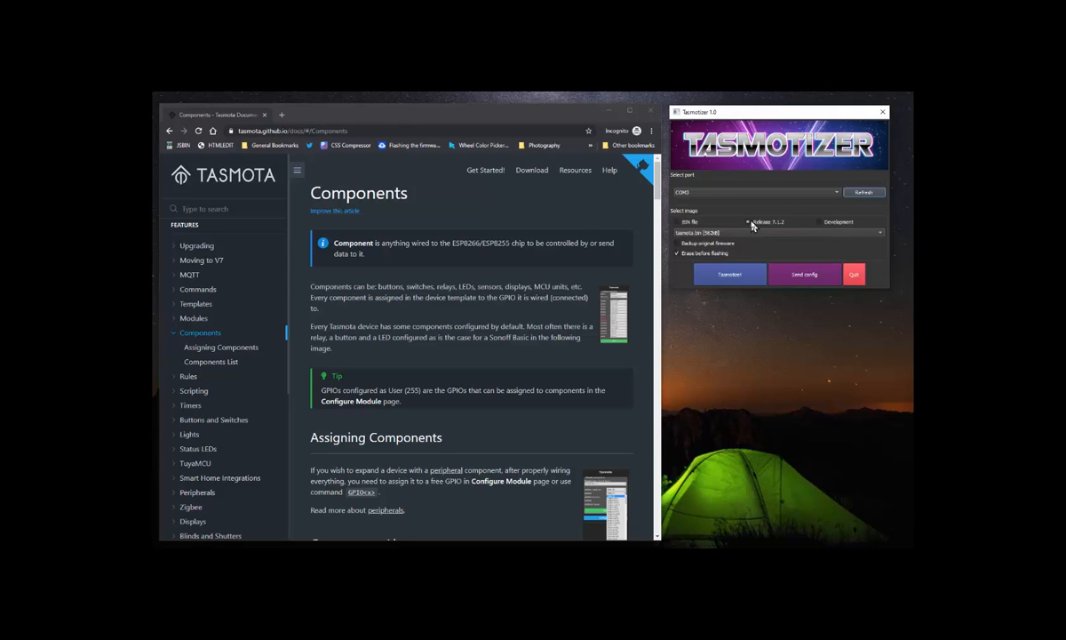
pyautogui.moveTo(818, 223)
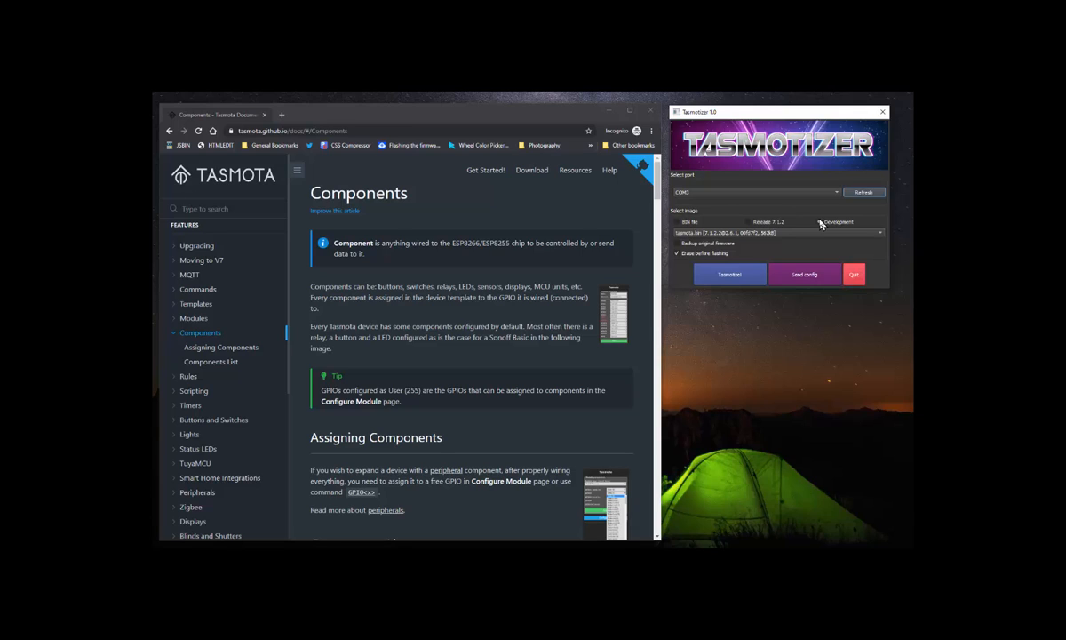
pyautogui.moveTo(850, 207)
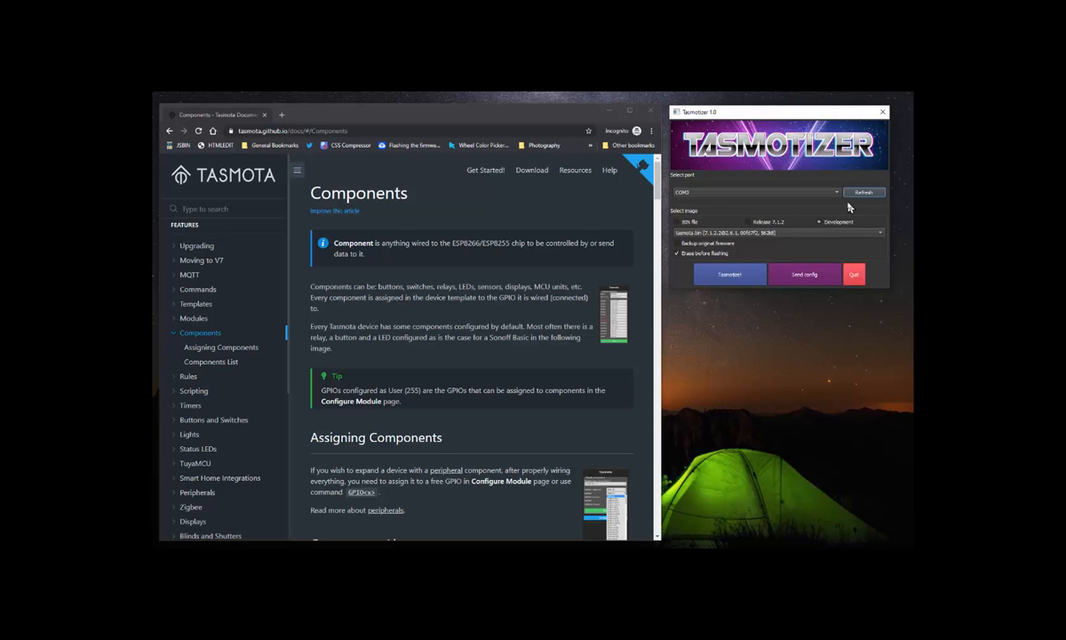
pyautogui.moveTo(826, 213)
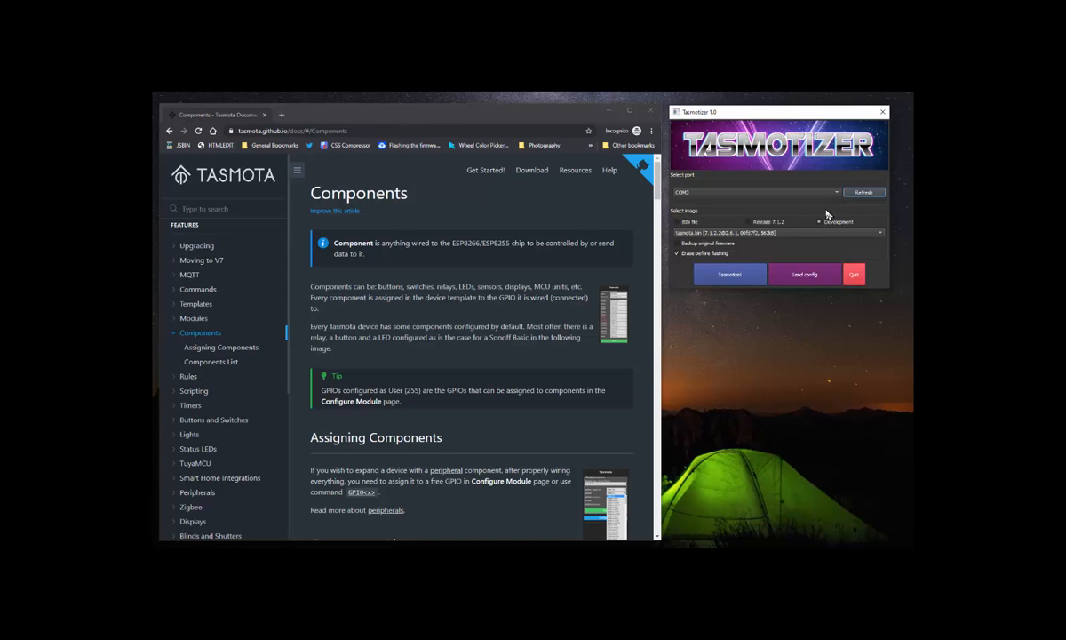
pyautogui.moveTo(711, 255)
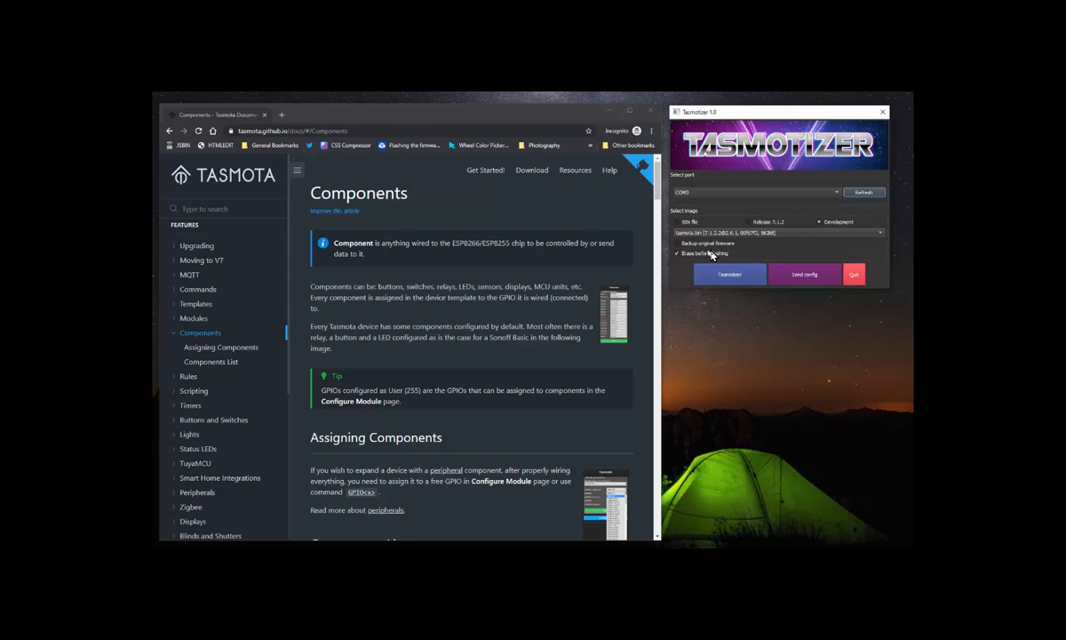
pyautogui.click(677, 253)
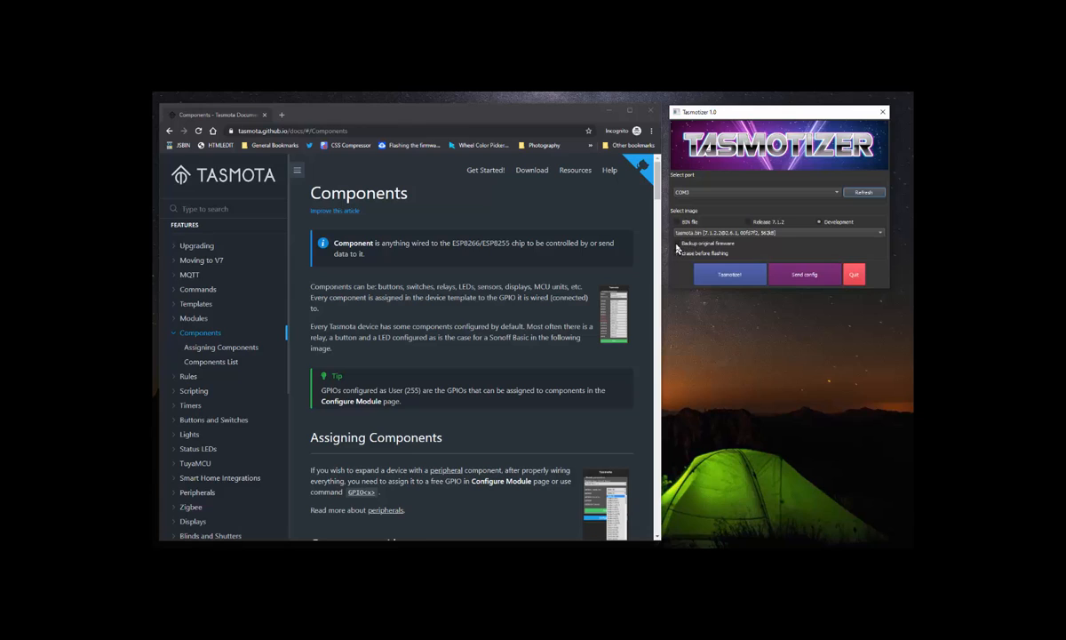
pyautogui.moveTo(680, 247)
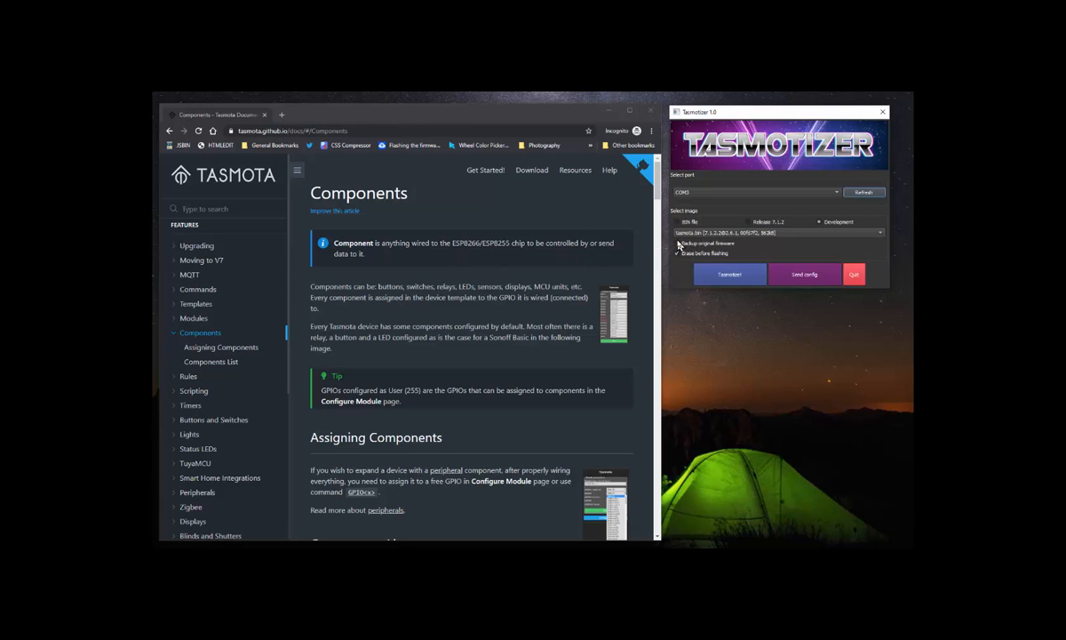
pyautogui.moveTo(680, 253)
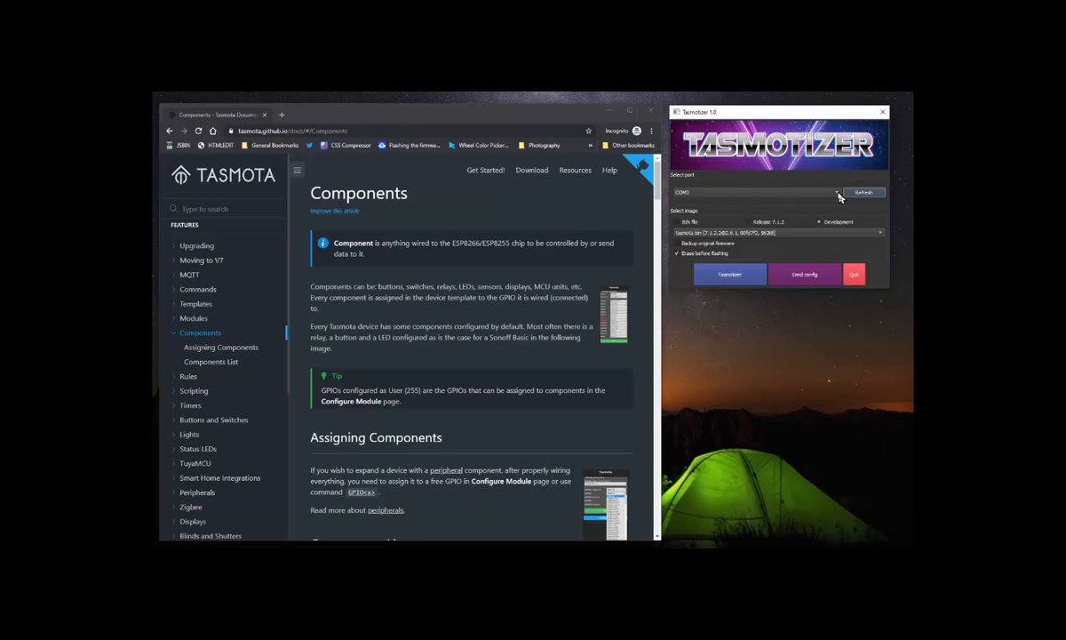
pyautogui.click(773, 192)
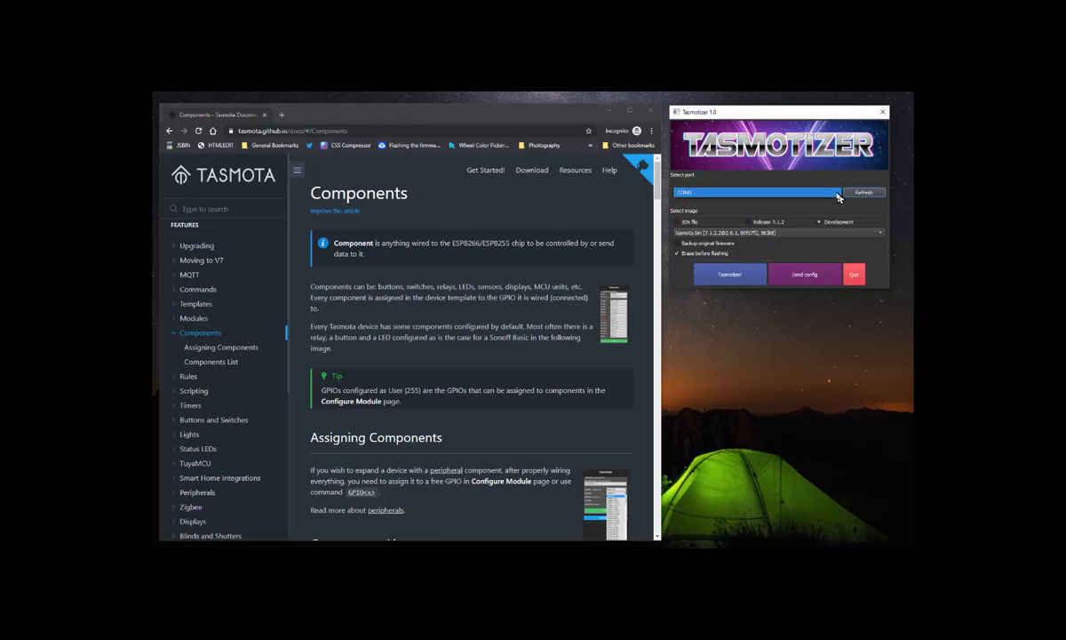
pyautogui.moveTo(809, 263)
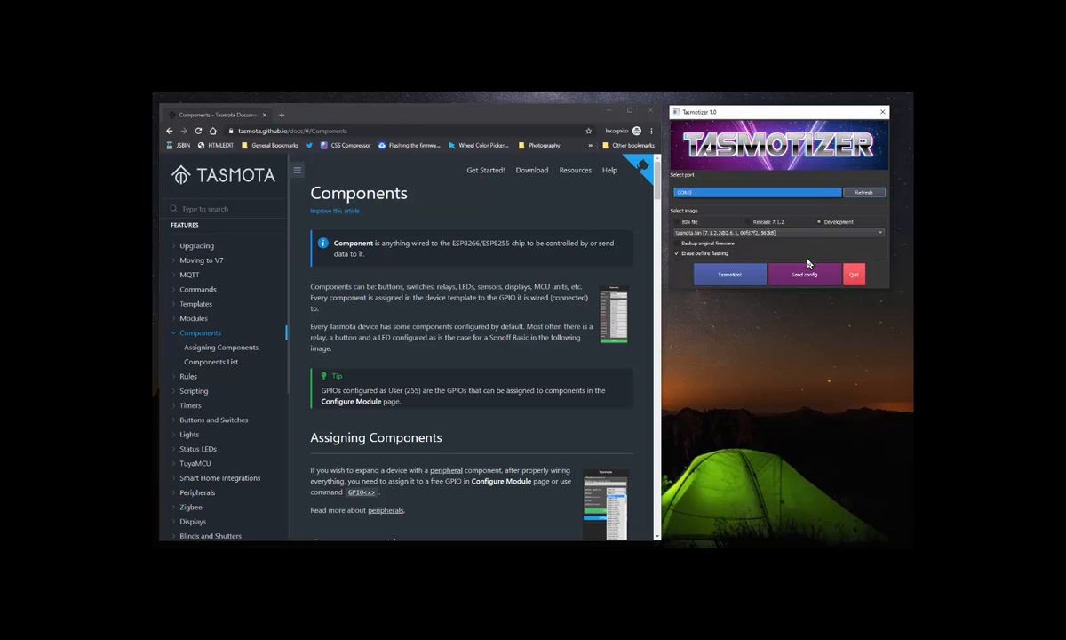
pyautogui.moveTo(786, 257)
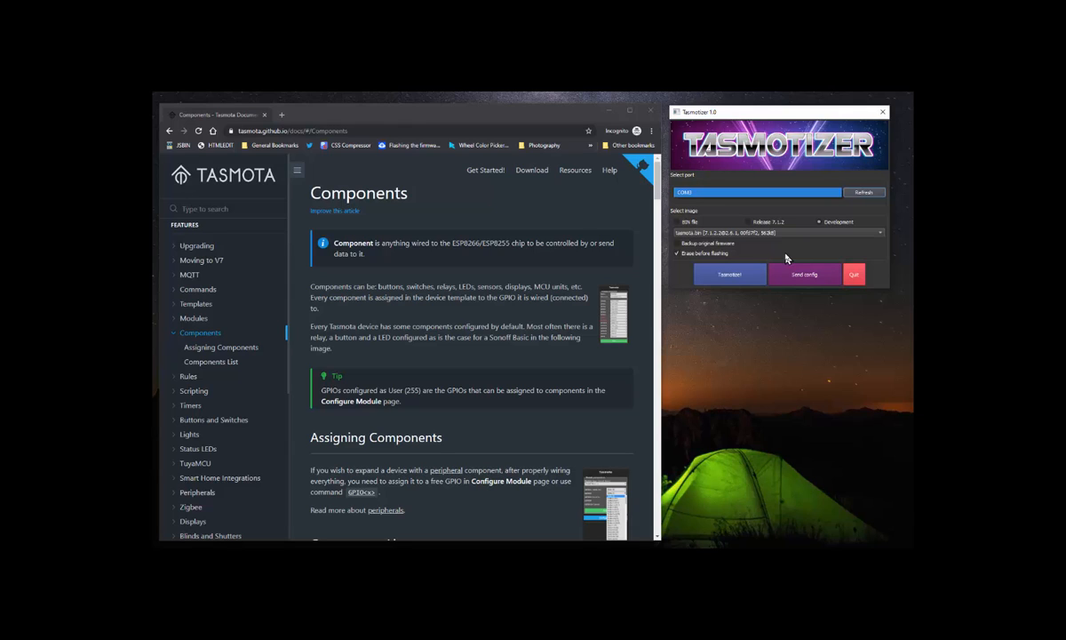
pyautogui.moveTo(644, 367)
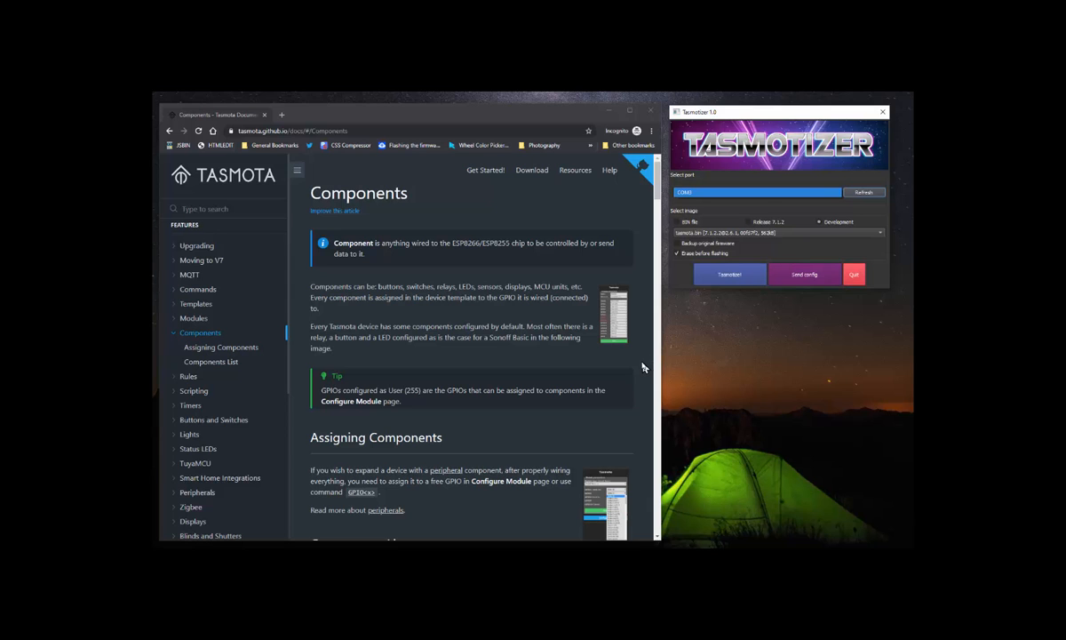
pyautogui.moveTo(644, 368)
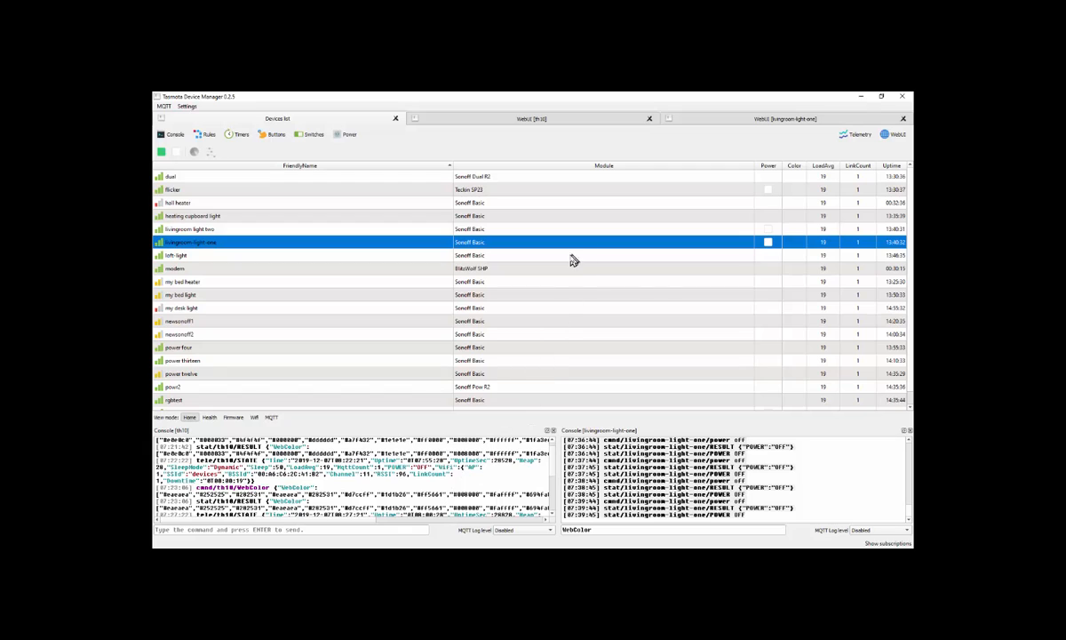
pyautogui.moveTo(569, 209)
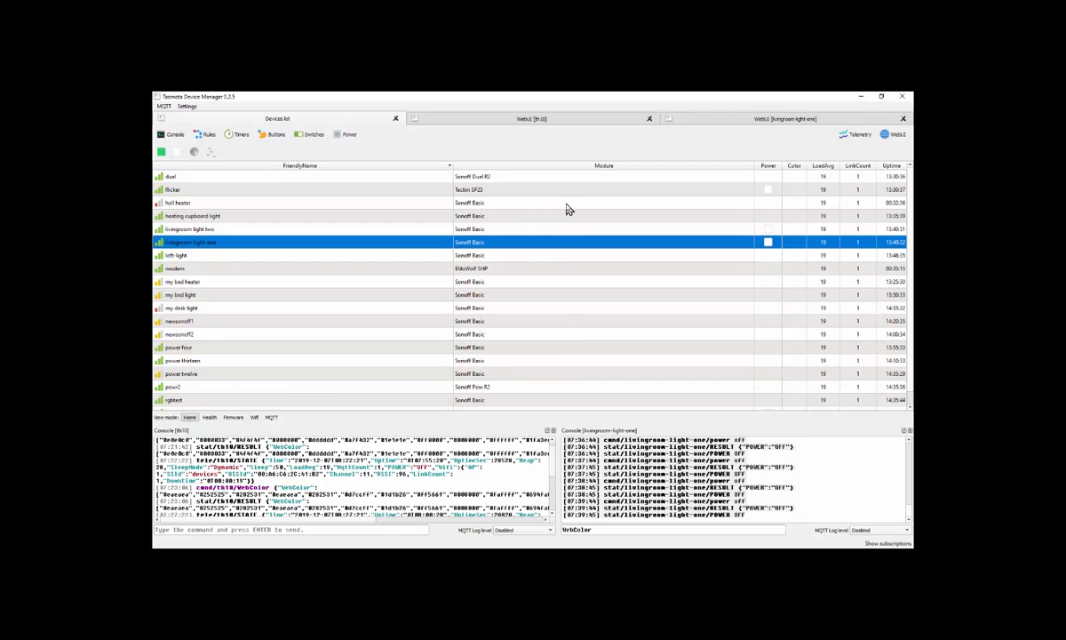
pyautogui.moveTo(554, 269)
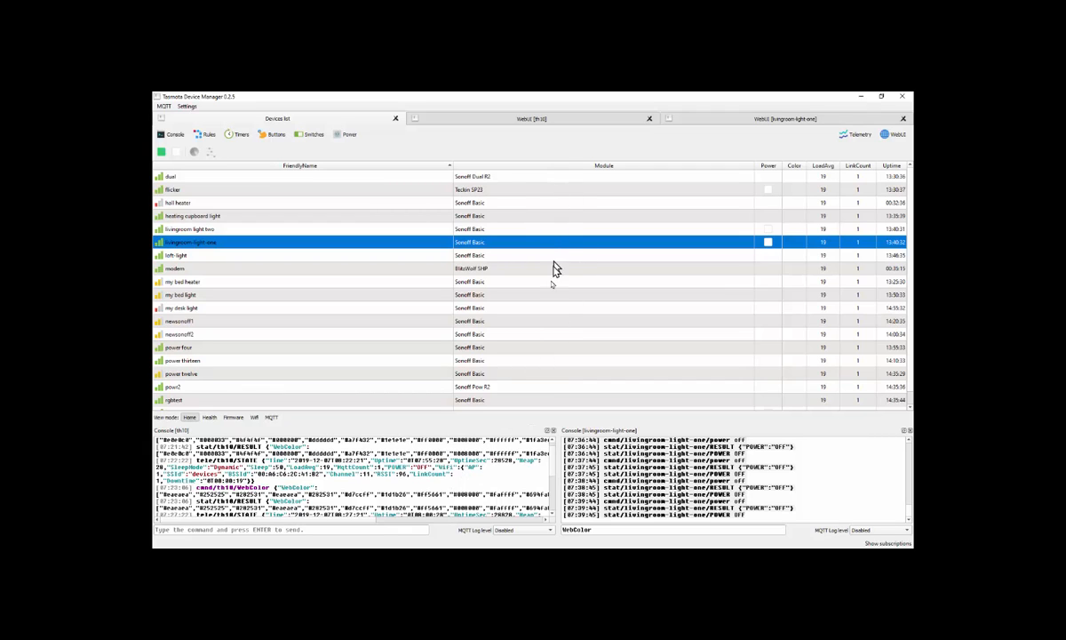
pyautogui.moveTo(526, 323)
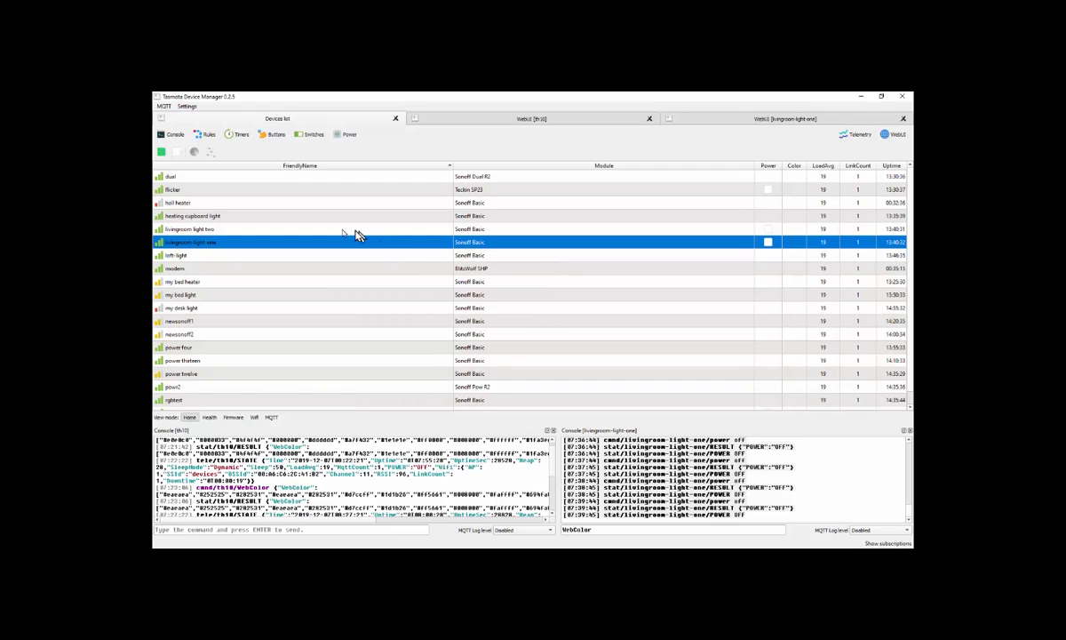
pyautogui.moveTo(242, 270)
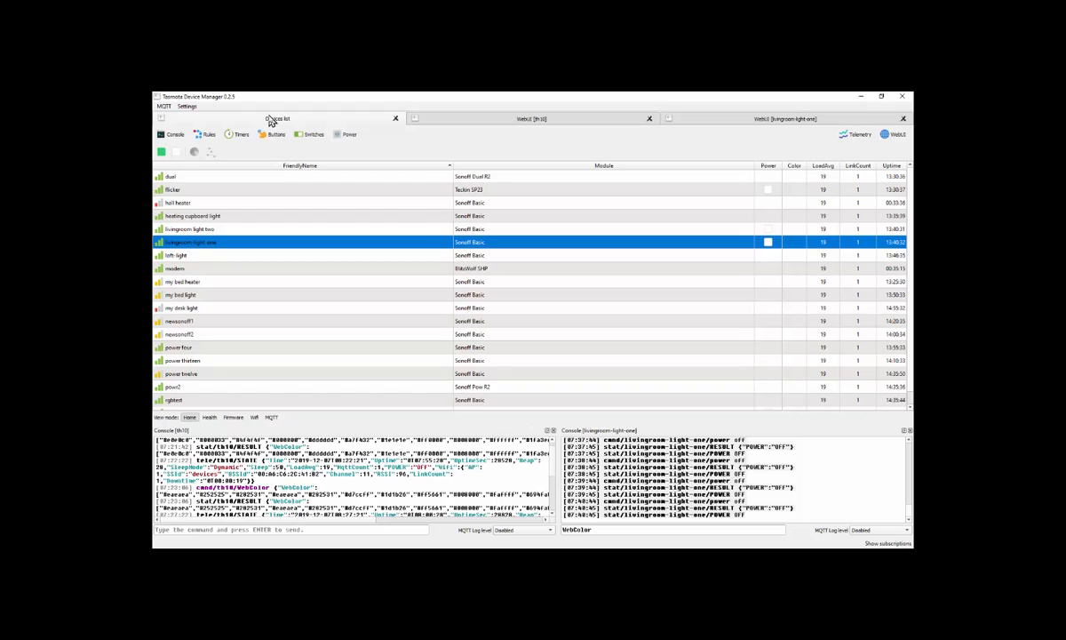
pyautogui.moveTo(186, 263)
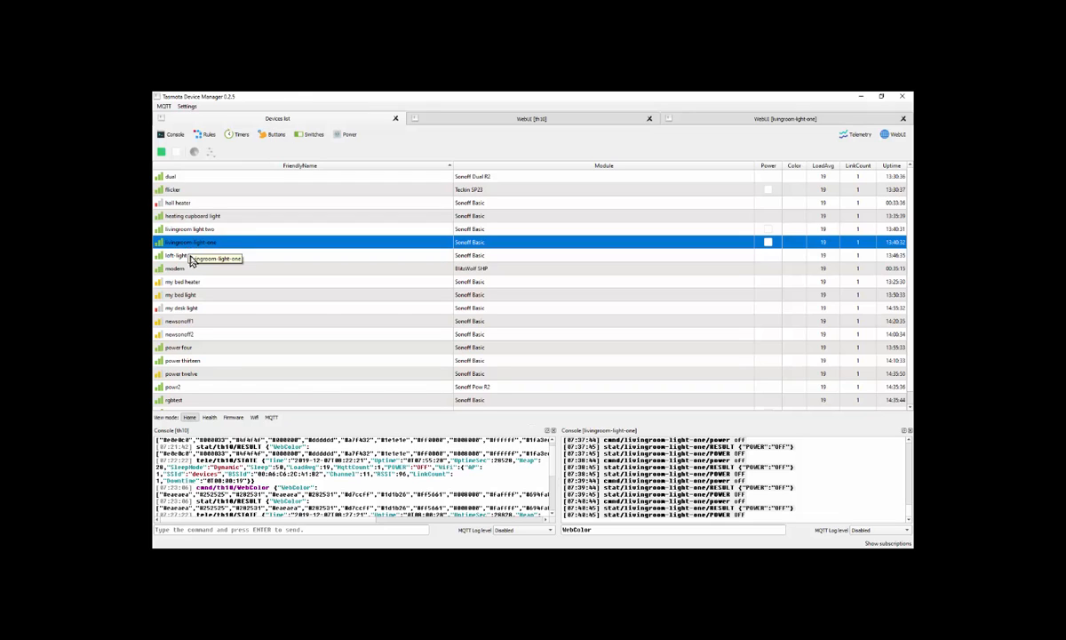
pyautogui.moveTo(196, 230)
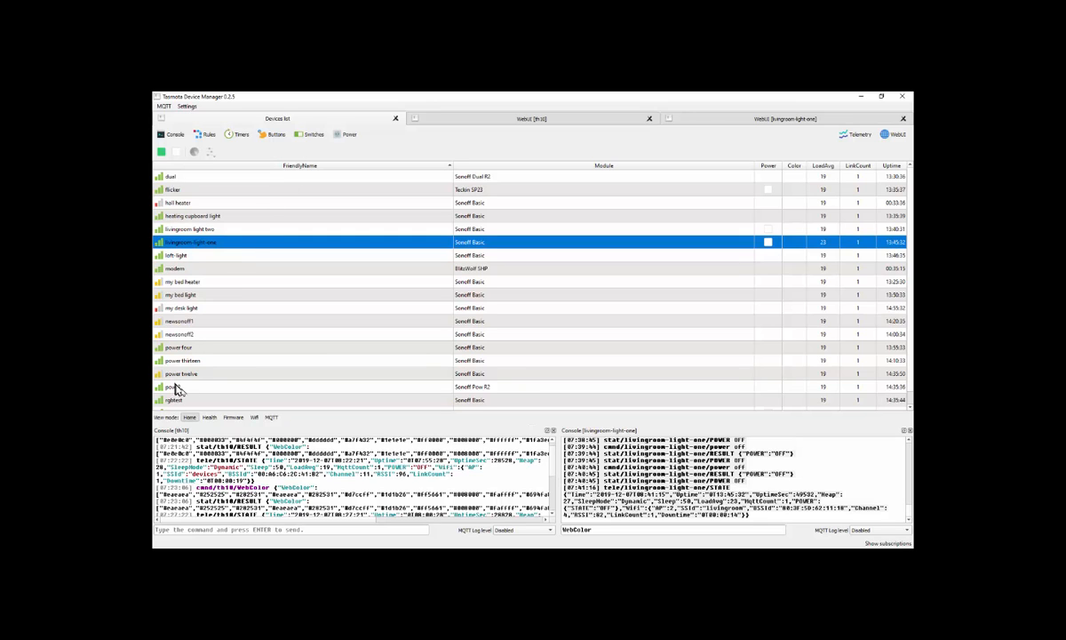
# Step: Switch the device list to the Health view mode
pyautogui.click(206, 418)
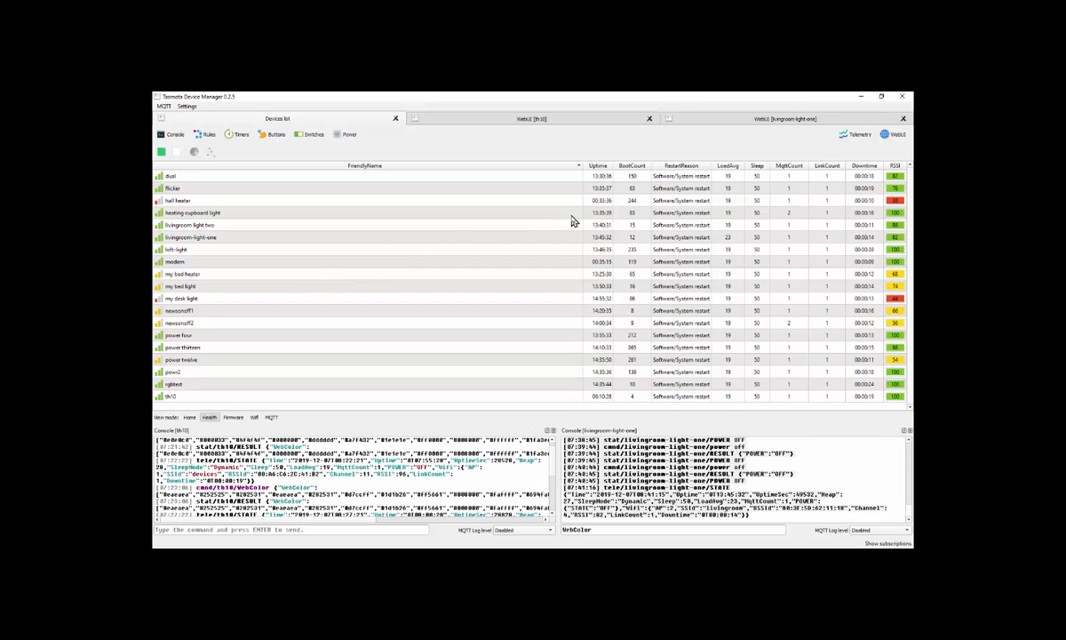
pyautogui.moveTo(657, 221)
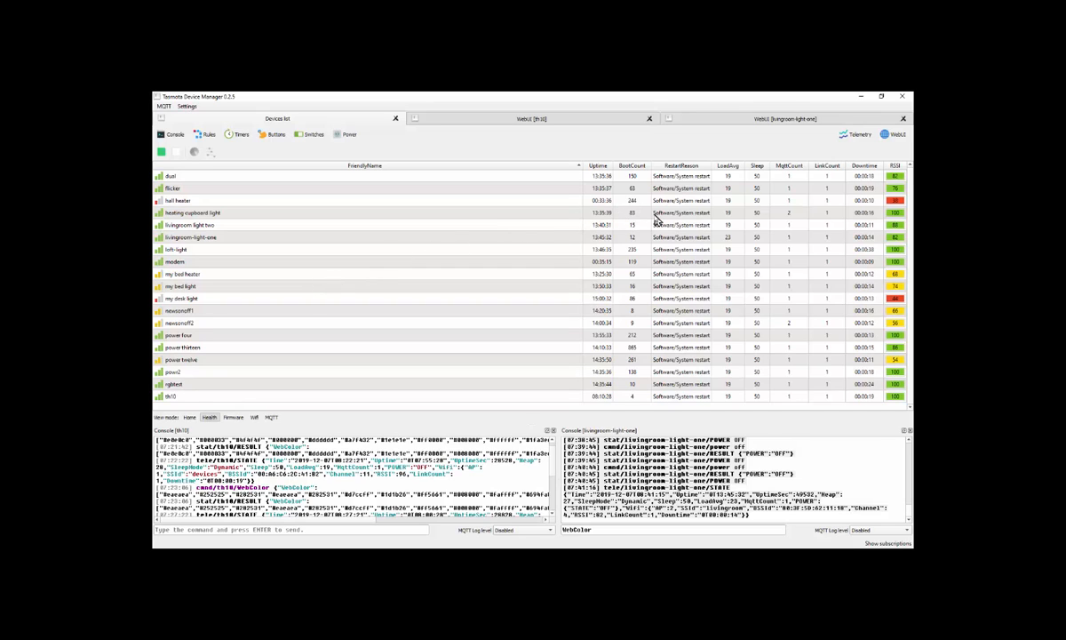
pyautogui.moveTo(664, 219)
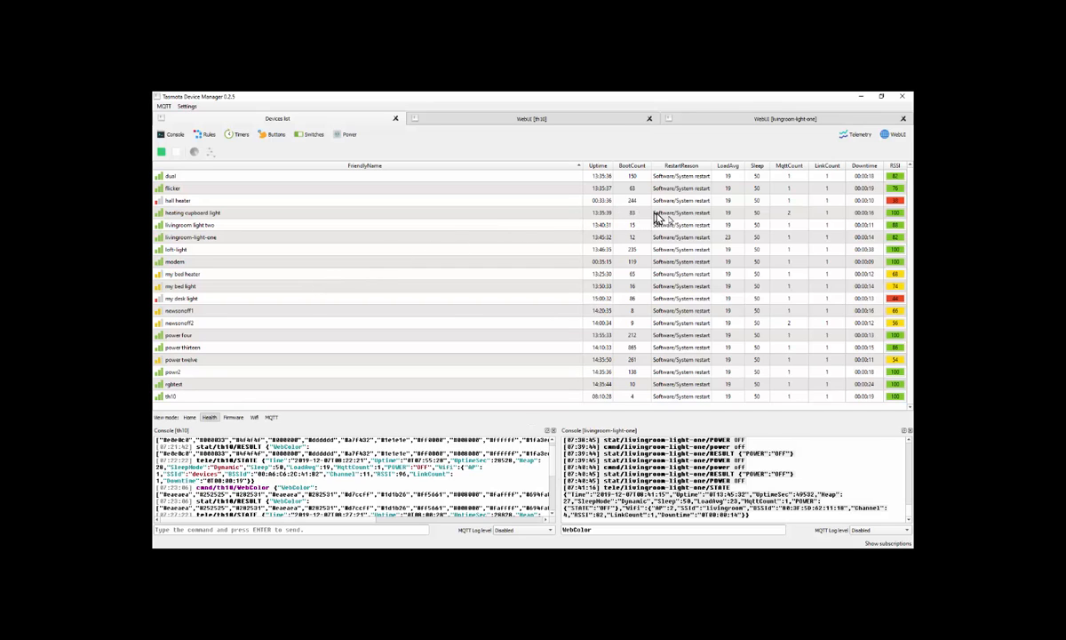
pyautogui.moveTo(702, 222)
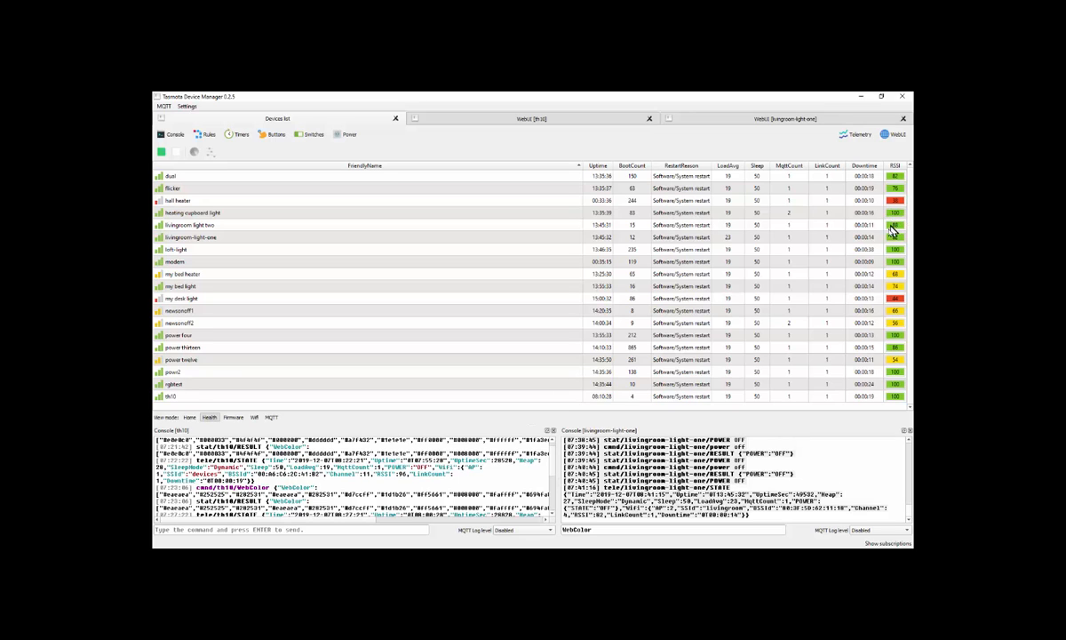
# Step: Switch the device list to the Firmware view mode
pyautogui.click(232, 417)
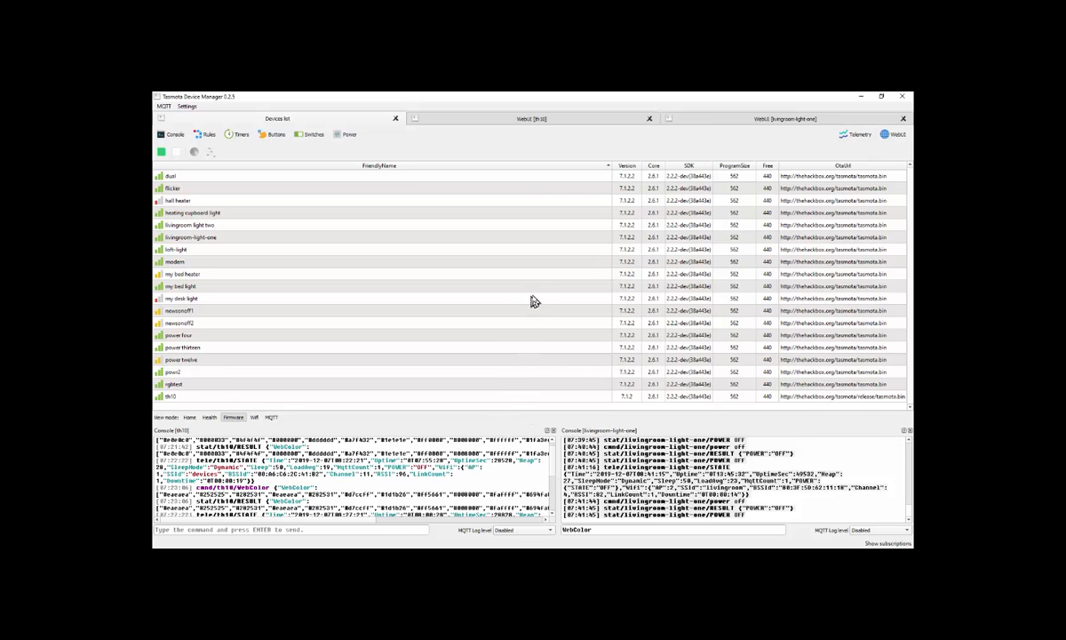
pyautogui.moveTo(648, 206)
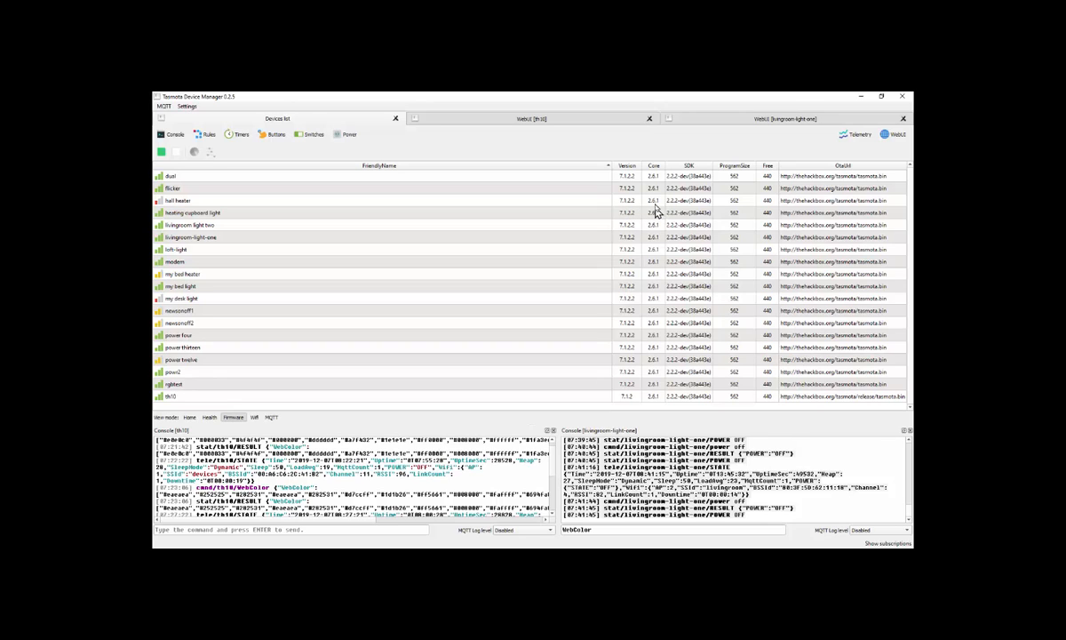
pyautogui.moveTo(681, 211)
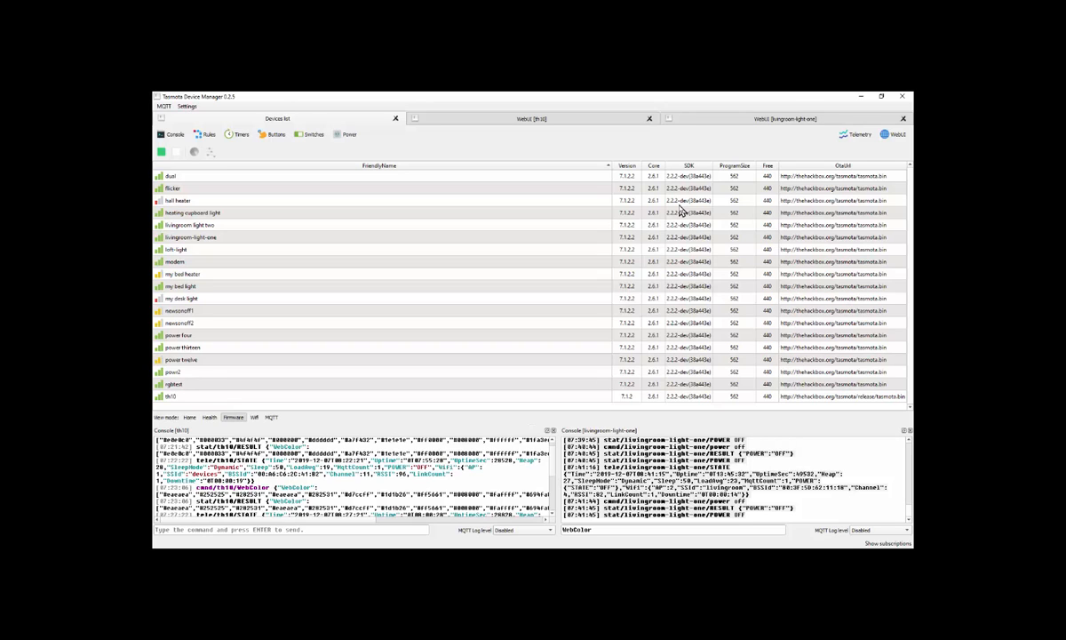
pyautogui.moveTo(466, 380)
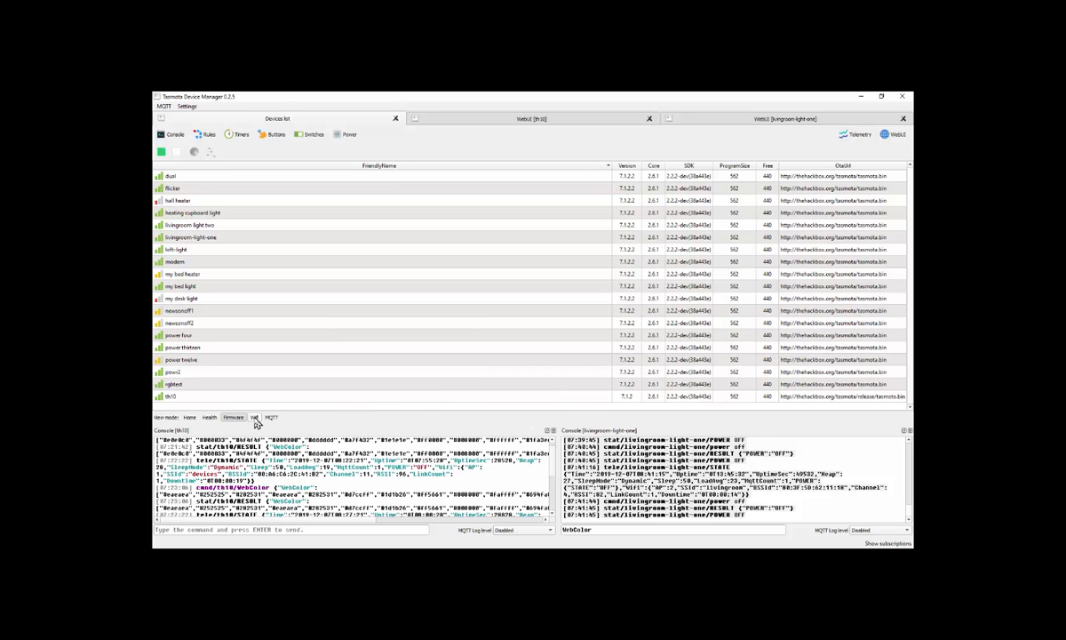
# Step: Switch the device list to the Wifi view mode
pyautogui.click(254, 418)
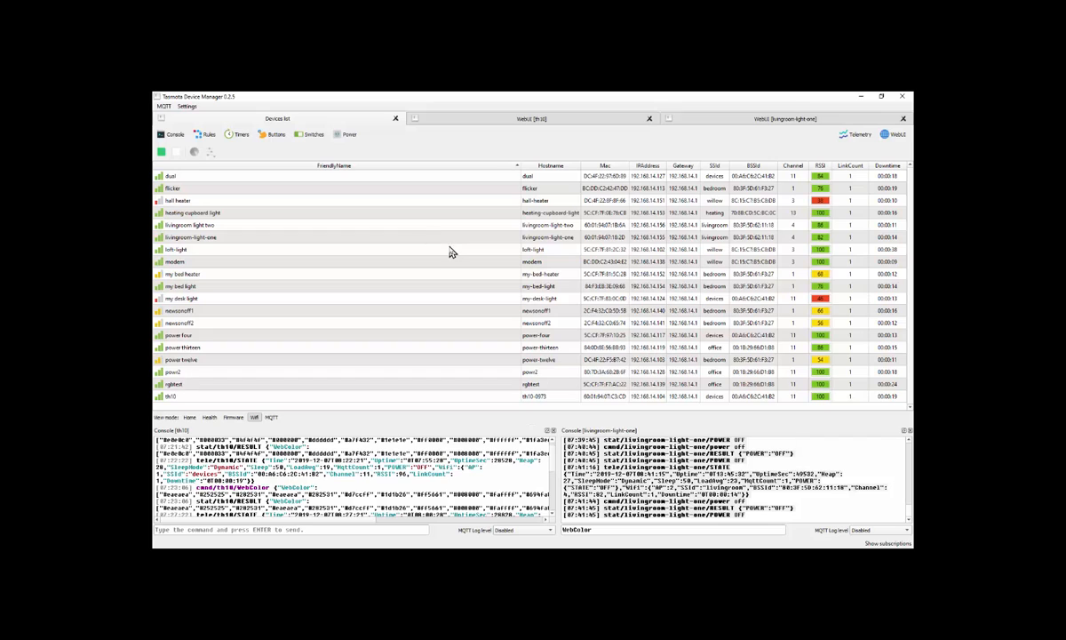
pyautogui.moveTo(504, 286)
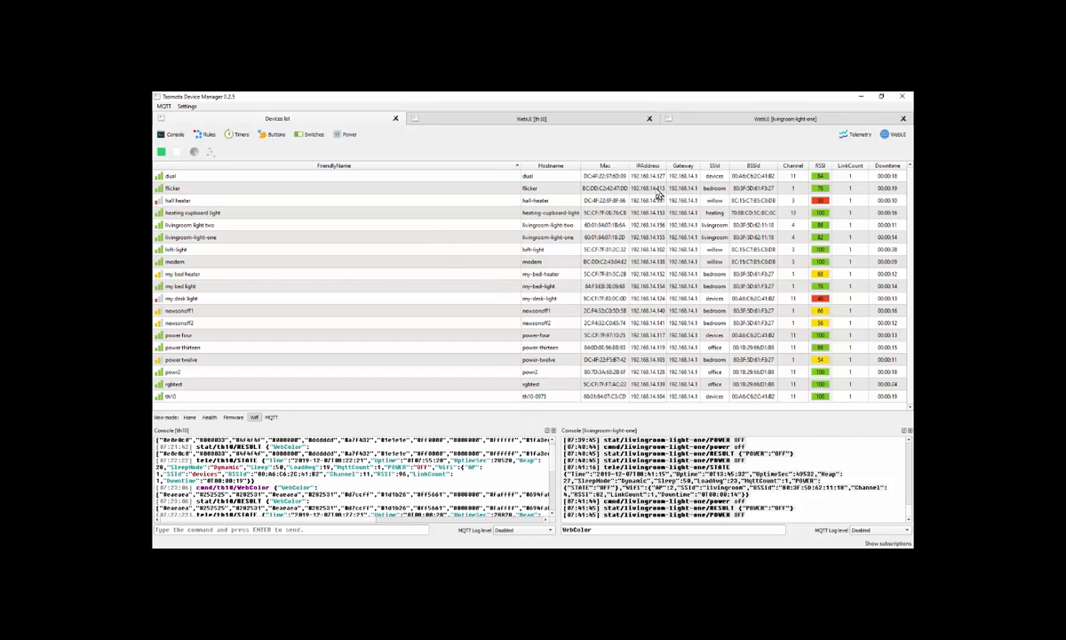
pyautogui.moveTo(681, 200)
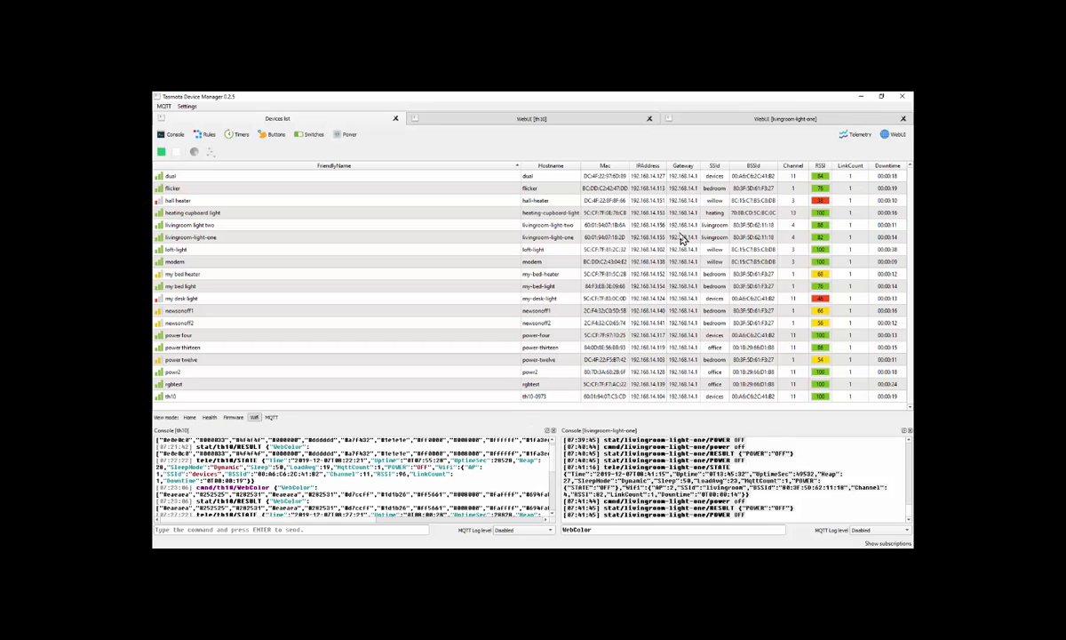
pyautogui.moveTo(689, 280)
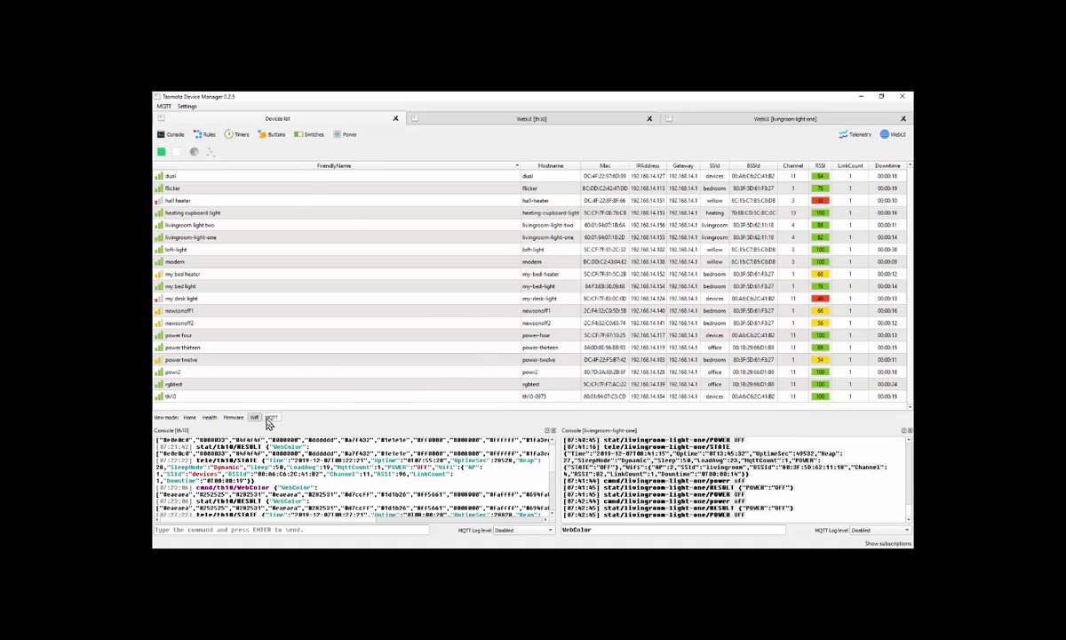
# Step: Show the MQTT view mode, then open the WebUI for livingroom-light-one
pyautogui.click(271, 416)
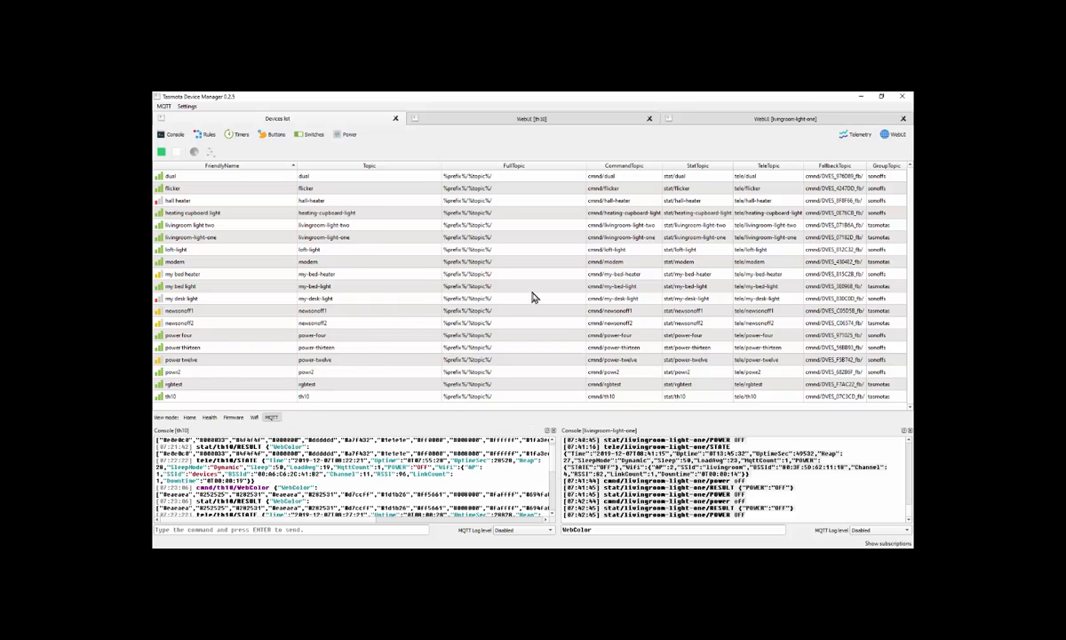
pyautogui.moveTo(785, 317)
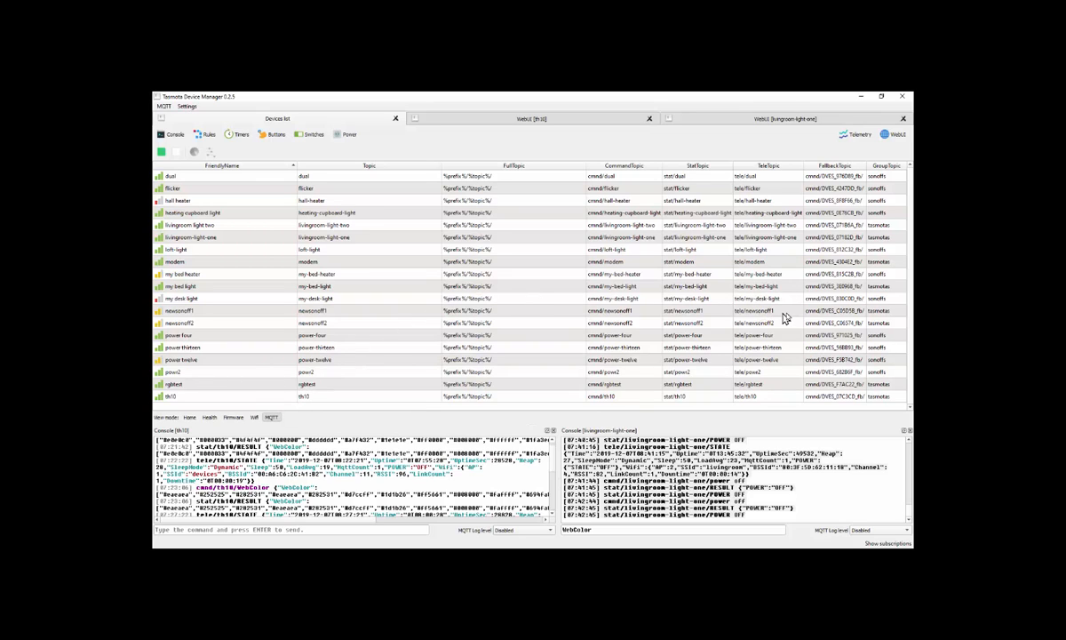
pyautogui.moveTo(253, 173)
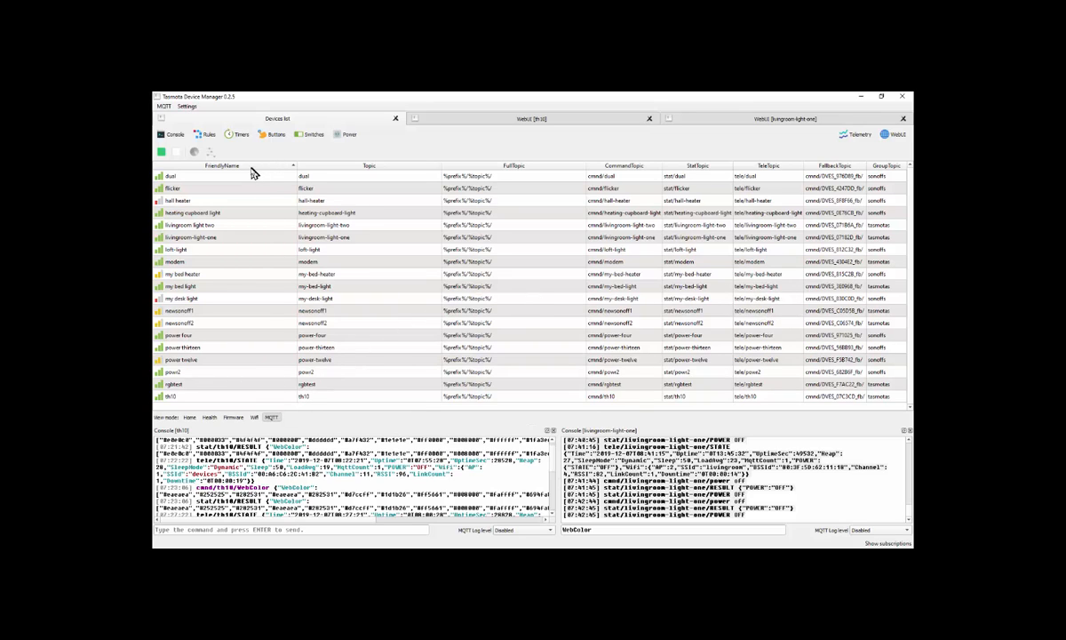
pyautogui.moveTo(191, 334)
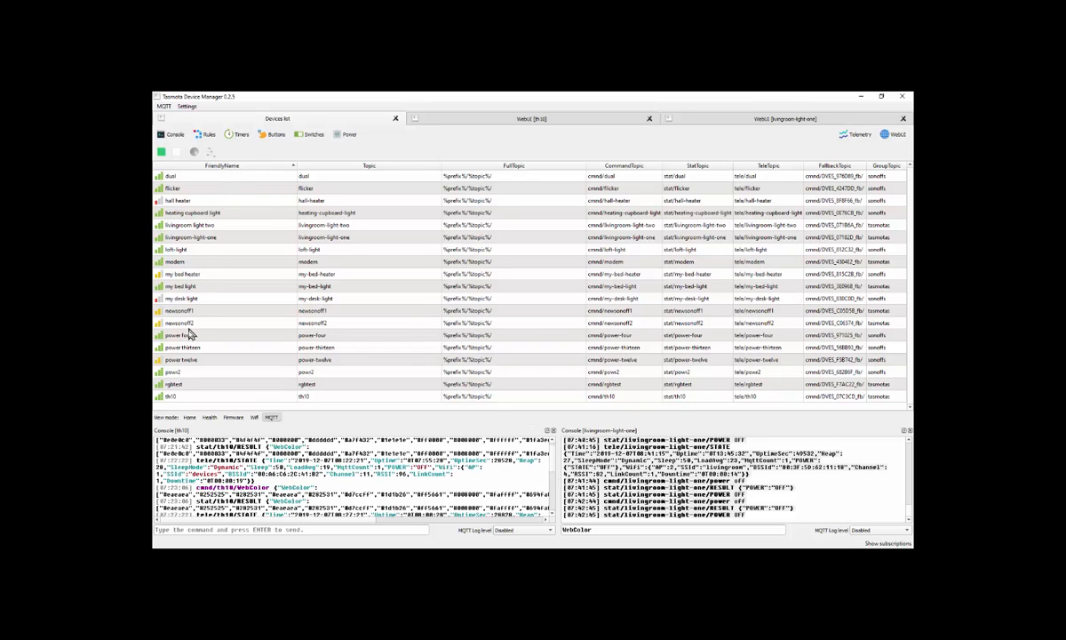
pyautogui.moveTo(320, 329)
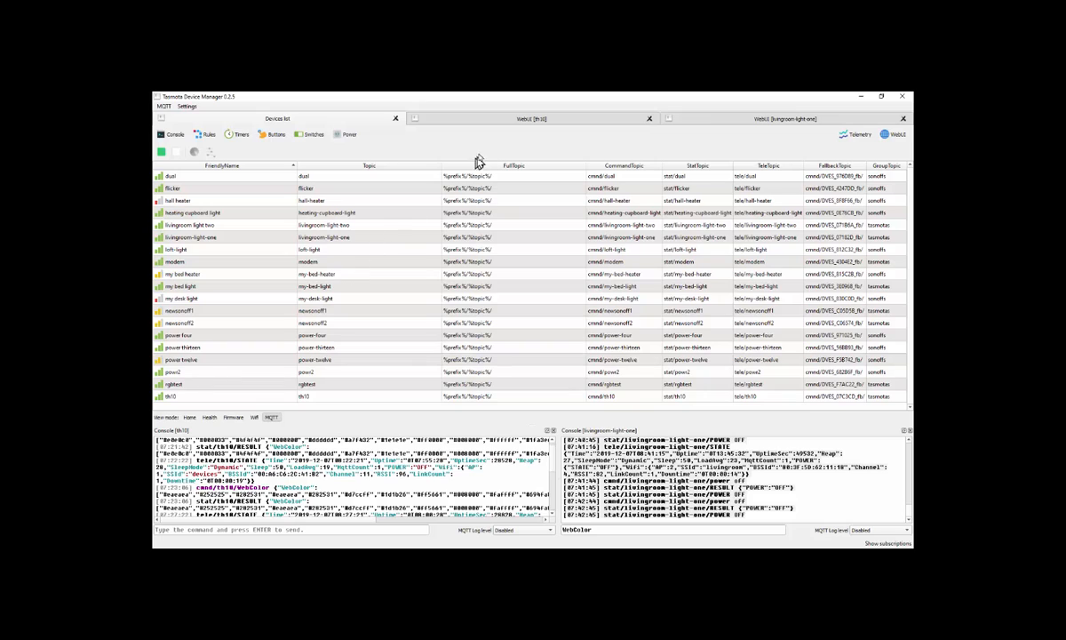
pyautogui.click(532, 118)
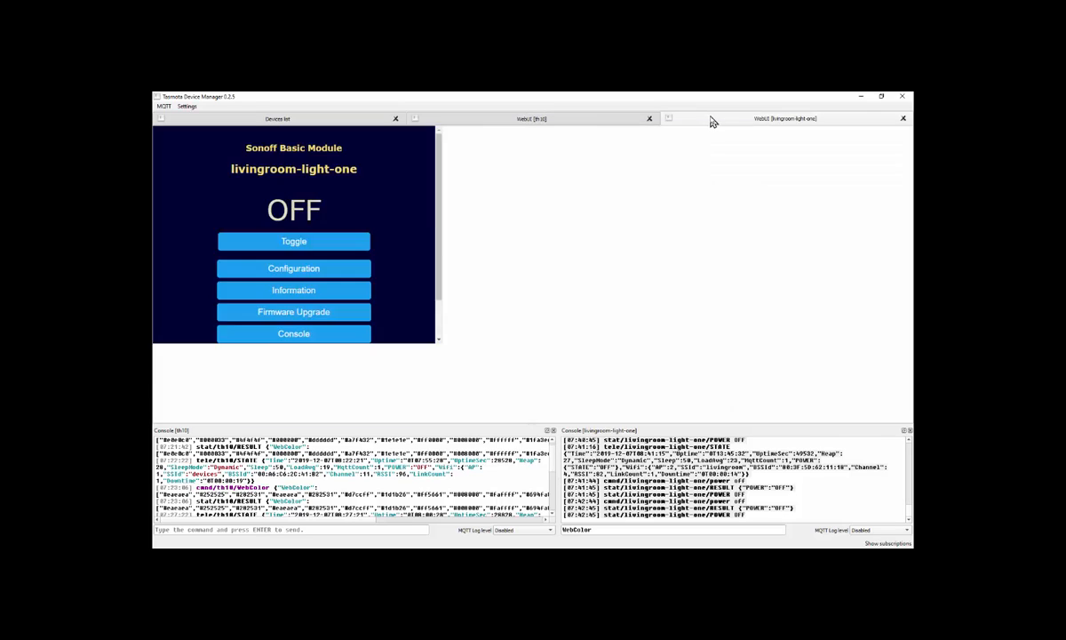
# Step: Display livingroom-light-one's full web page with its Tasmota 7.1.2.2 menu
pyautogui.click(786, 118)
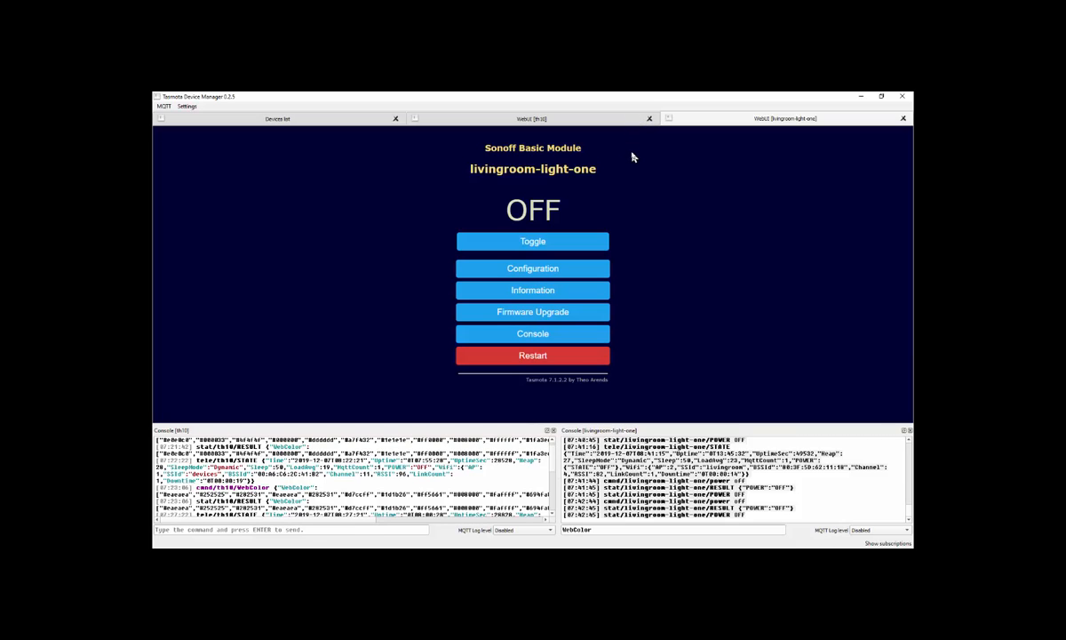
pyautogui.moveTo(658, 157)
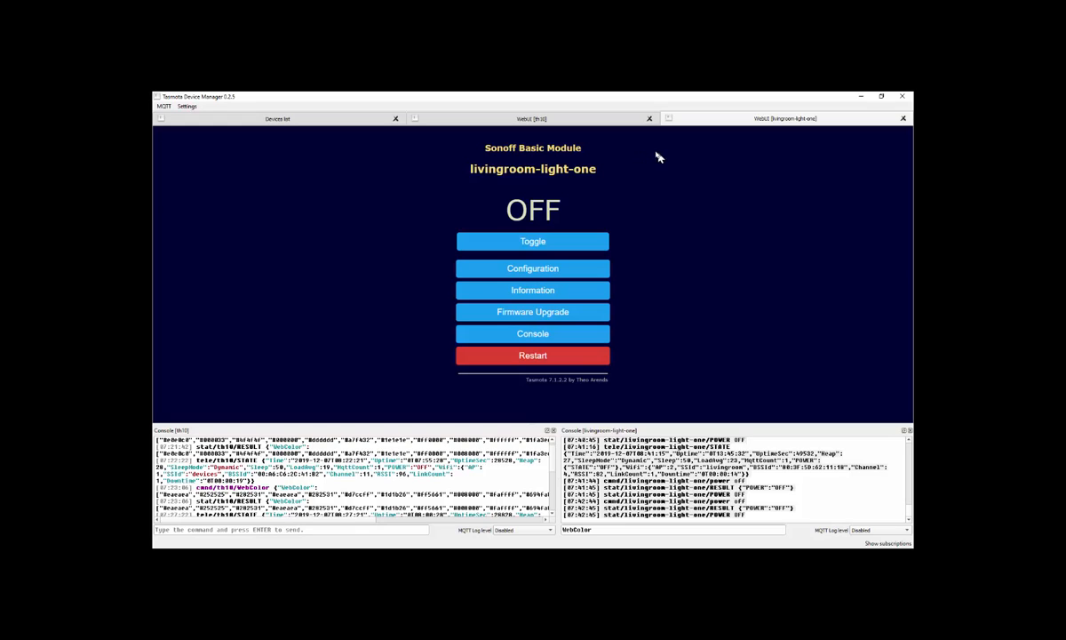
pyautogui.moveTo(653, 152)
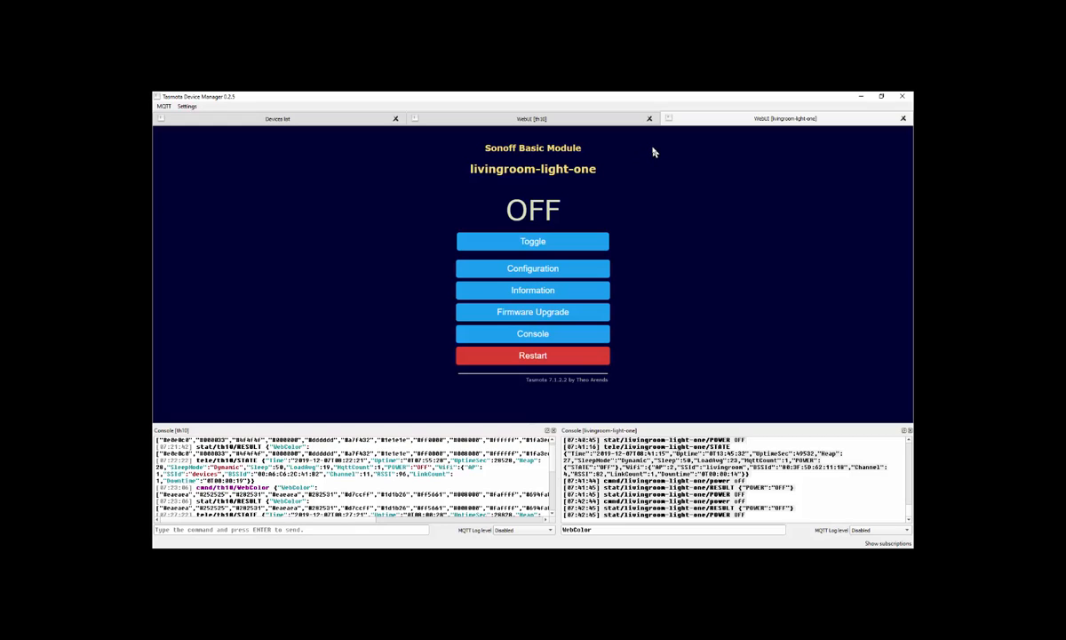
pyautogui.moveTo(613, 193)
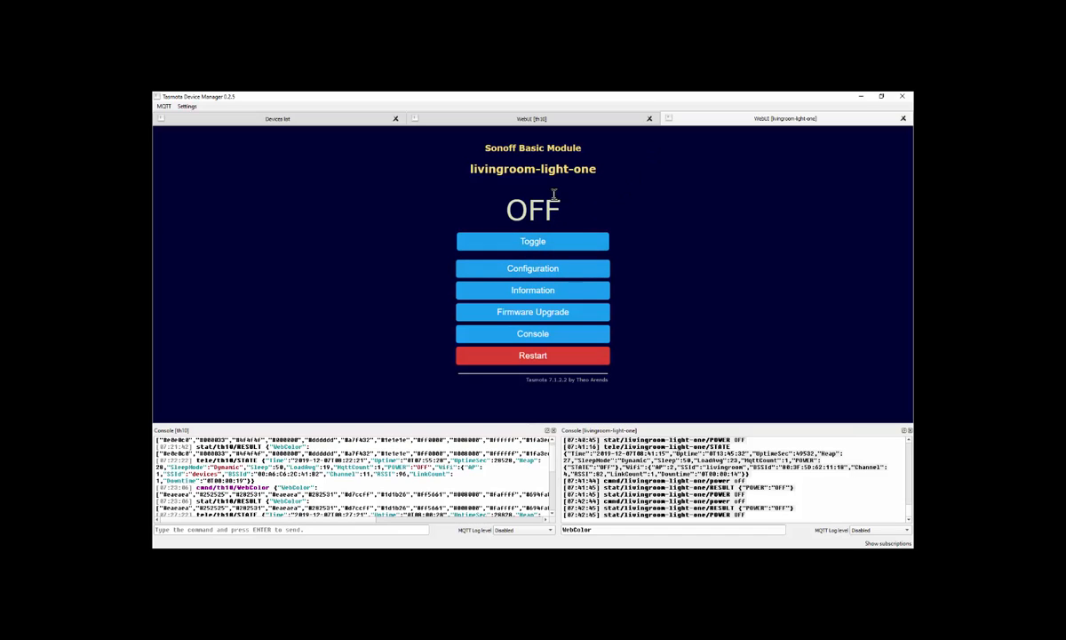
pyautogui.moveTo(558, 167)
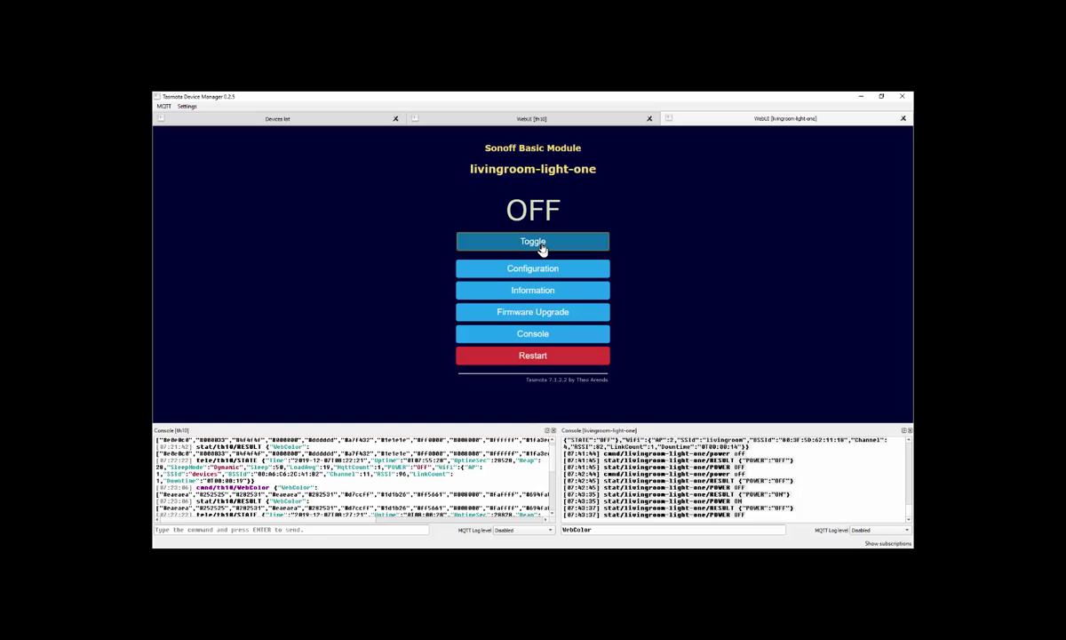
# Step: Review livingroom-light-one's Configure Module, WiFi and MQTT pages, returning to Configuration
pyautogui.click(533, 268)
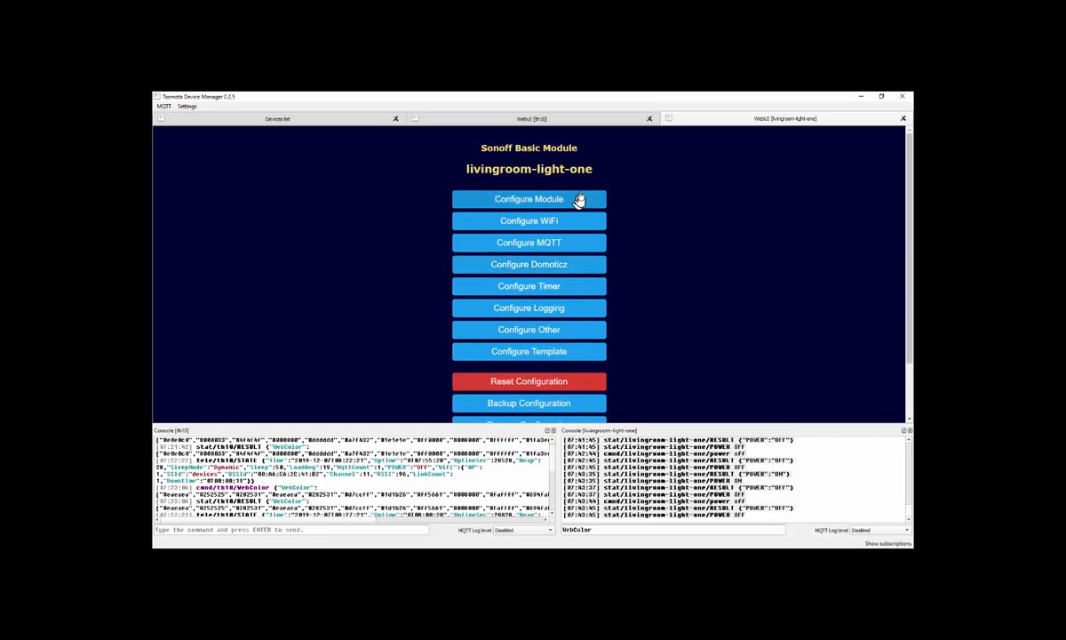
pyautogui.moveTo(528, 351)
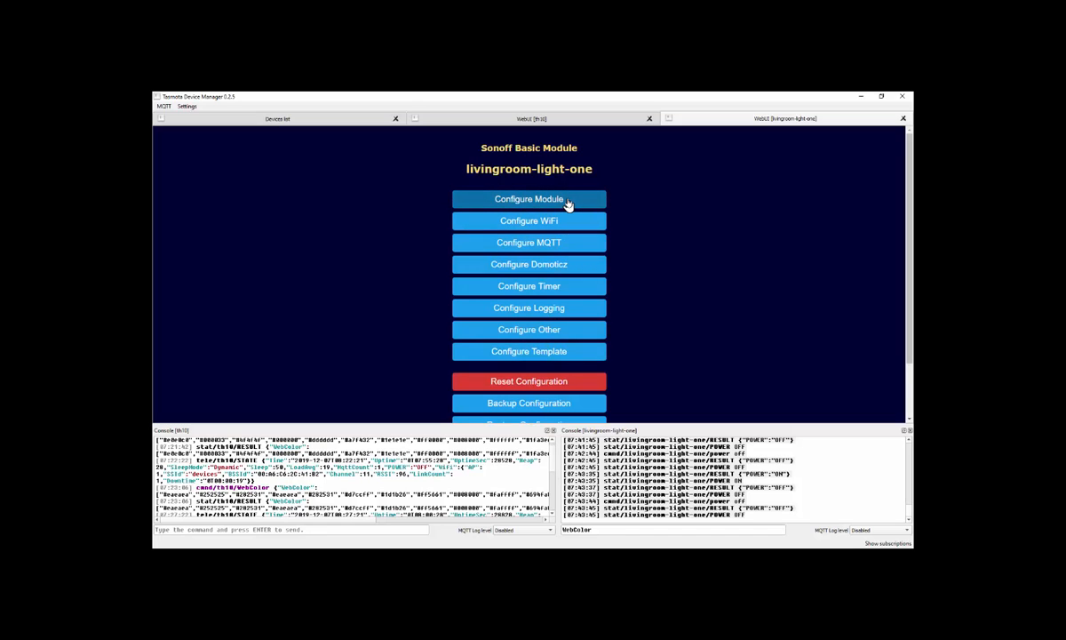
pyautogui.click(529, 198)
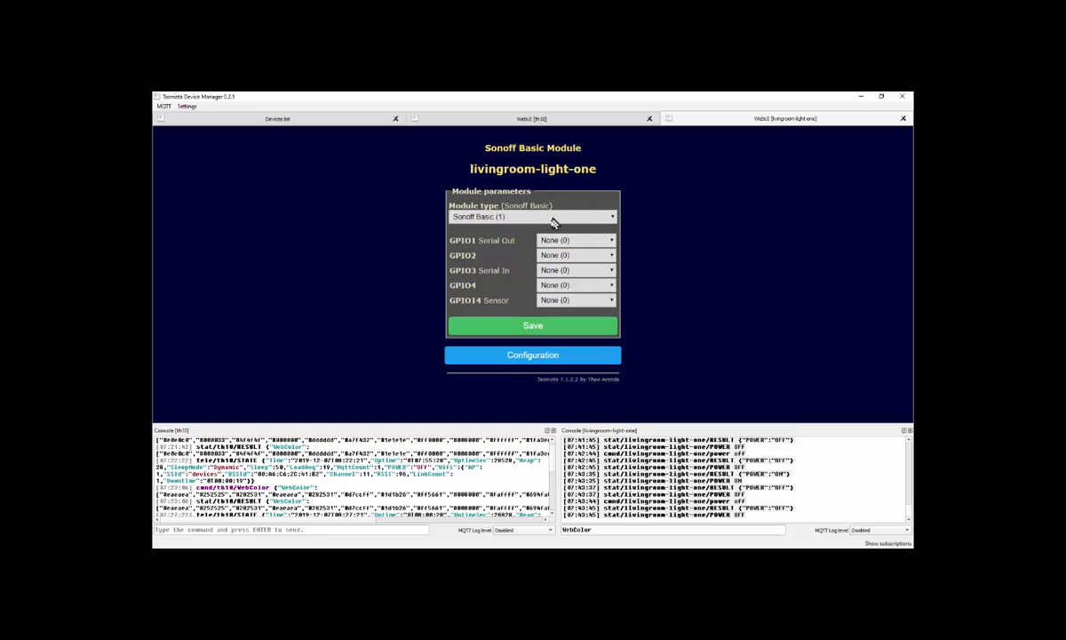
pyautogui.moveTo(549, 221)
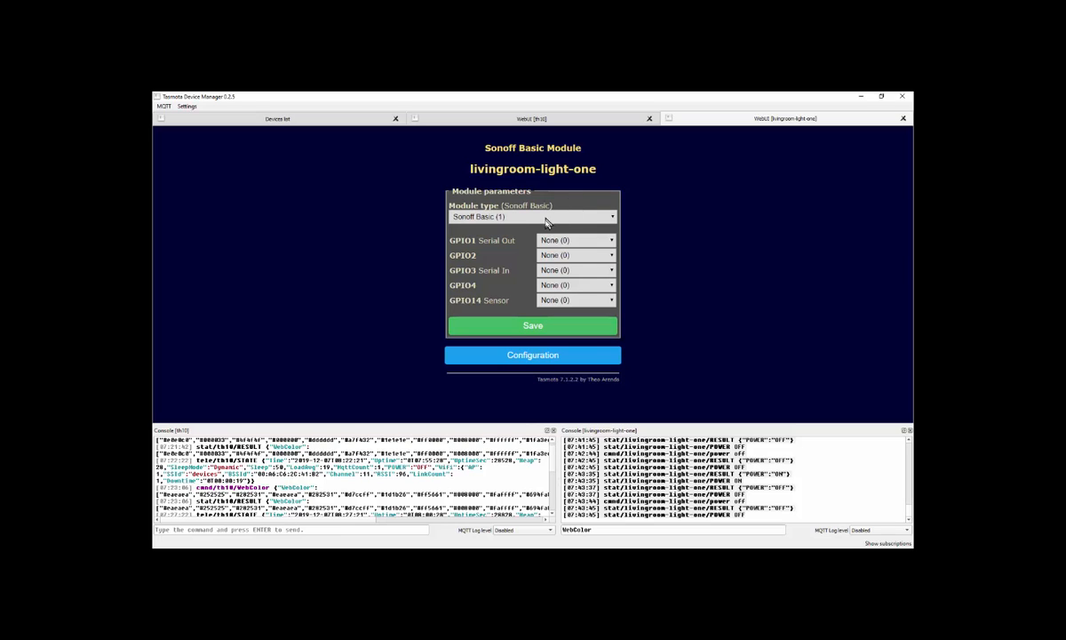
pyautogui.click(532, 354)
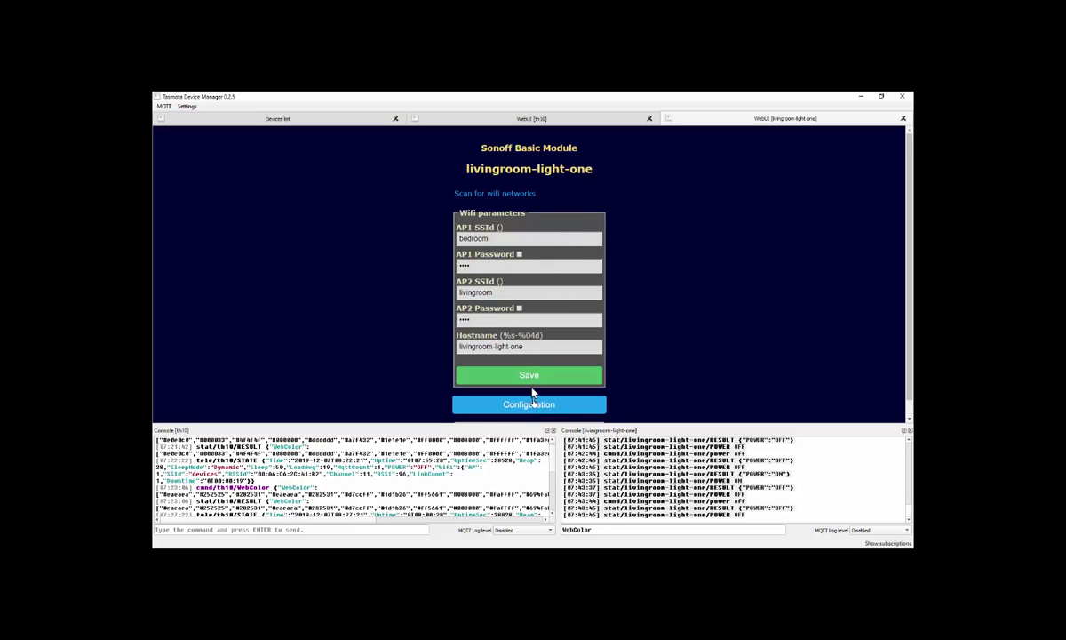
pyautogui.click(528, 404)
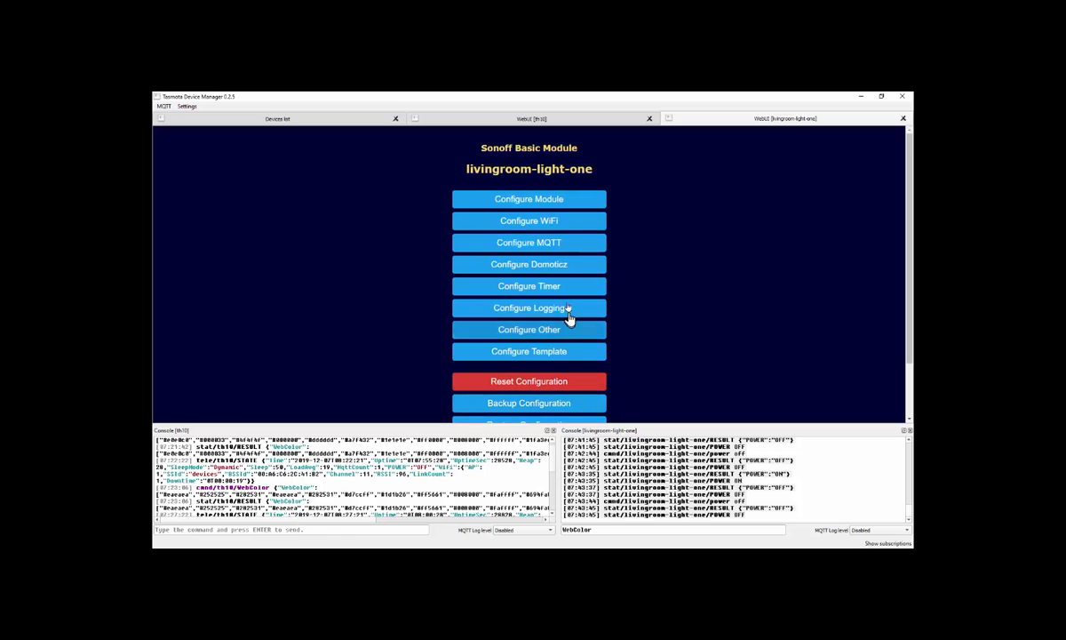
pyautogui.click(529, 243)
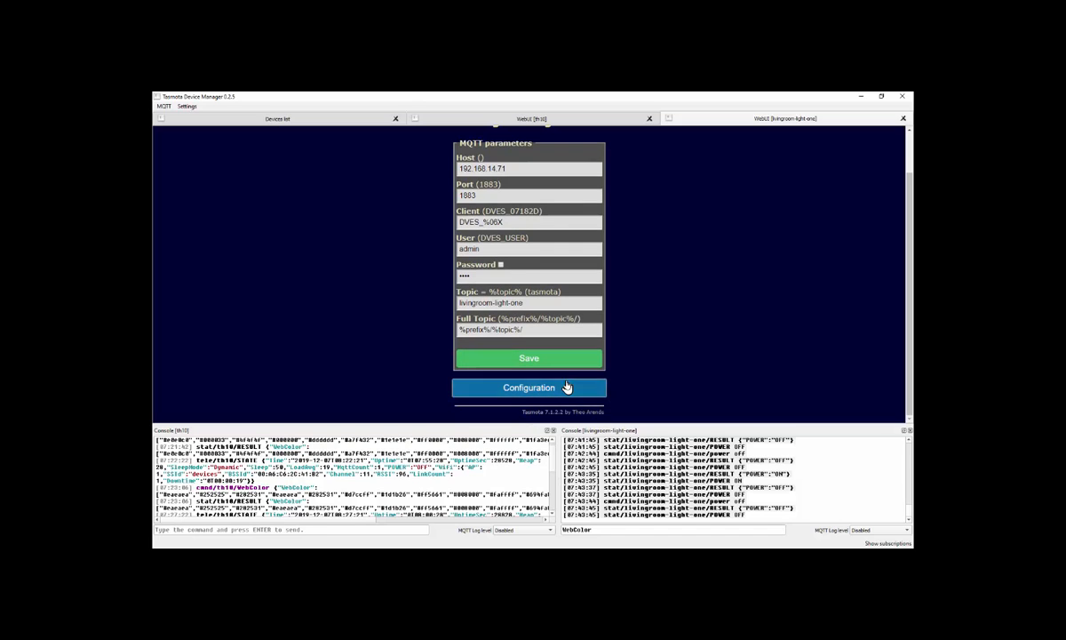
pyautogui.click(529, 388)
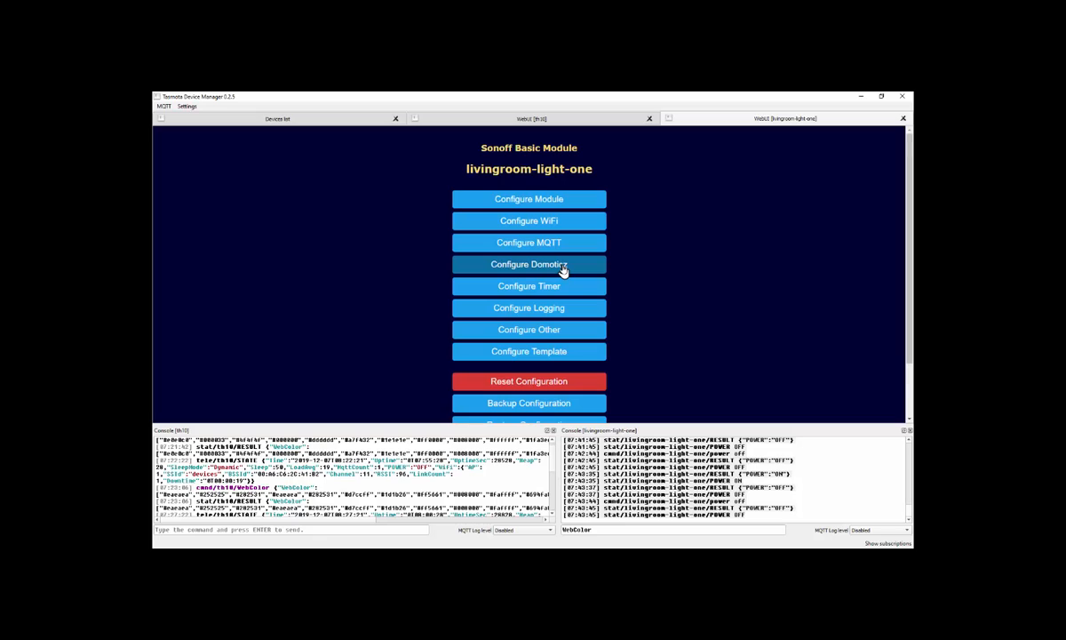
pyautogui.moveTo(528, 285)
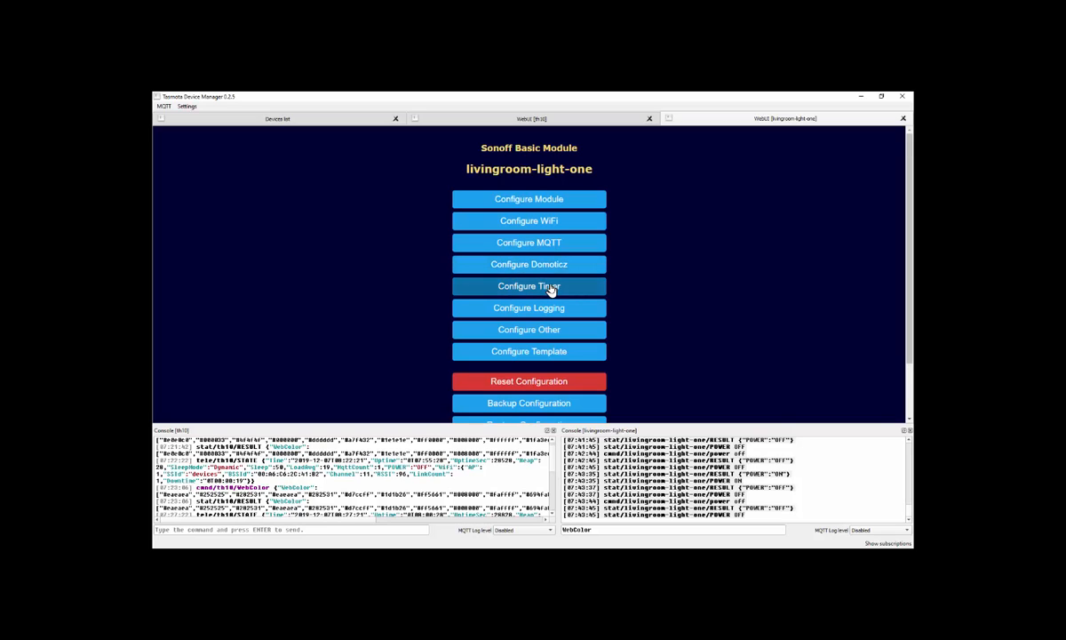
pyautogui.click(529, 286)
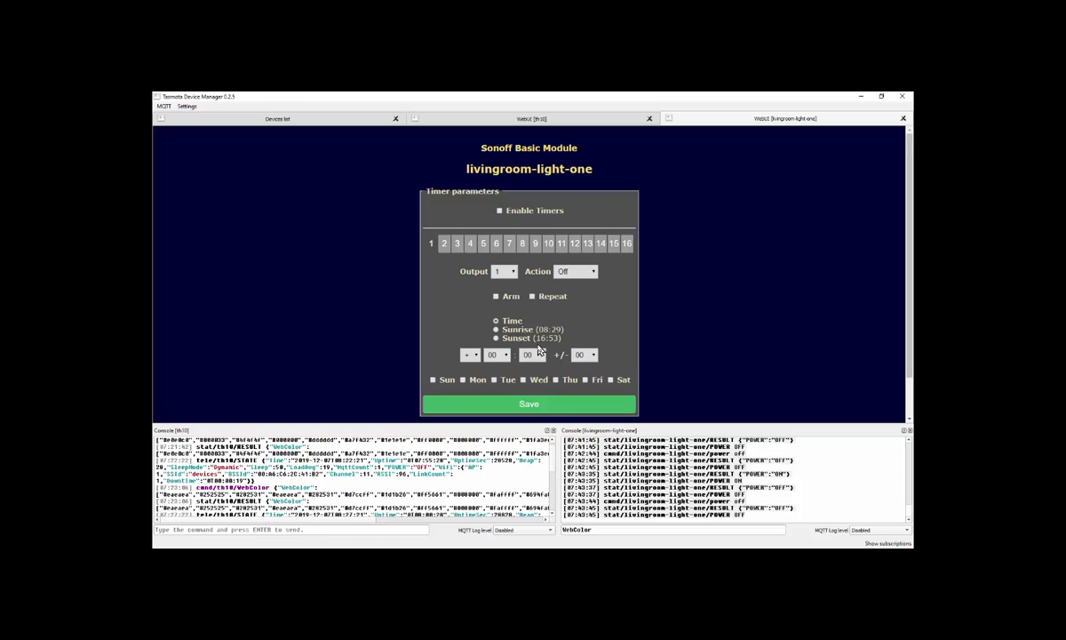
pyautogui.moveTo(557, 323)
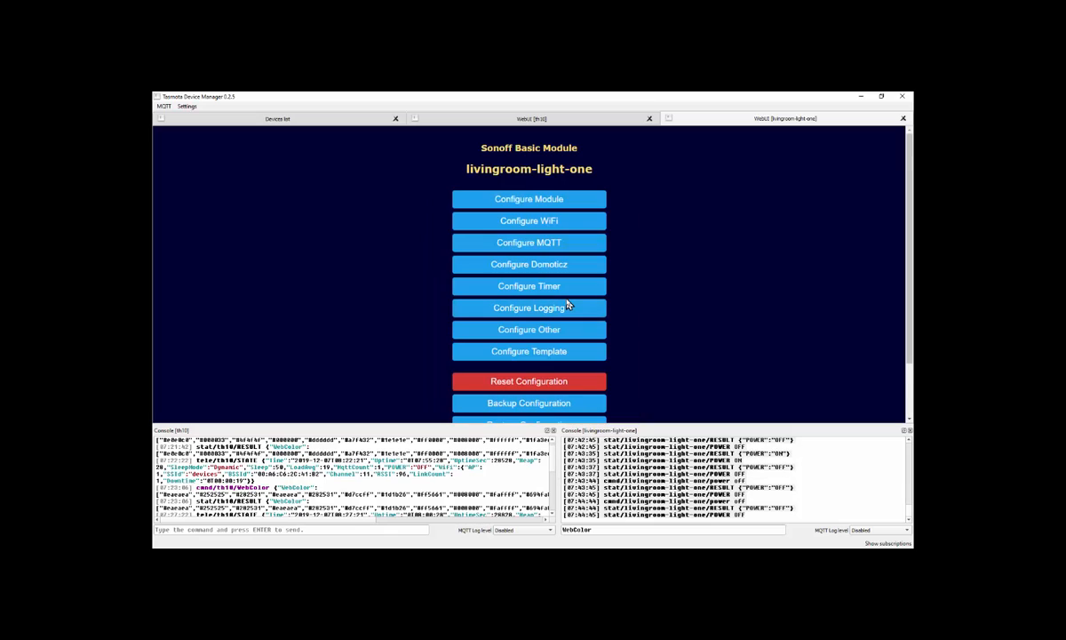
# Step: View livingroom-light-one's logging level settings, then return to Configuration
pyautogui.click(529, 307)
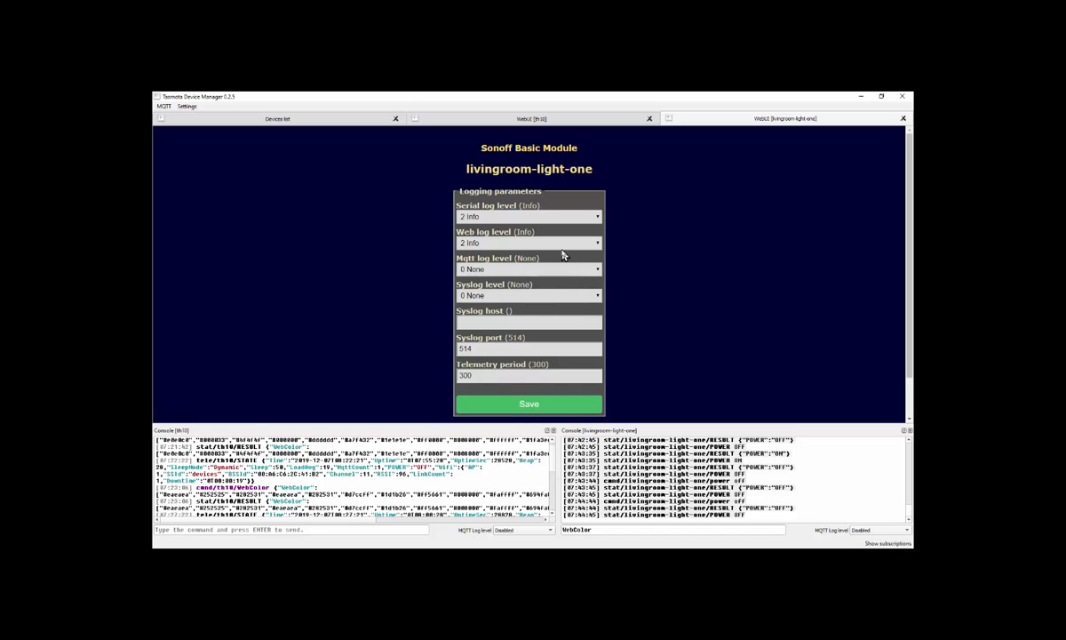
pyautogui.scroll(-3)
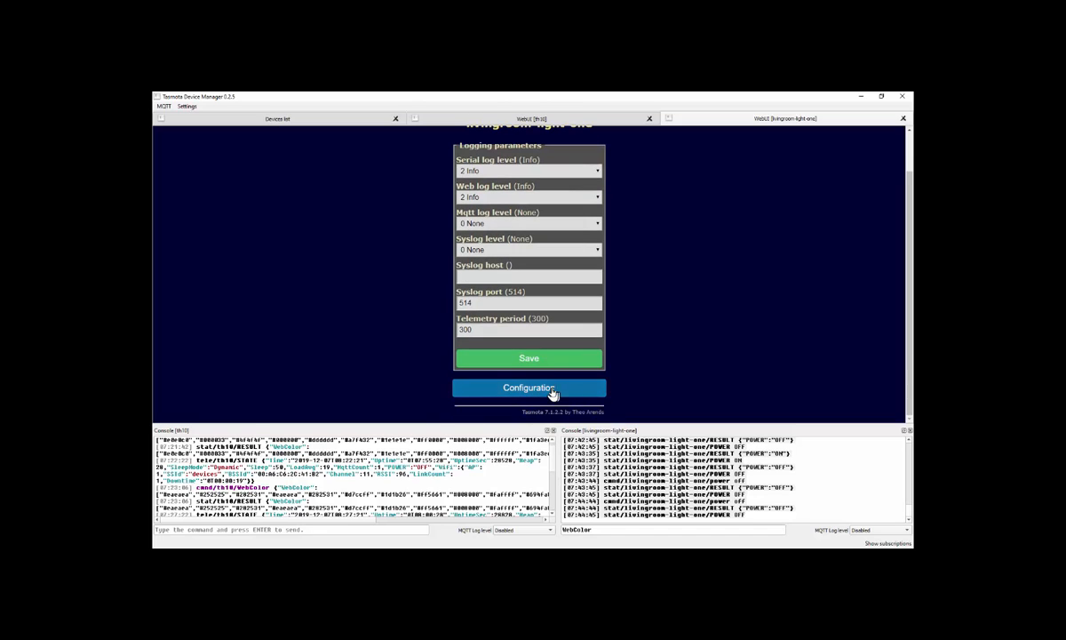
pyautogui.click(529, 387)
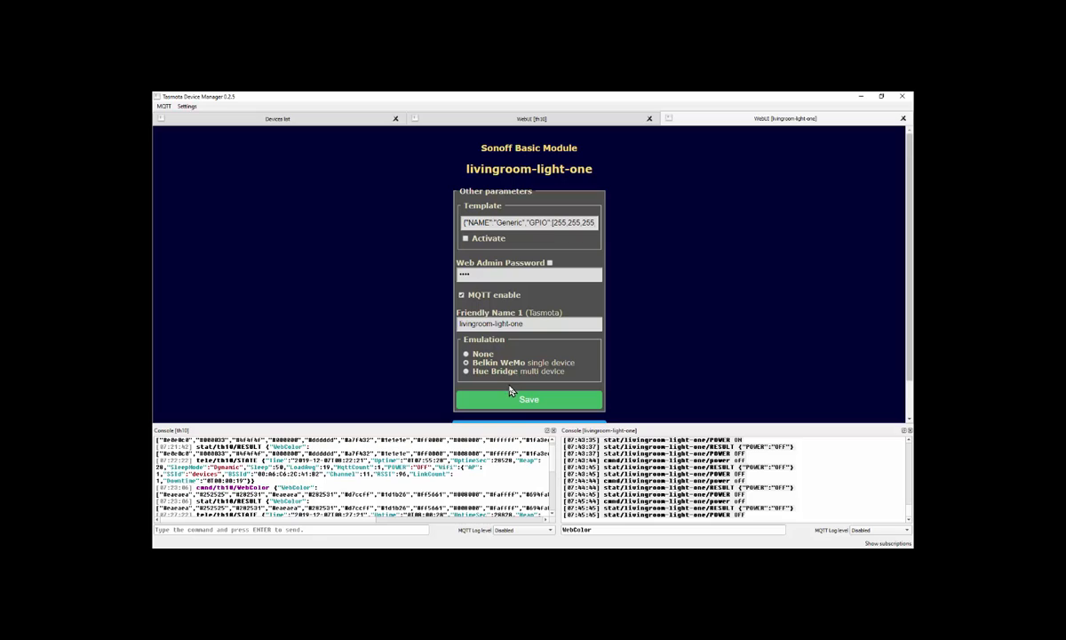
pyautogui.moveTo(589, 388)
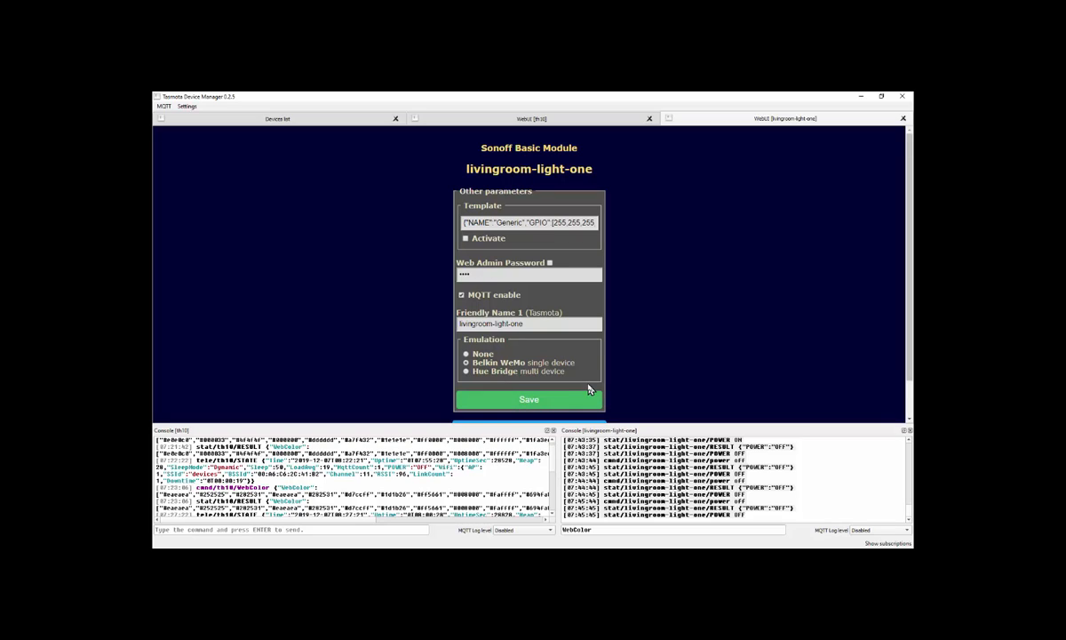
pyautogui.moveTo(604, 324)
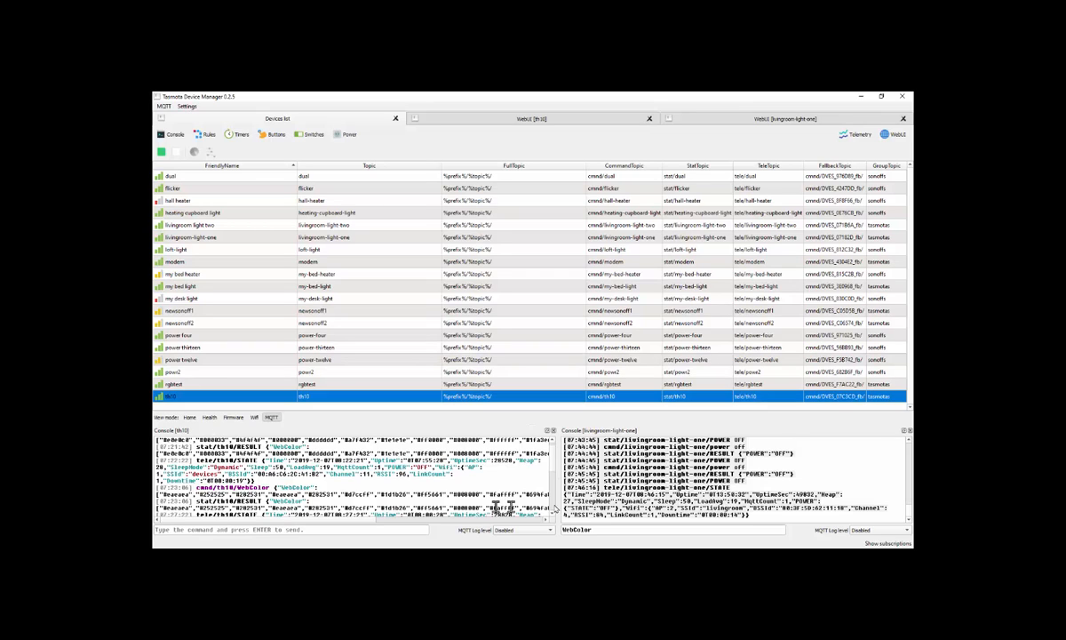
pyautogui.moveTo(406, 321)
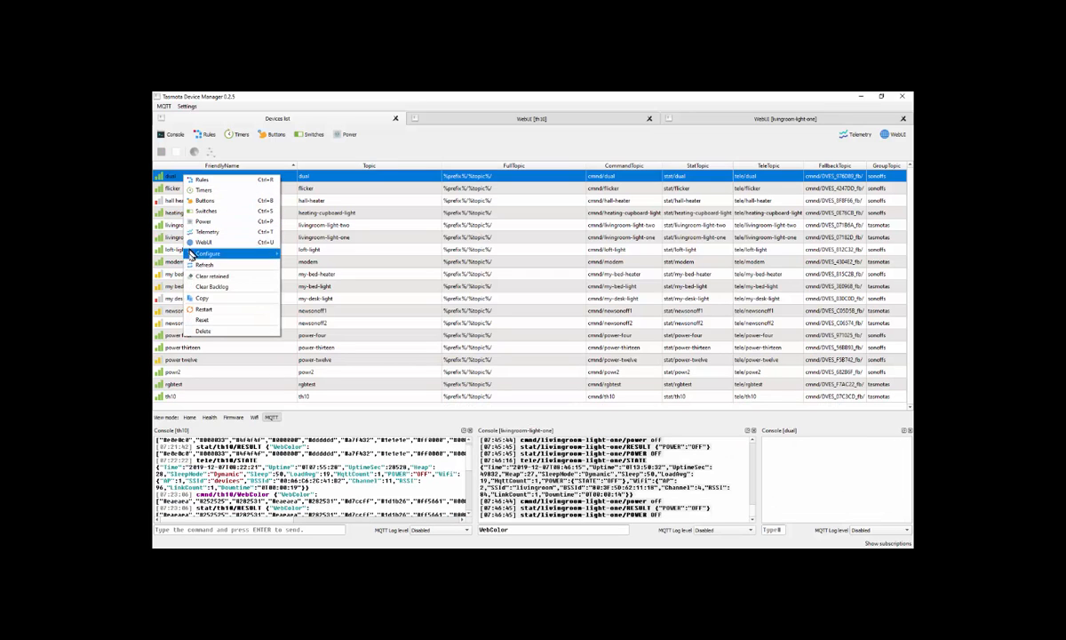
pyautogui.moveTo(206, 242)
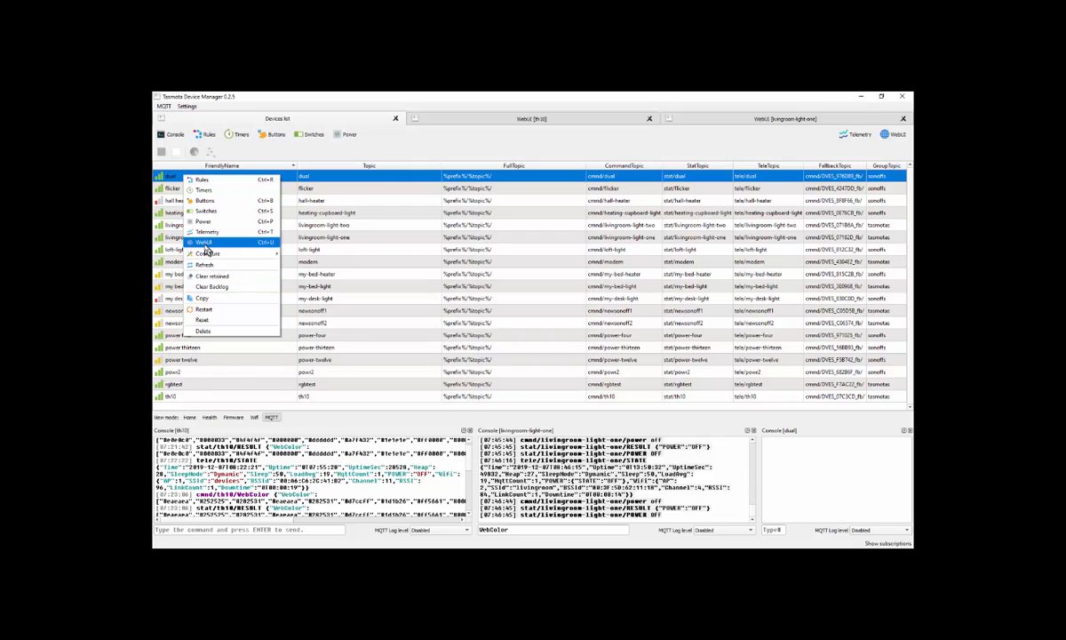
# Step: Open and close dual's web page, visit livingroom-light-one's, then view th10's recoloured page
pyautogui.click(206, 243)
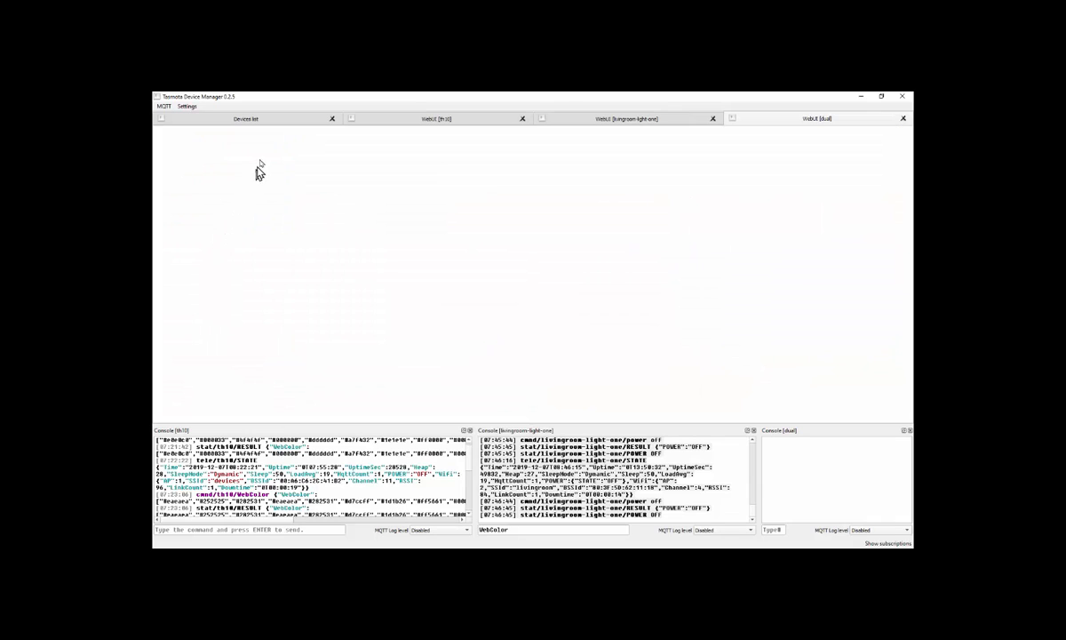
pyautogui.click(814, 117)
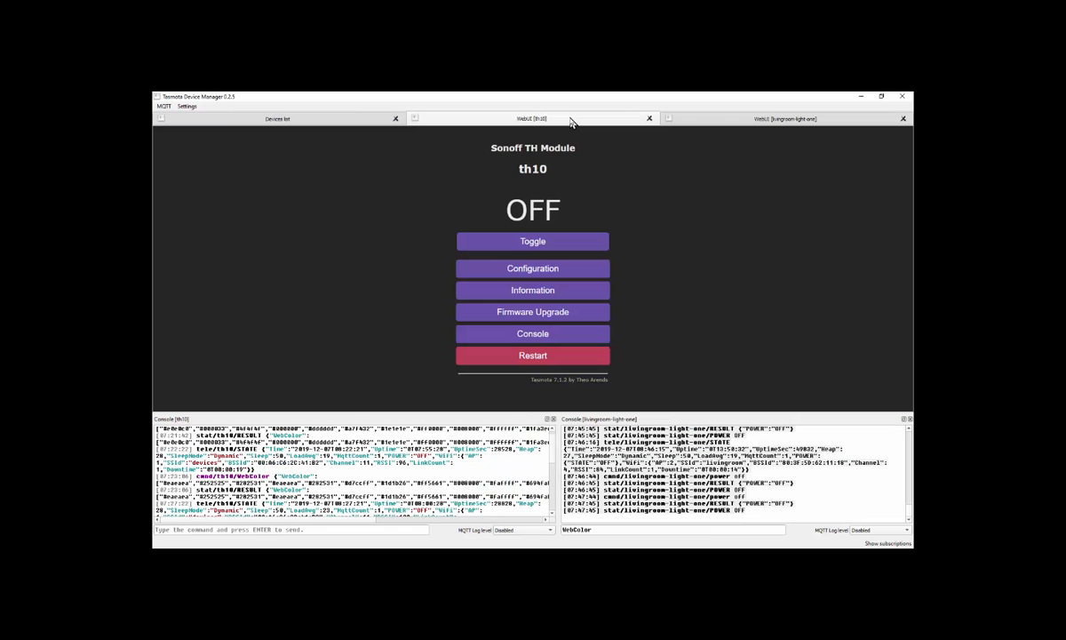
pyautogui.moveTo(571, 189)
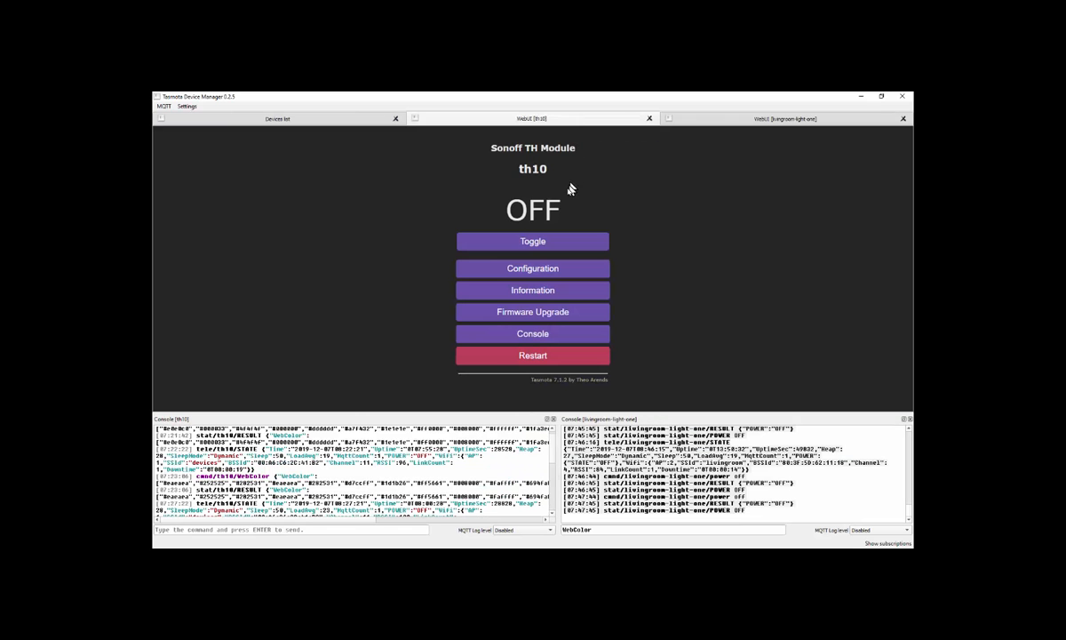
pyautogui.click(786, 118)
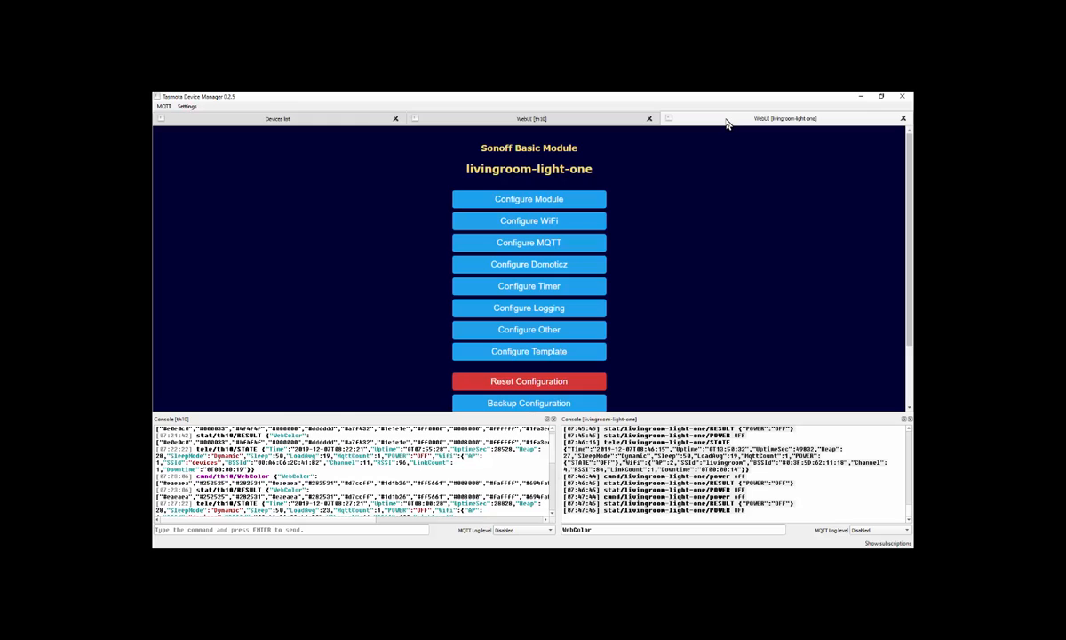
pyautogui.moveTo(687, 412)
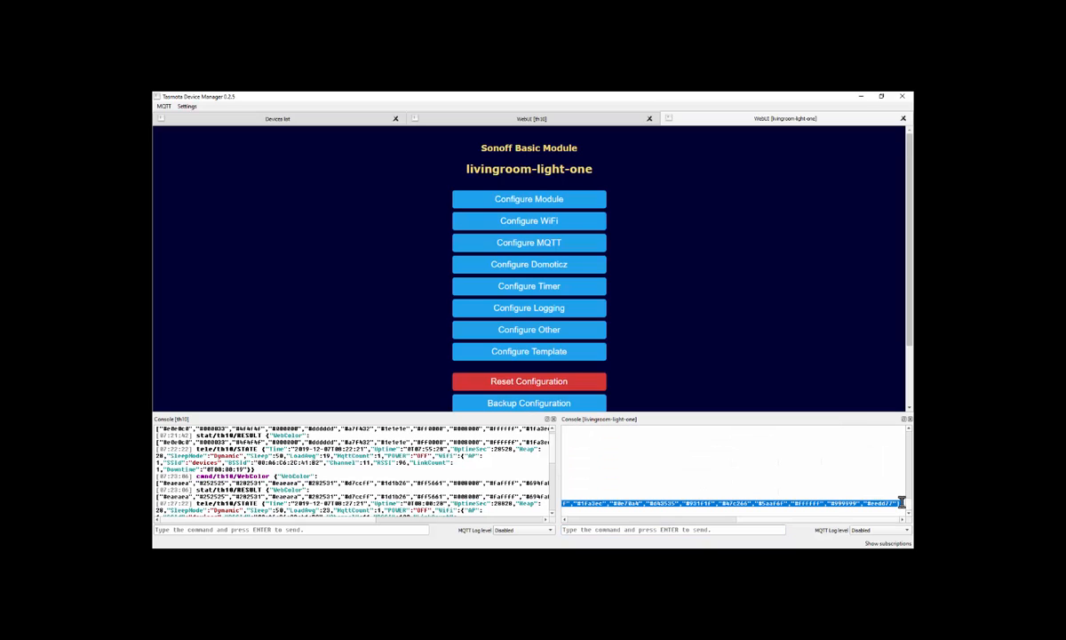
pyautogui.moveTo(576, 286)
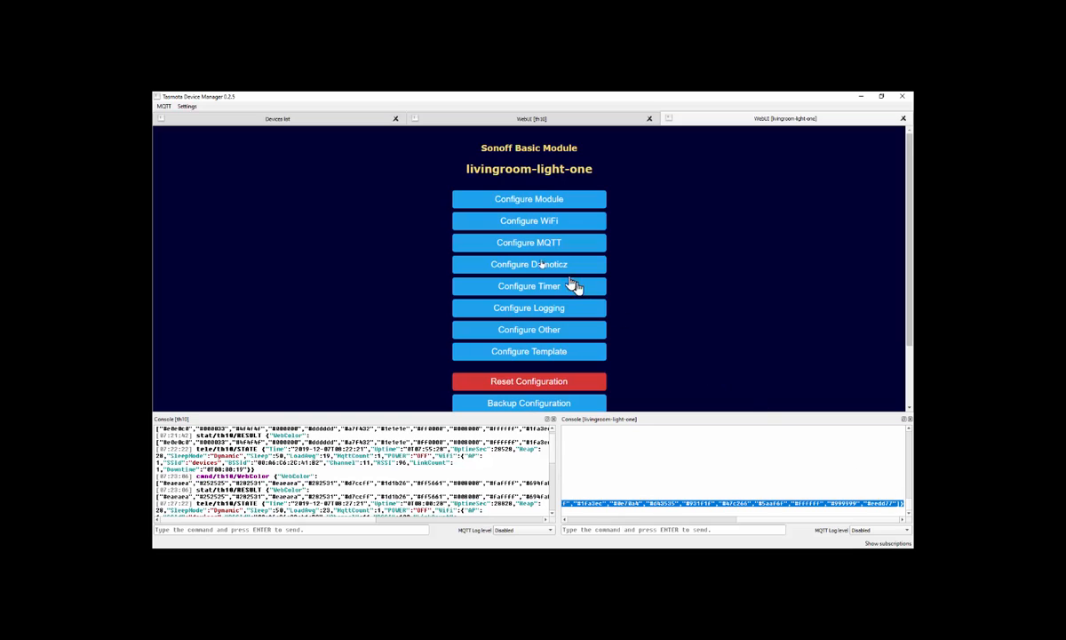
pyautogui.moveTo(496, 123)
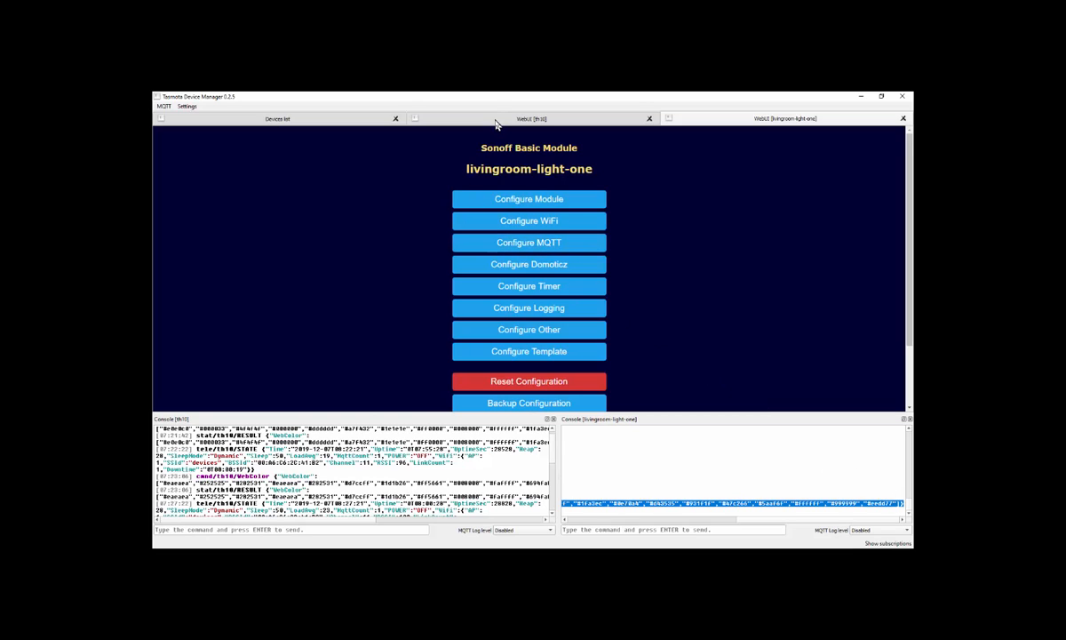
pyautogui.click(525, 119)
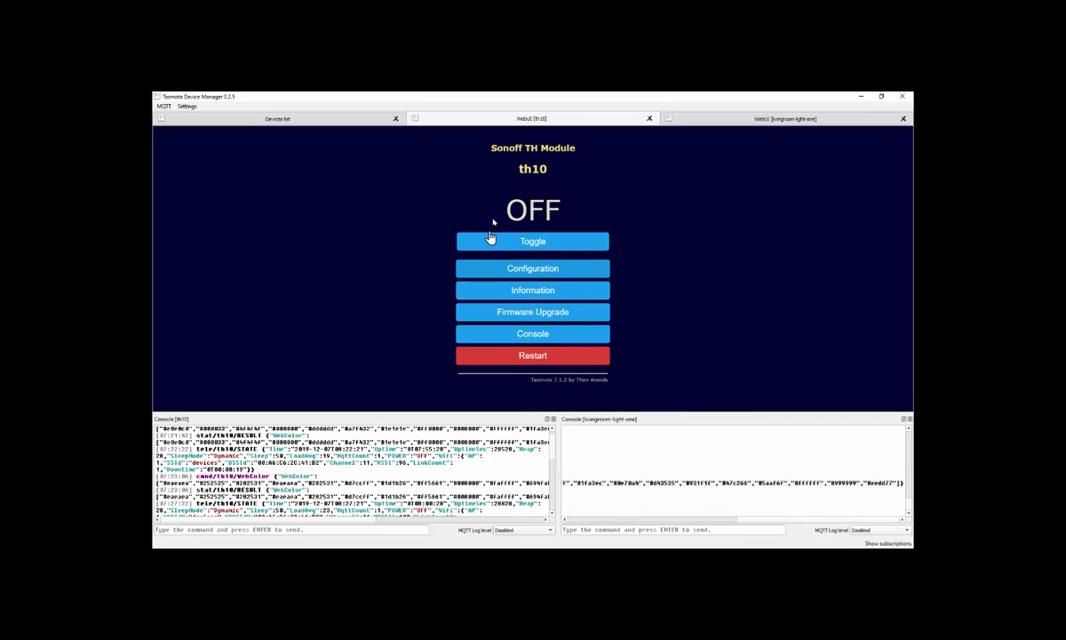
pyautogui.moveTo(709, 122)
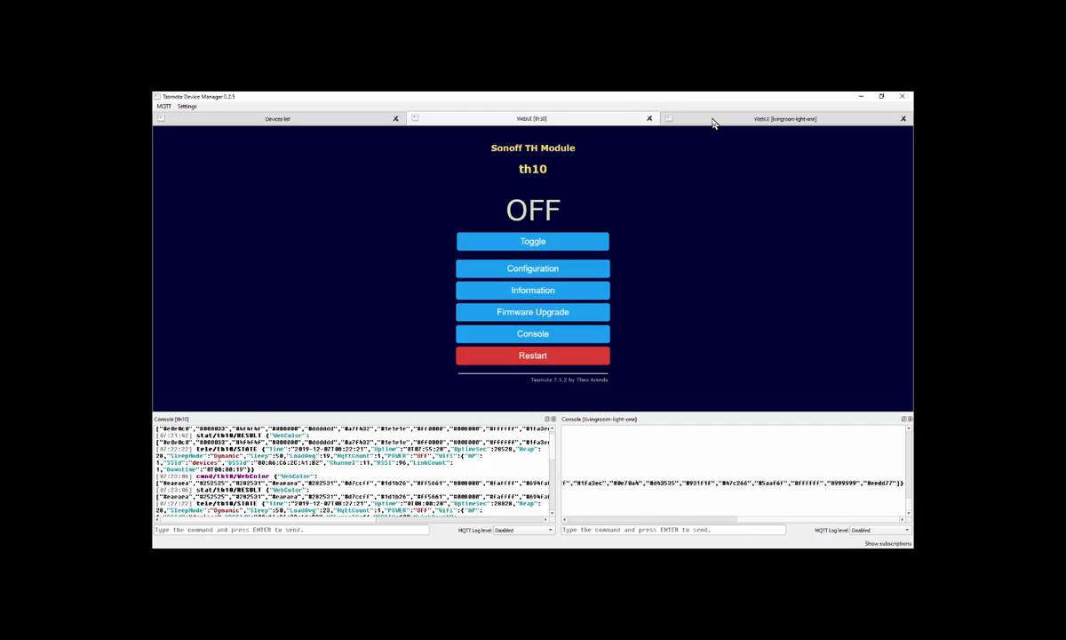
# Step: Move through the open web page tabs and return to the full Devices list
pyautogui.click(785, 118)
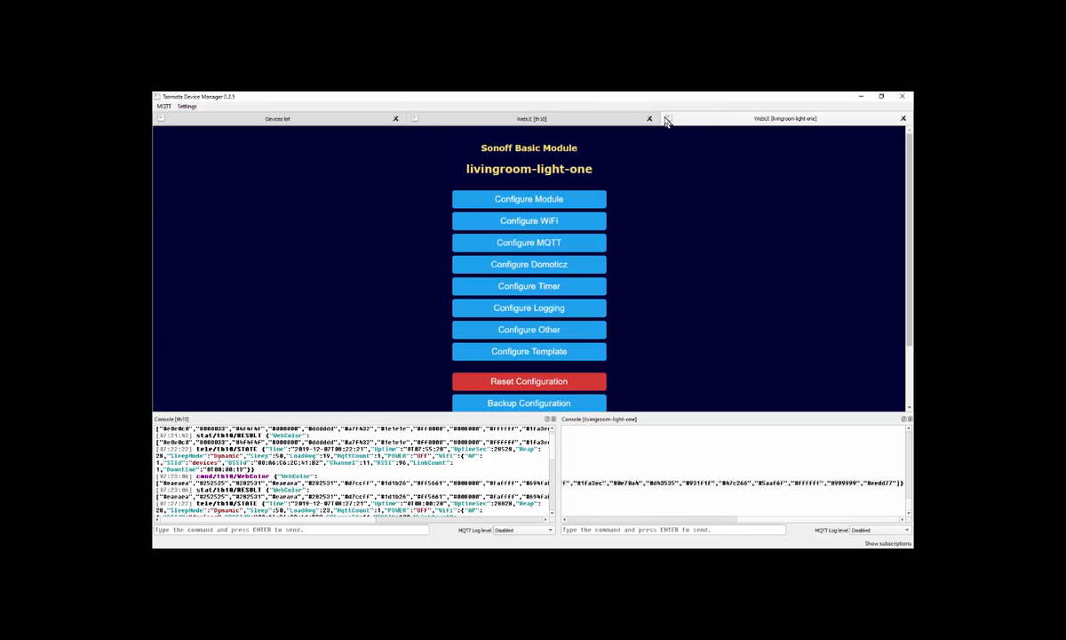
pyautogui.click(668, 118)
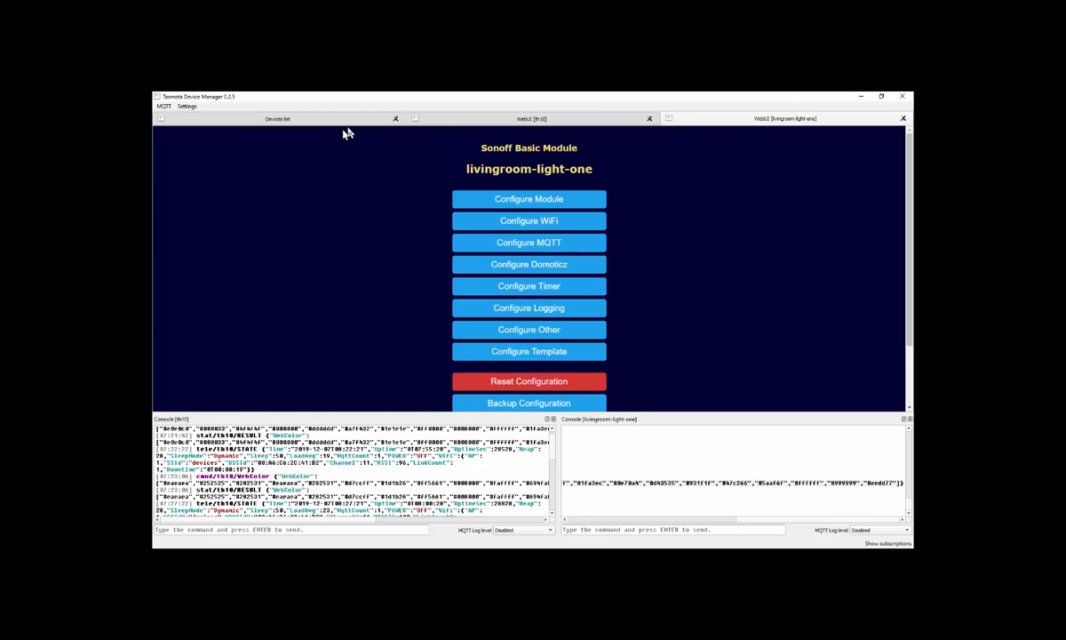
pyautogui.click(278, 118)
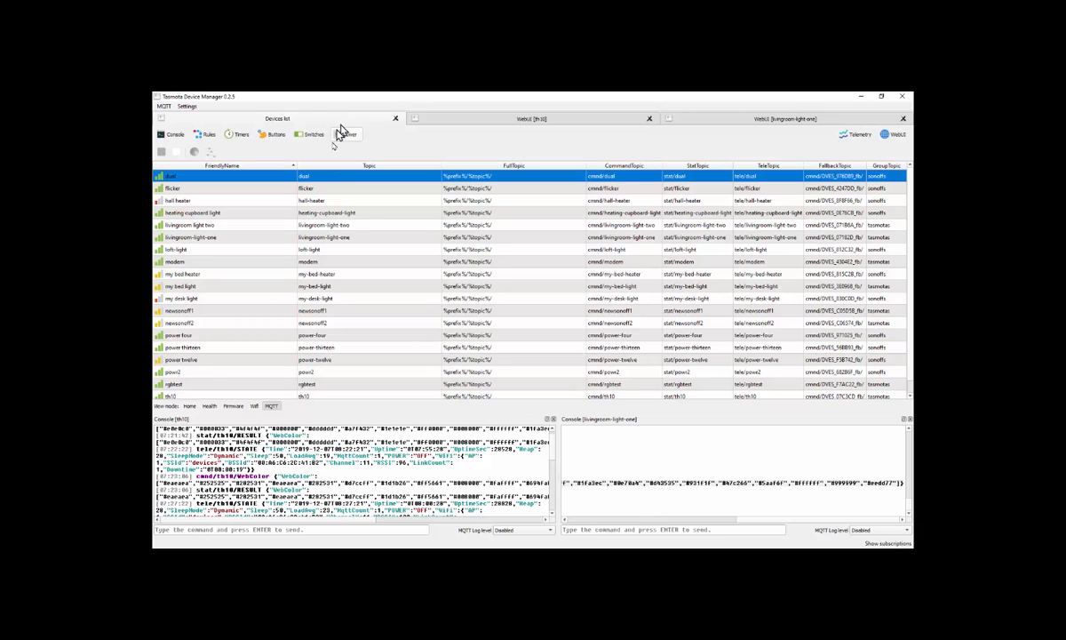
pyautogui.moveTo(604, 451)
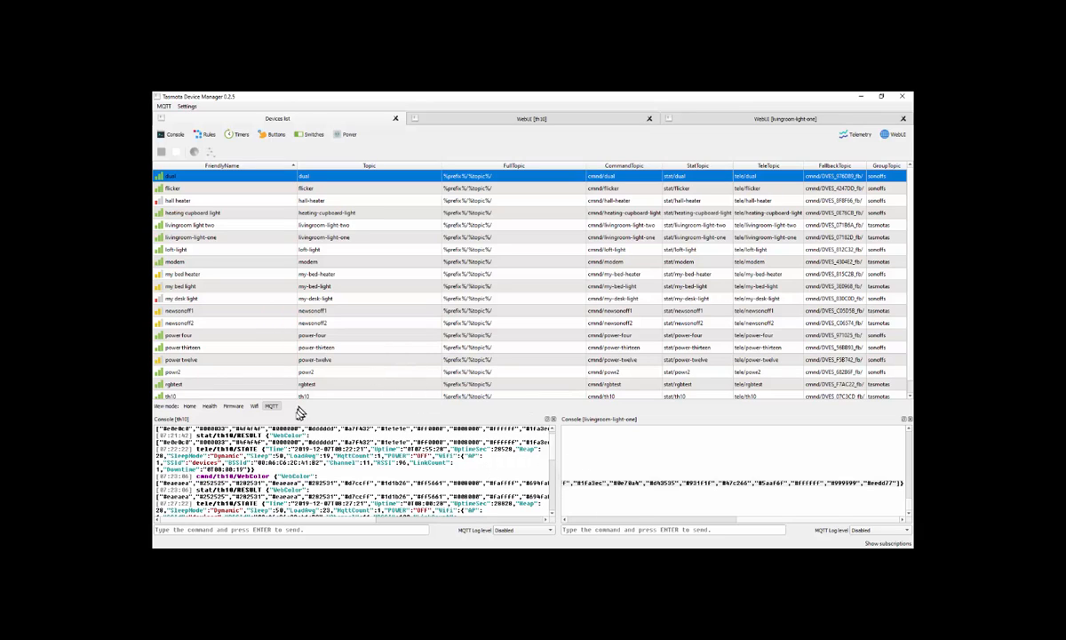
pyautogui.moveTo(297, 409)
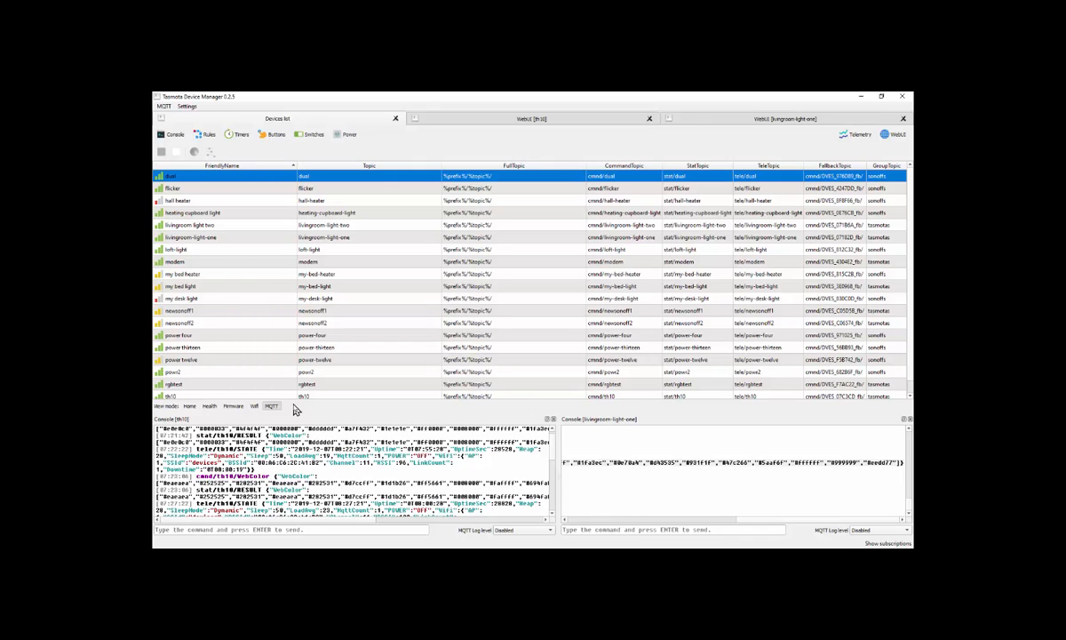
pyautogui.moveTo(324, 340)
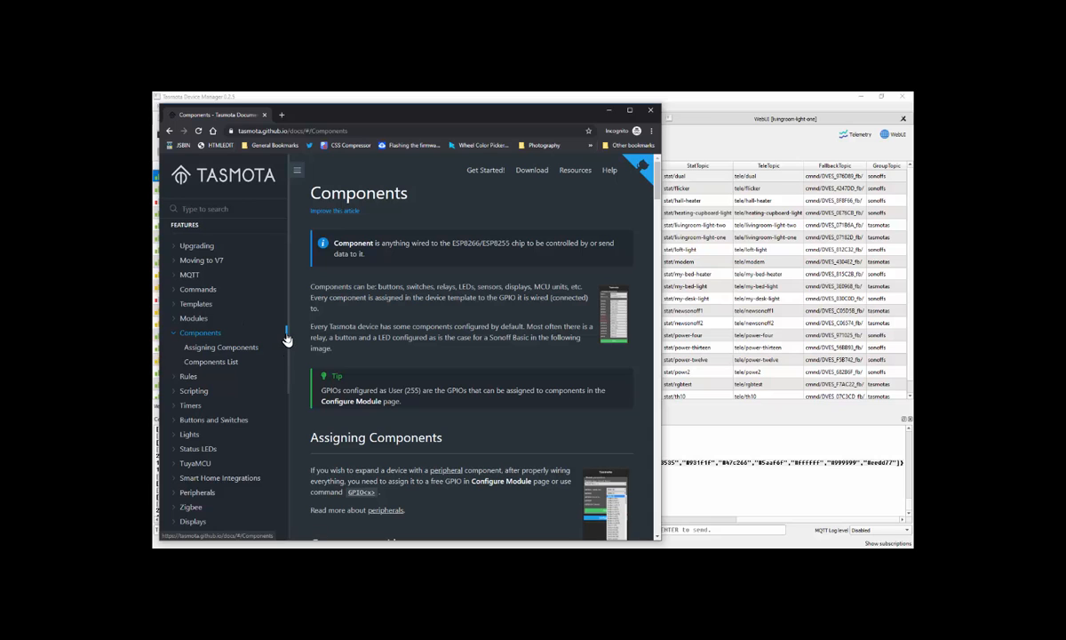
# Step: Open the Commands article and scroll through MQTT, web request and console usage to Backlog examples
pyautogui.click(198, 289)
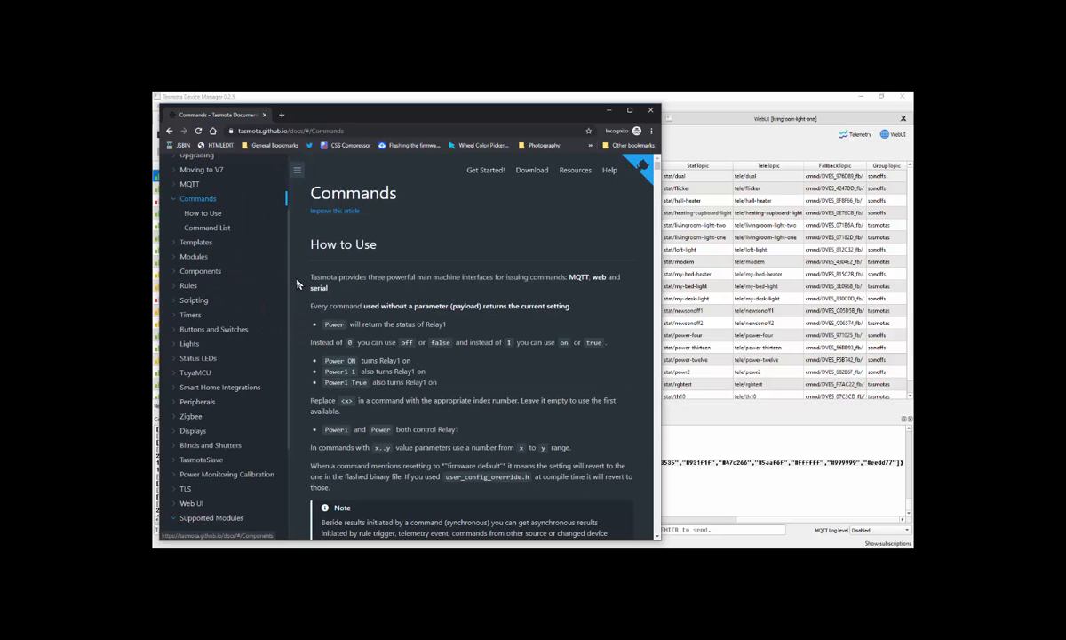
pyautogui.scroll(-3)
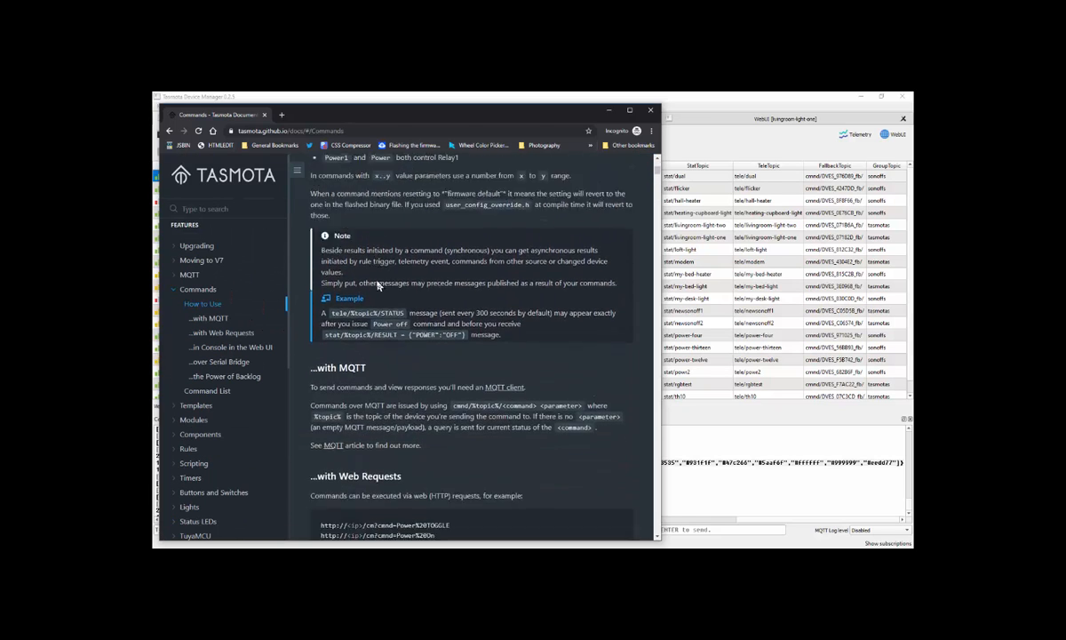
pyautogui.scroll(-3)
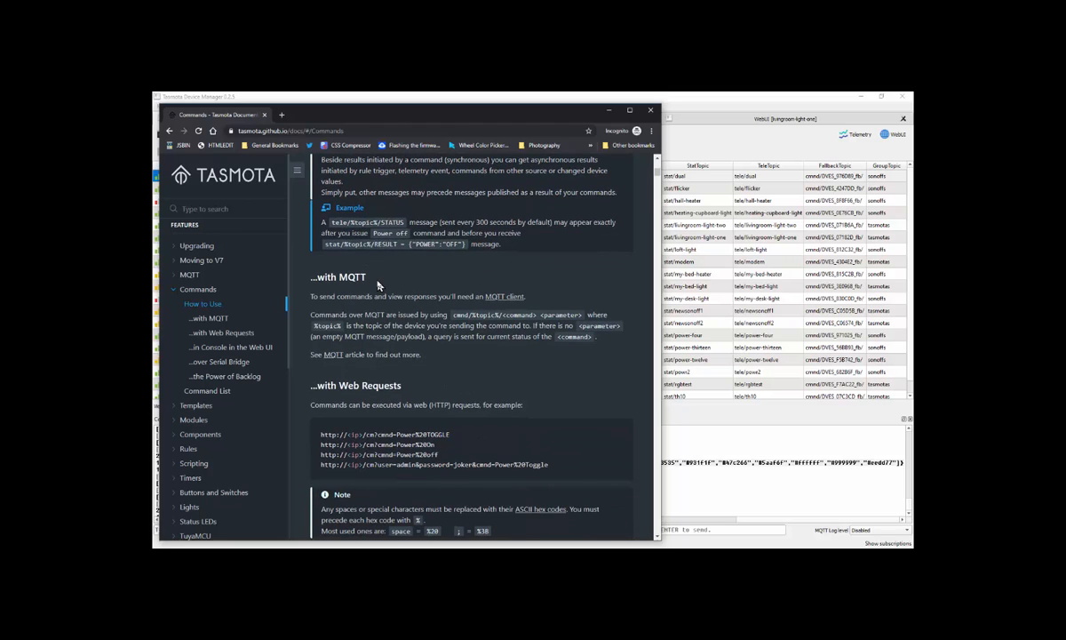
pyautogui.scroll(-3)
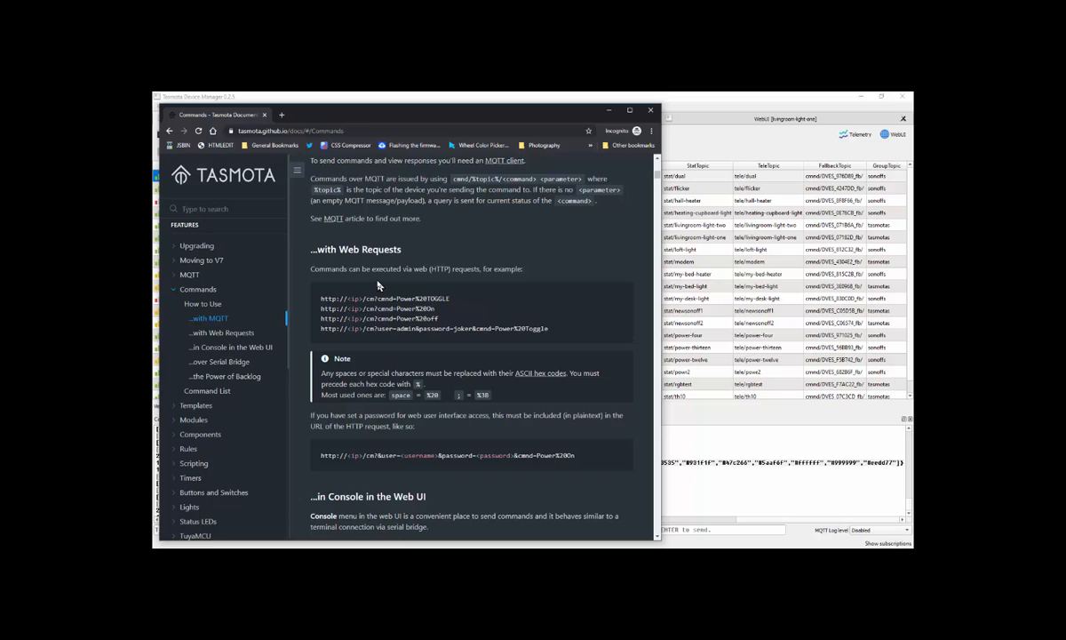
pyautogui.scroll(-3)
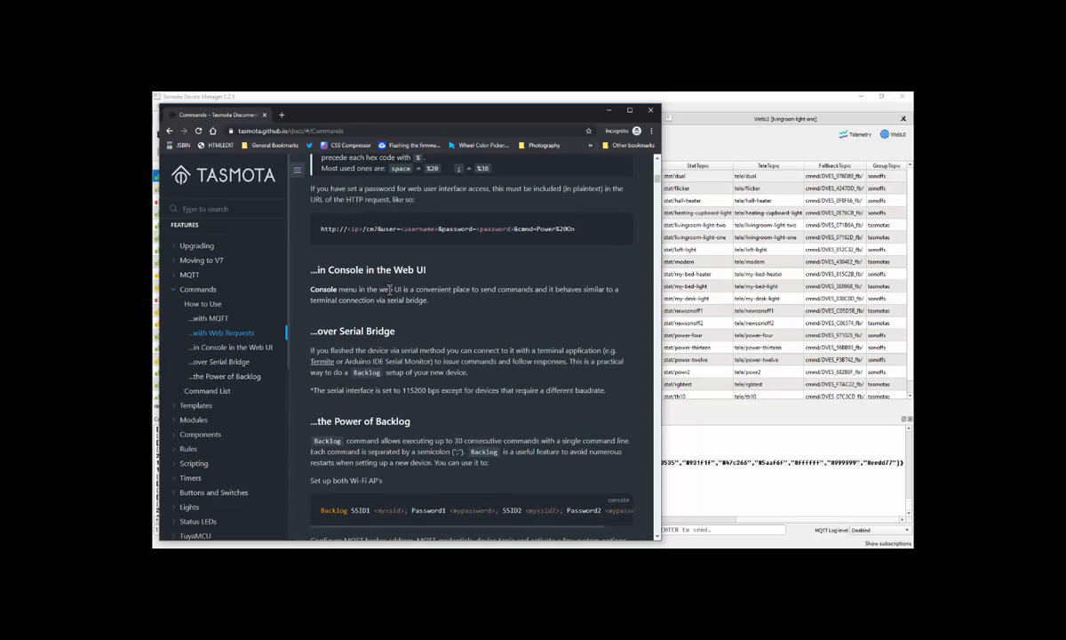
pyautogui.scroll(-3)
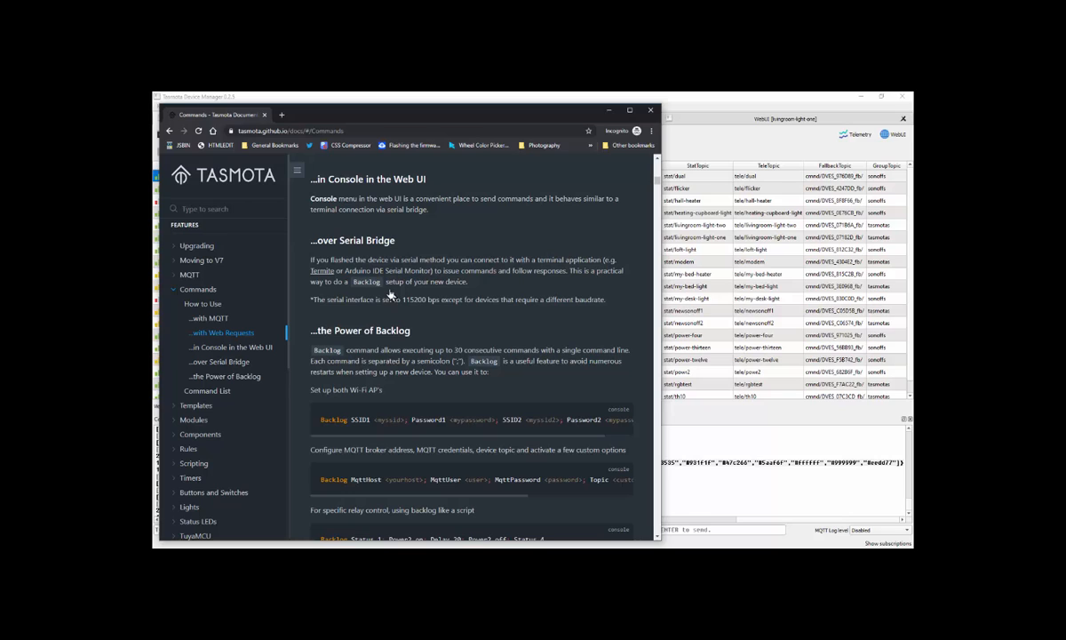
pyautogui.moveTo(396, 299)
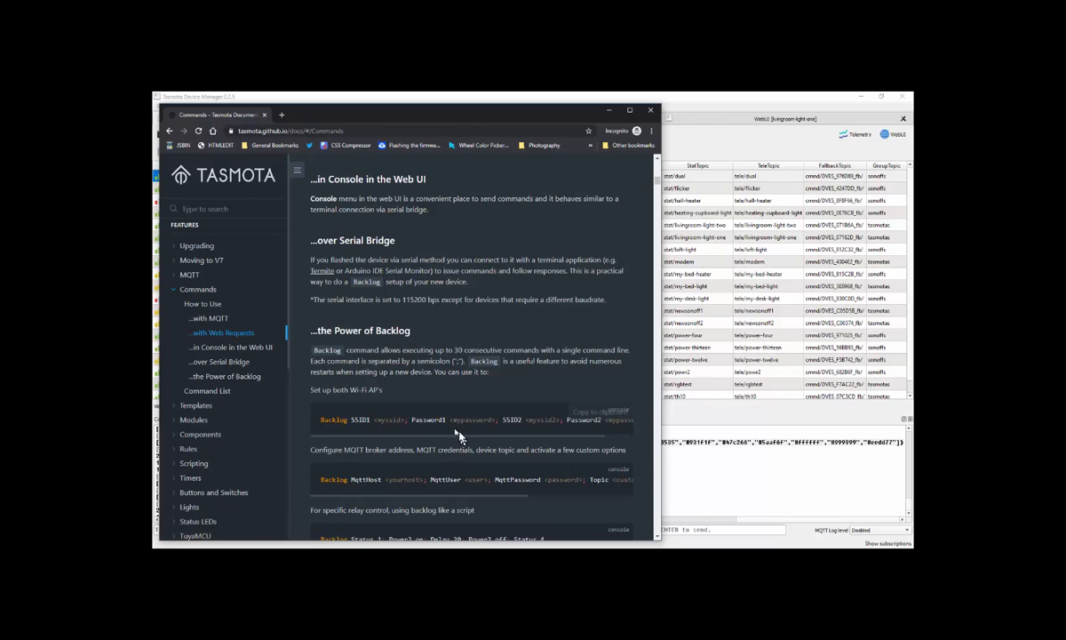
pyautogui.moveTo(453, 431)
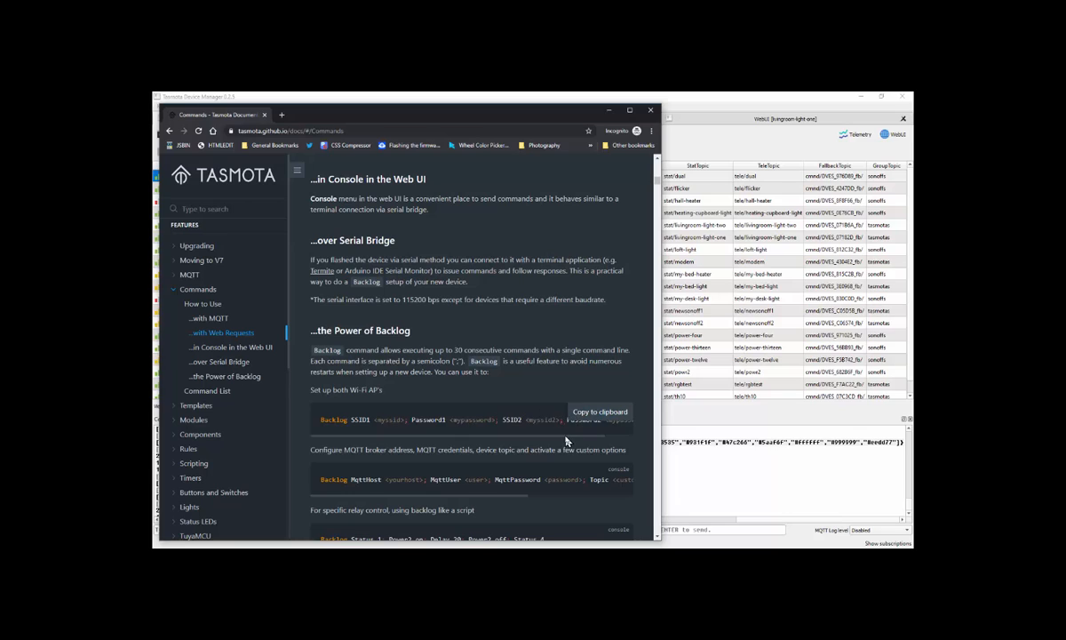
pyautogui.moveTo(587, 441)
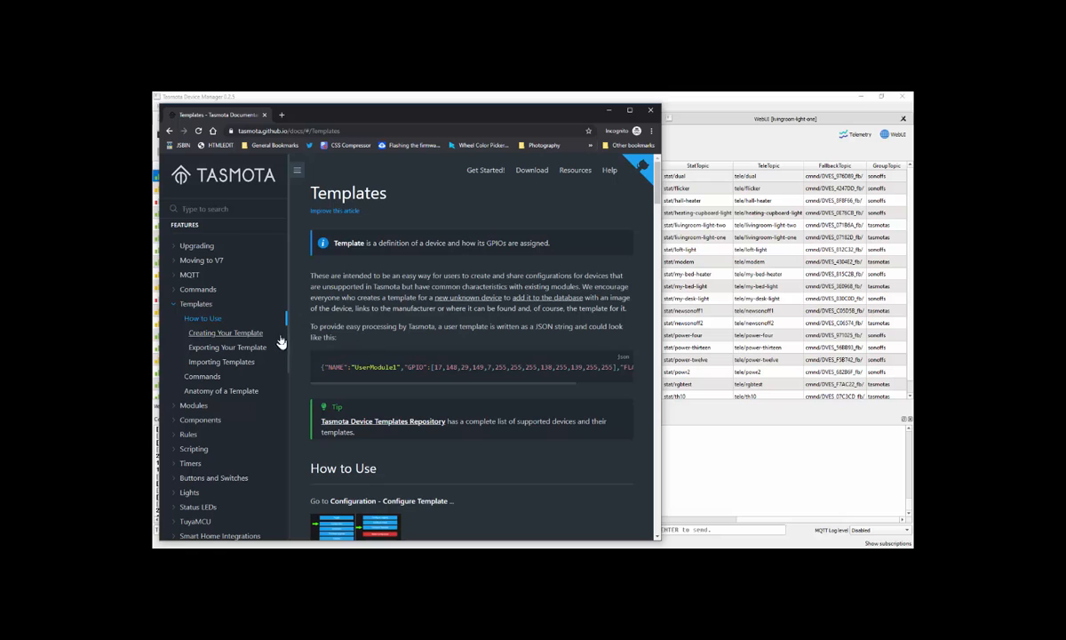
pyautogui.moveTo(400, 291)
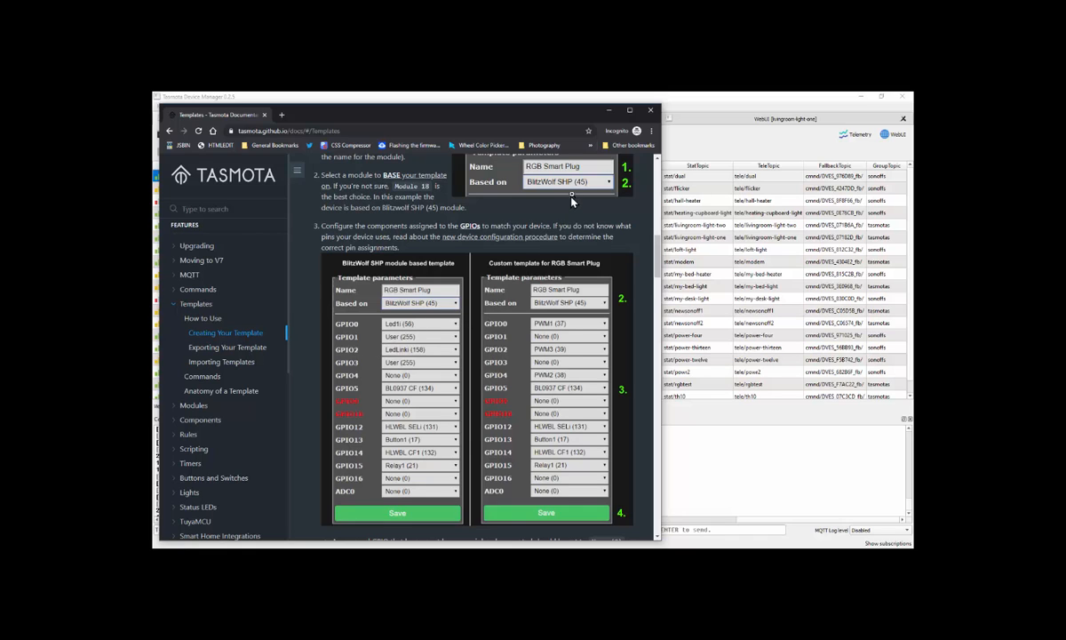
# Step: Scroll the Templates article to the BlitzWolf SHP versus RGB Smart Plug GPIO comparison
pyautogui.scroll(-3)
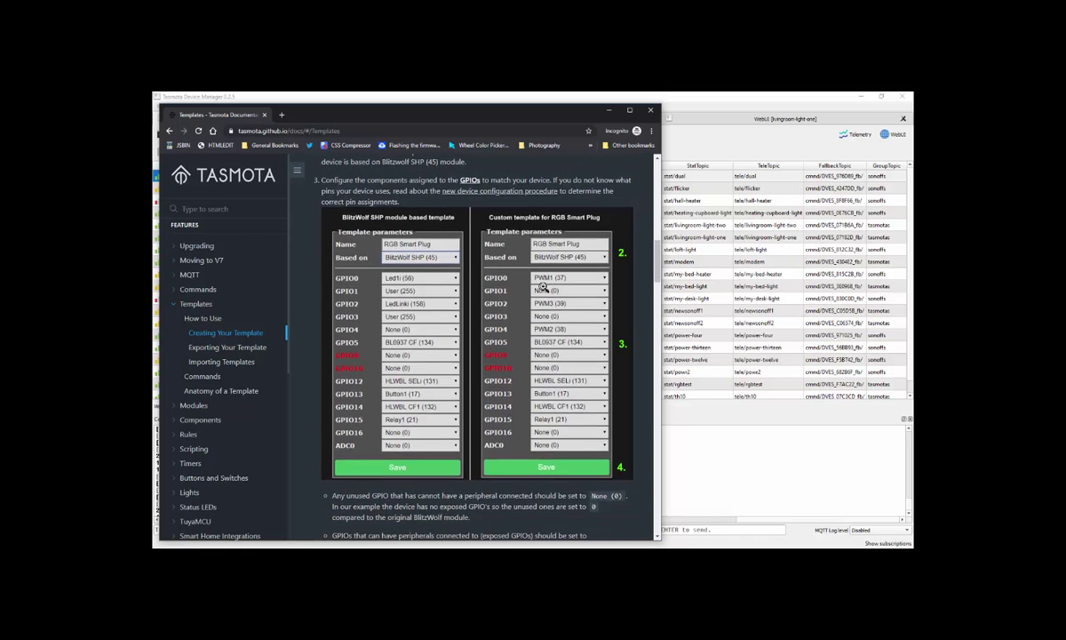
pyautogui.scroll(-3)
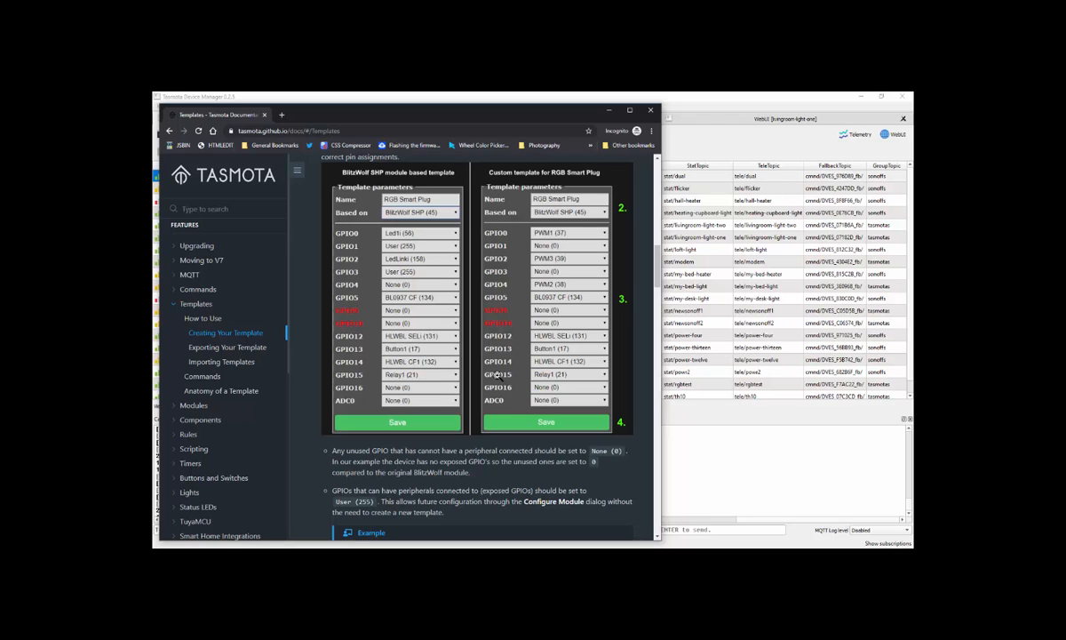
pyautogui.moveTo(431, 519)
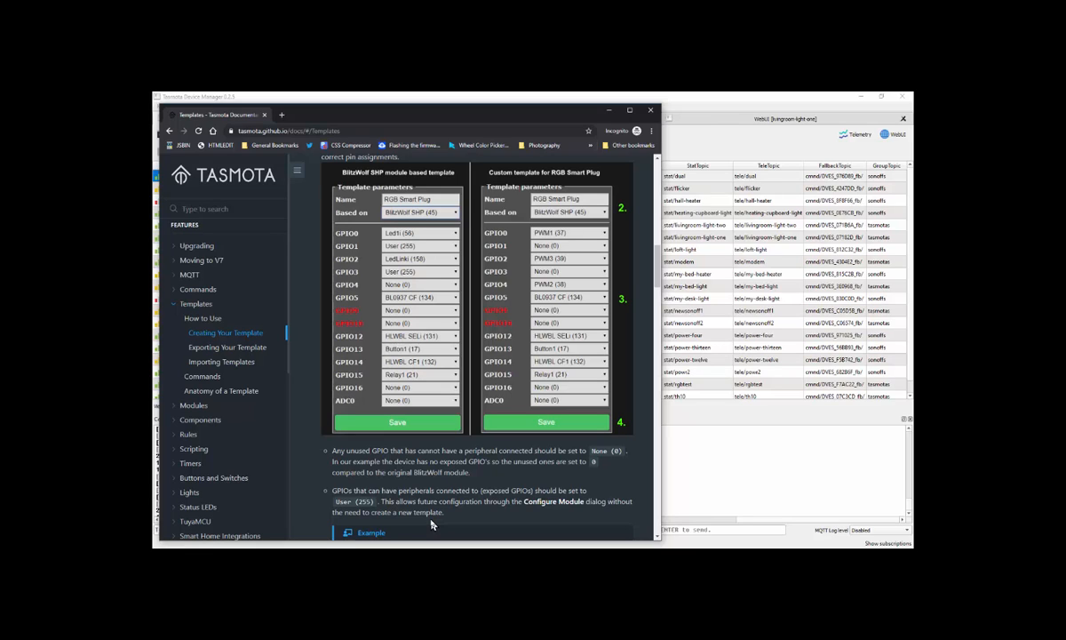
pyautogui.moveTo(569, 315)
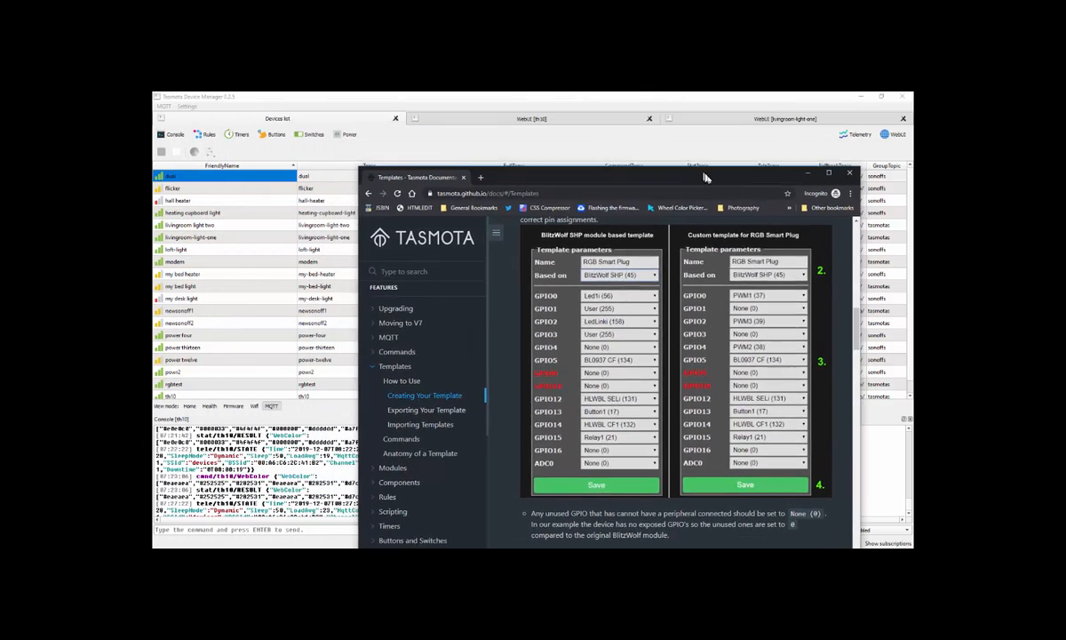
# Step: Open the Zigbee article and read its table of Zigbee concepts and Wi-Fi equivalents
pyautogui.moveTo(706, 175); pyautogui.dragTo(661, 157)
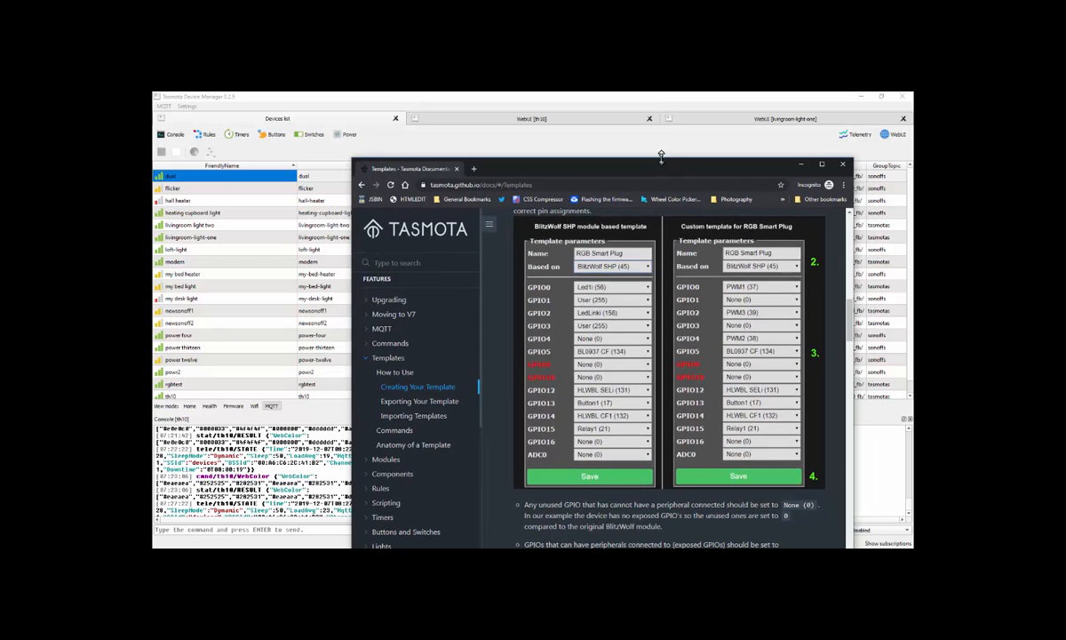
pyautogui.scroll(-3)
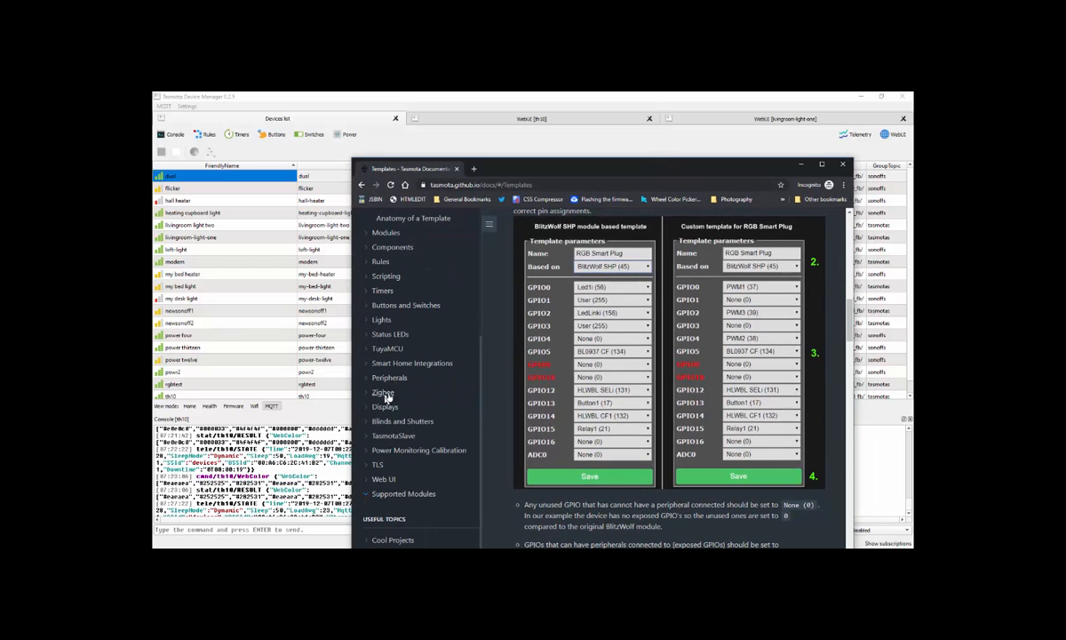
pyautogui.click(382, 393)
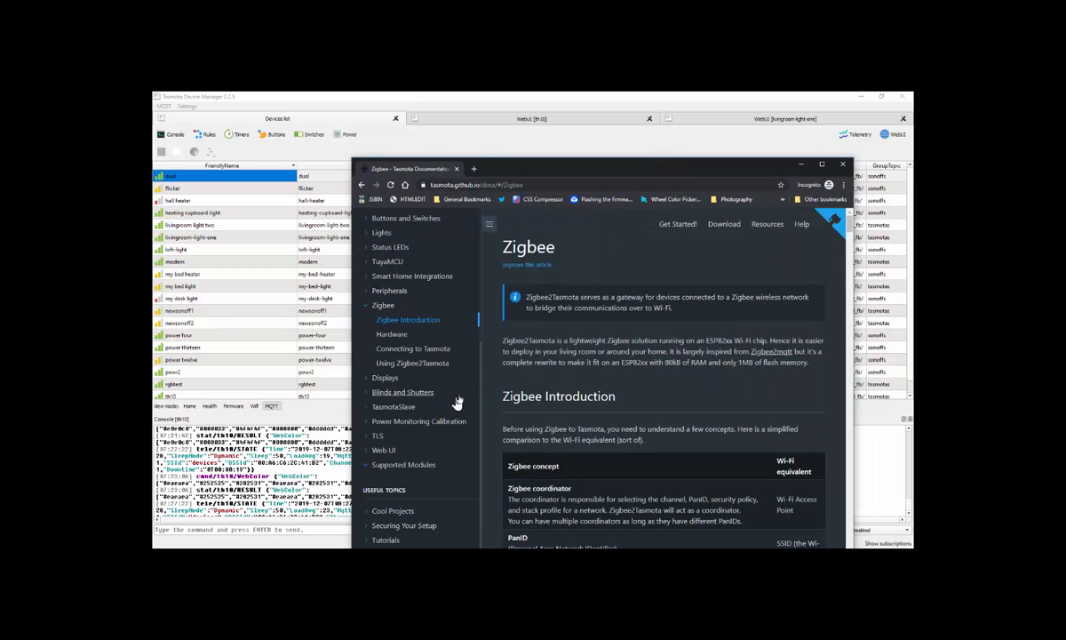
pyautogui.scroll(-3)
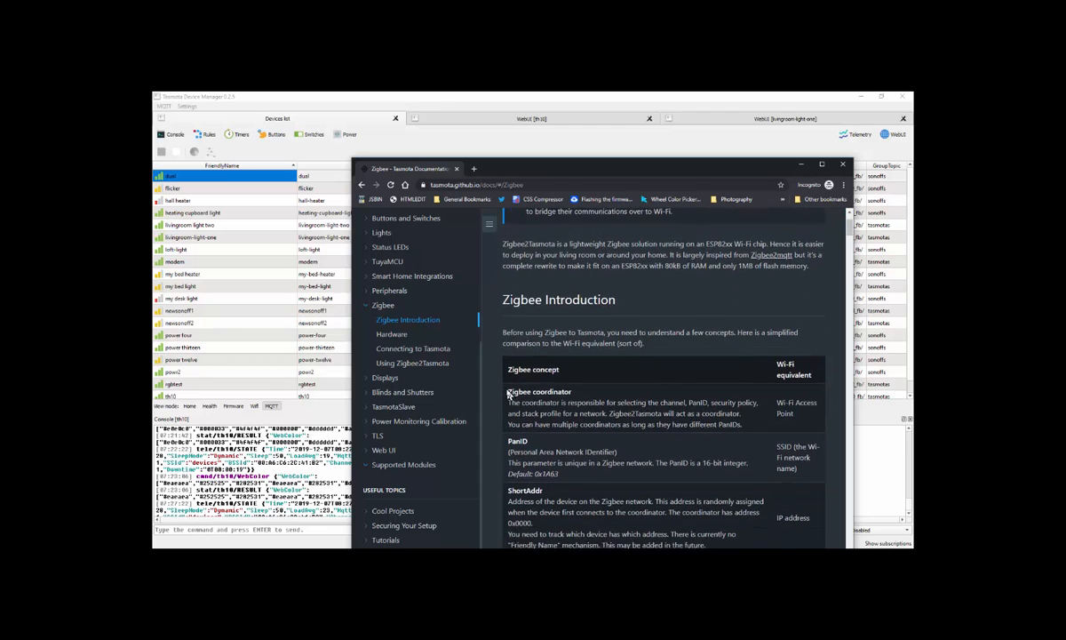
pyautogui.scroll(-3)
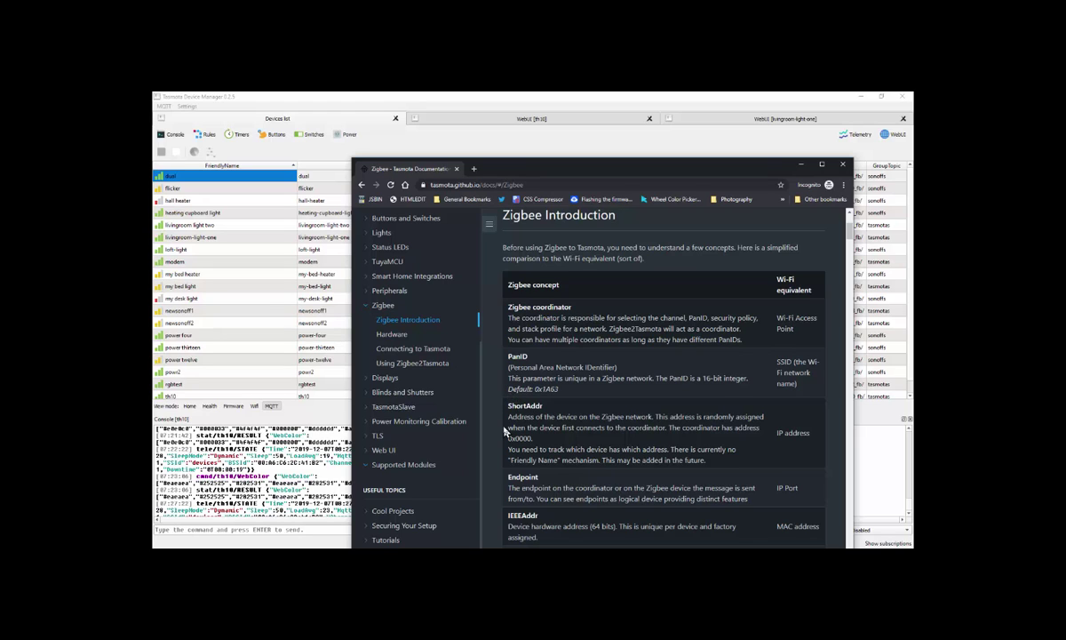
pyautogui.scroll(-3)
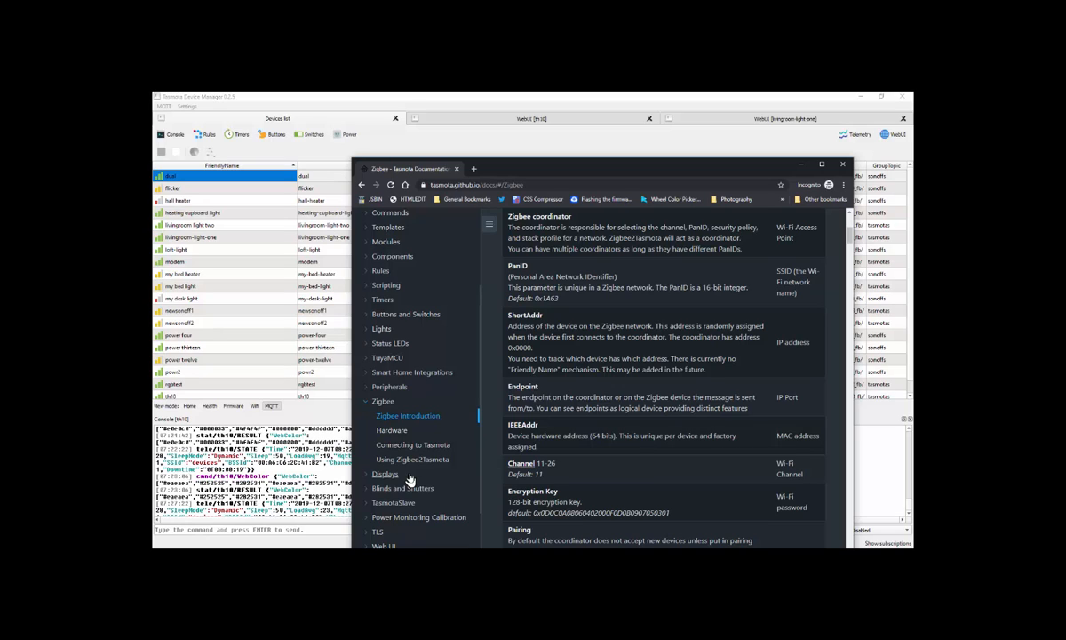
pyautogui.moveTo(477, 421)
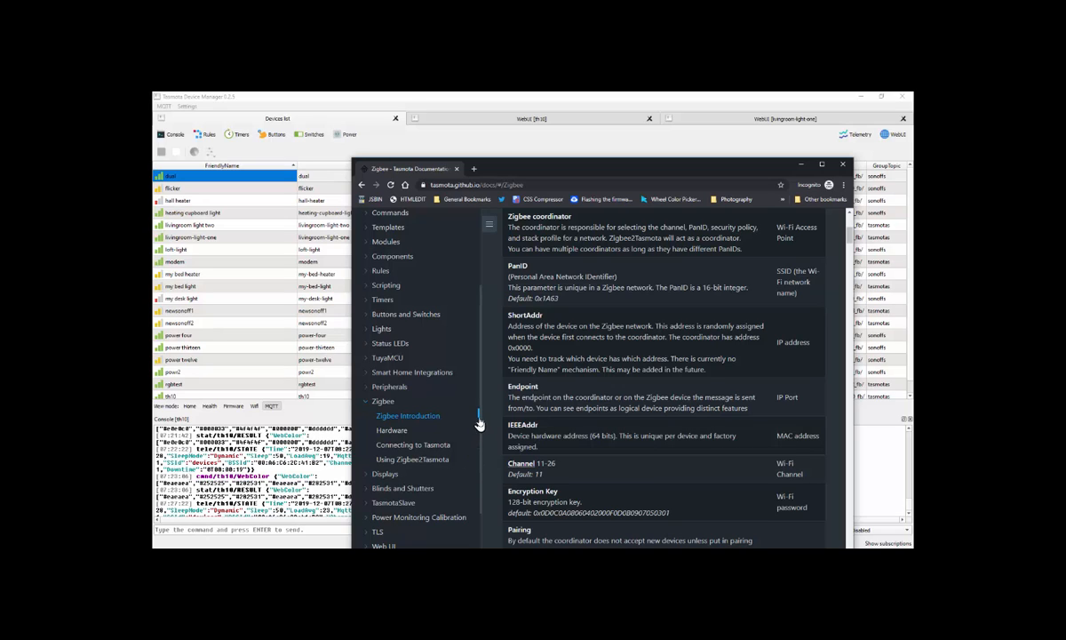
# Step: Open the Displays article and jump to its Hardware Connections section for I2C, SPI and e-paper
pyautogui.click(385, 415)
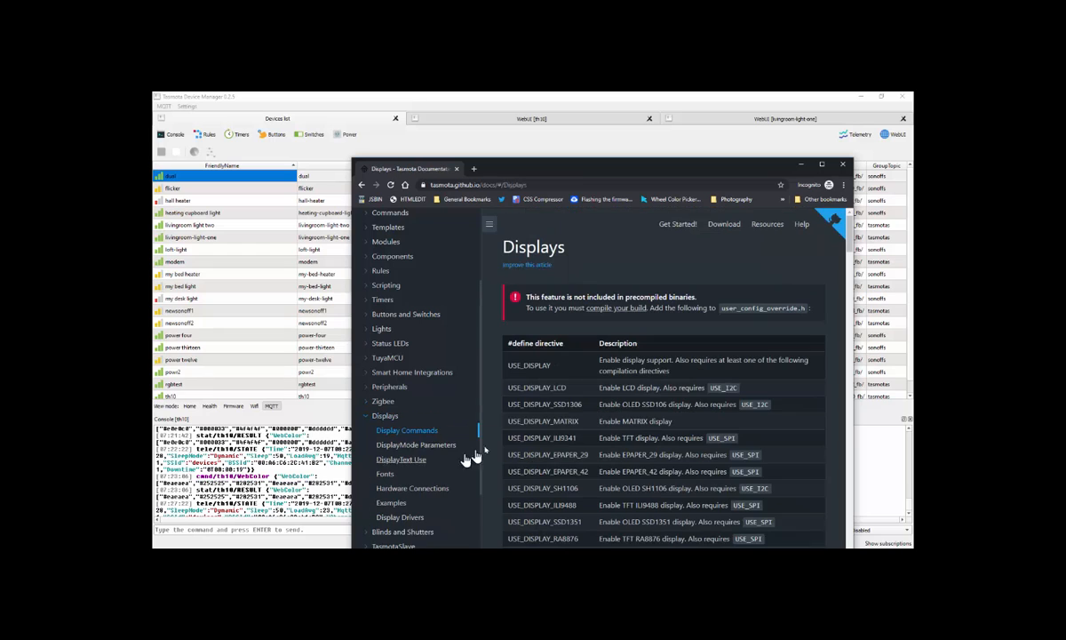
pyautogui.scroll(-3)
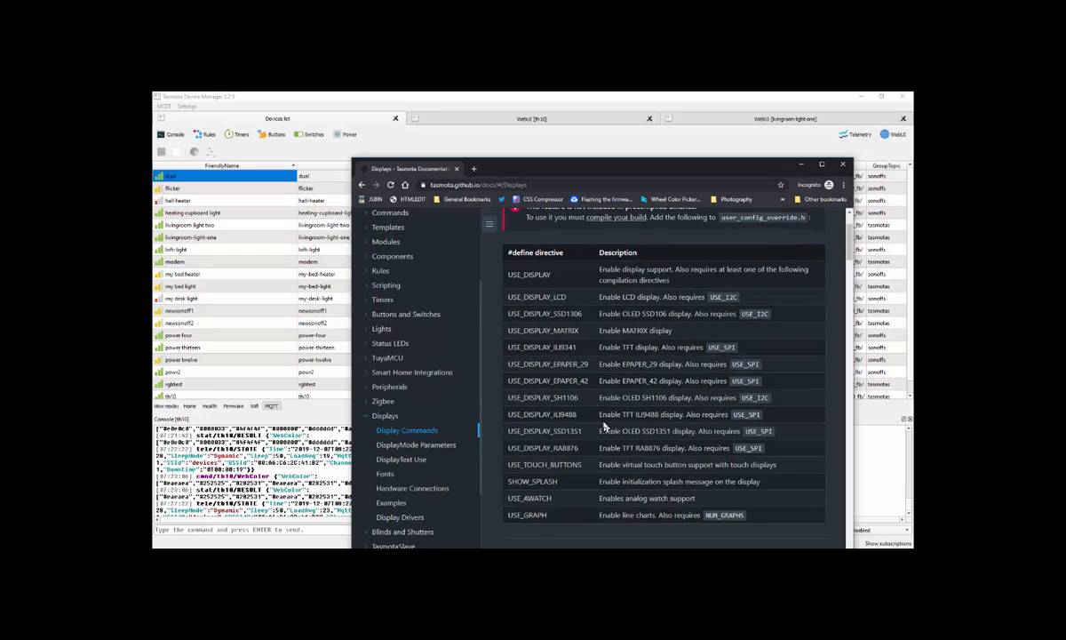
pyautogui.scroll(-3)
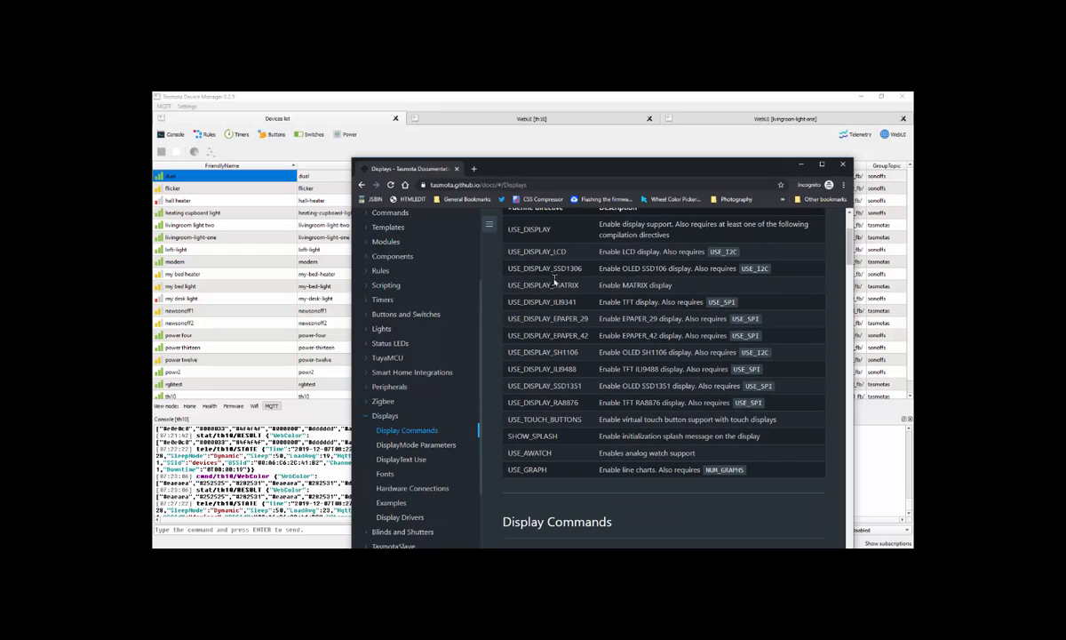
pyautogui.moveTo(587, 274)
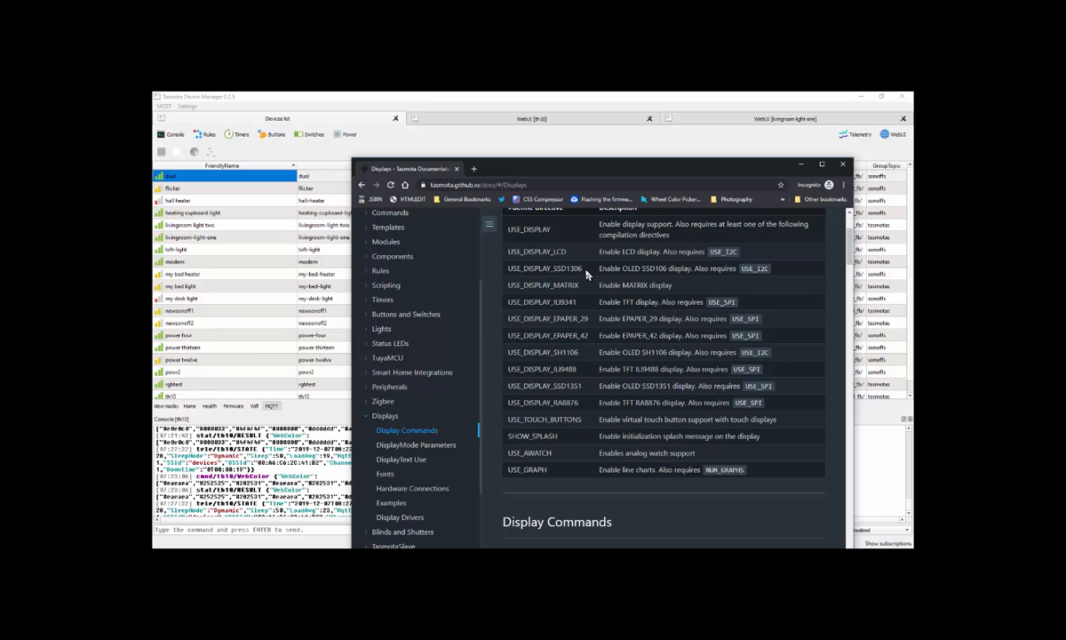
pyautogui.click(413, 487)
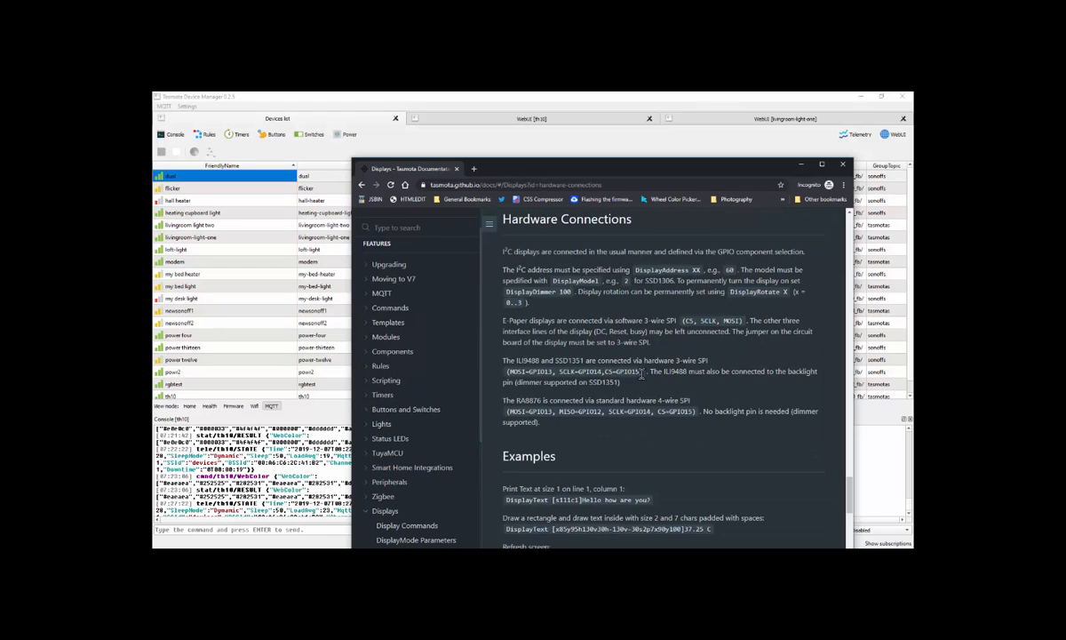
pyautogui.moveTo(629, 393)
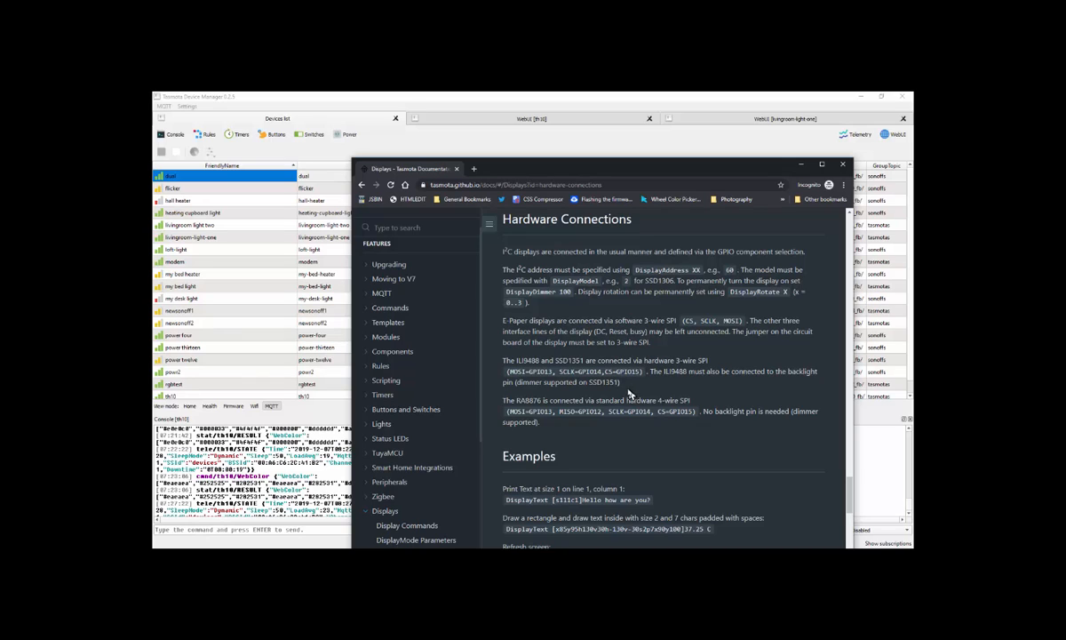
pyautogui.moveTo(706, 251)
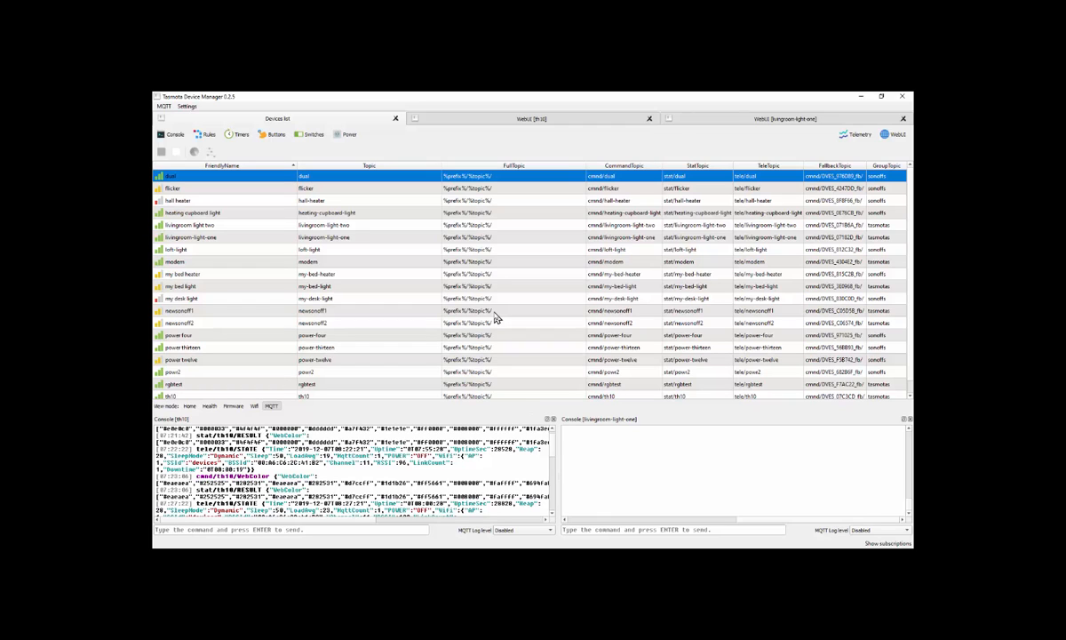
# Step: Switch the device list to the Firmware view, revealing th10 on an older version
pyautogui.click(233, 406)
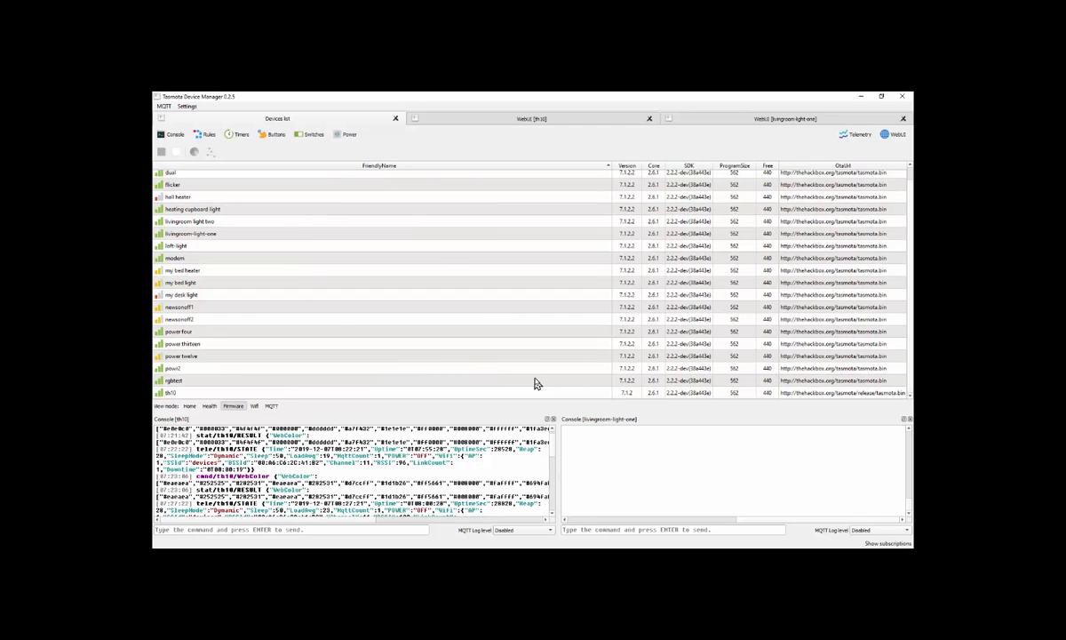
pyautogui.moveTo(631, 386)
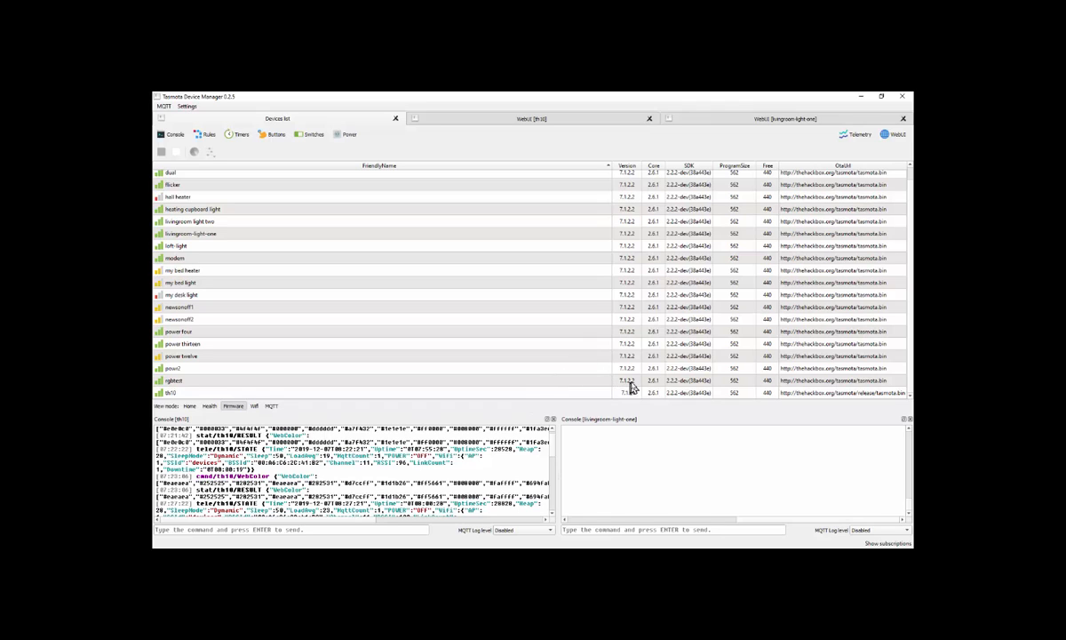
pyautogui.moveTo(465, 403)
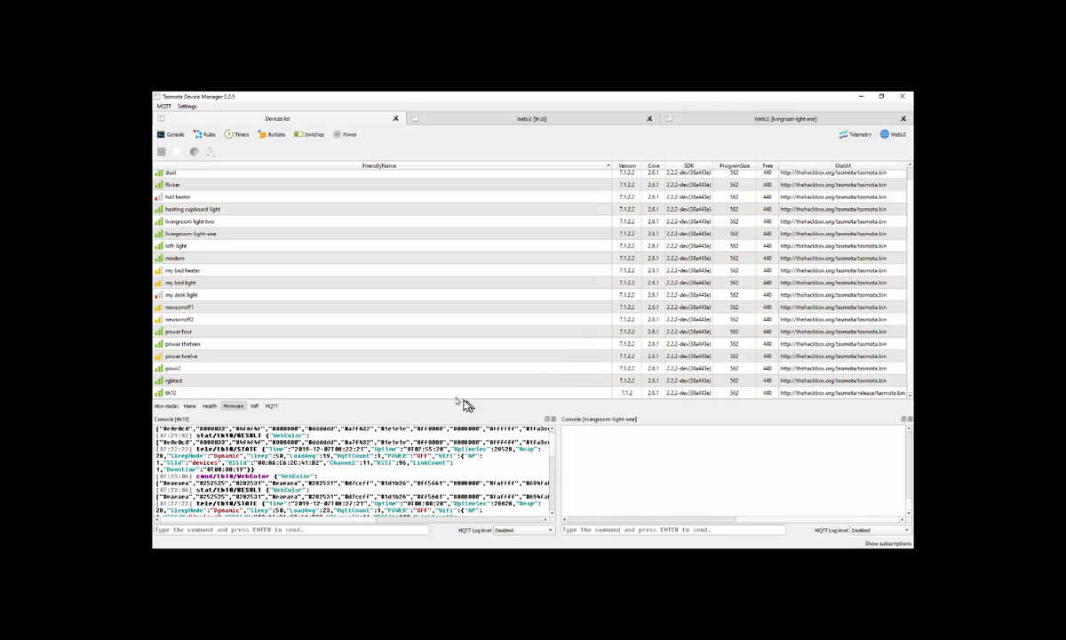
pyautogui.moveTo(423, 397)
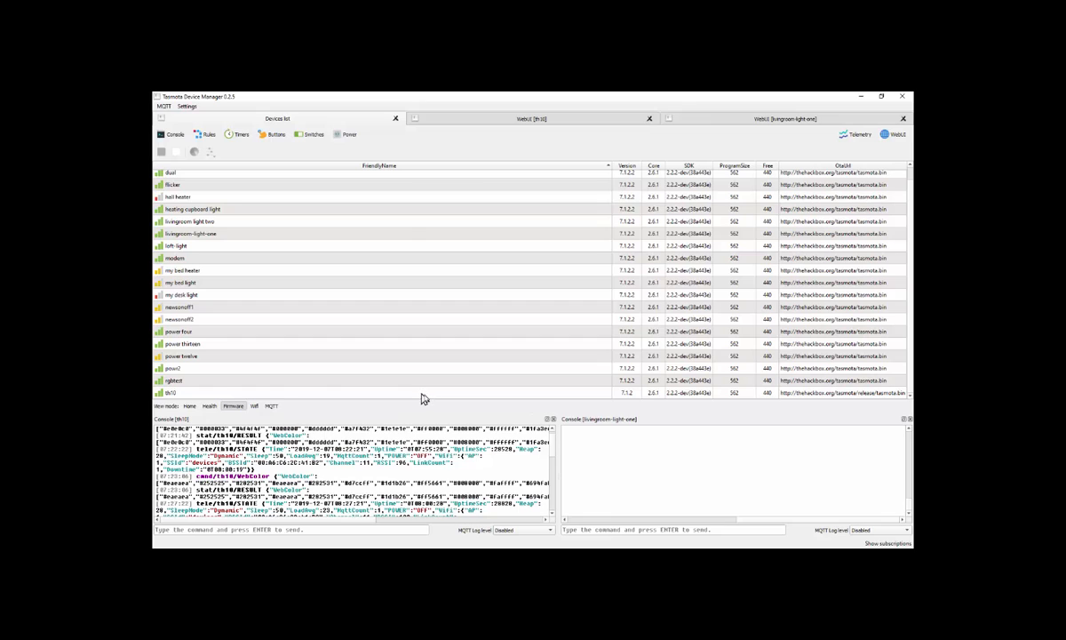
pyautogui.moveTo(627, 402)
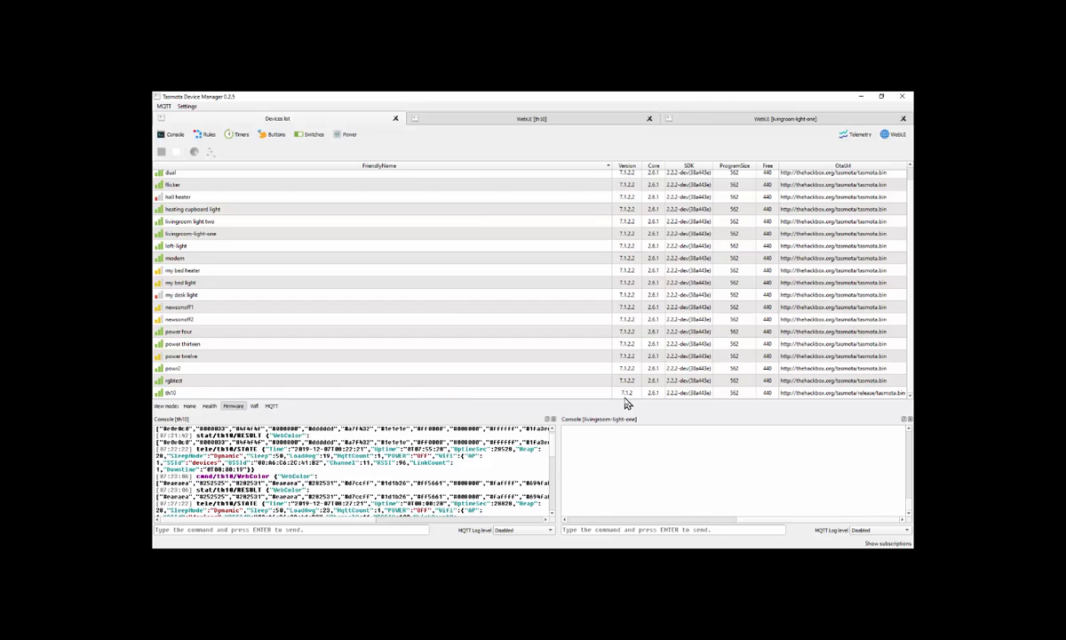
pyautogui.moveTo(566, 410)
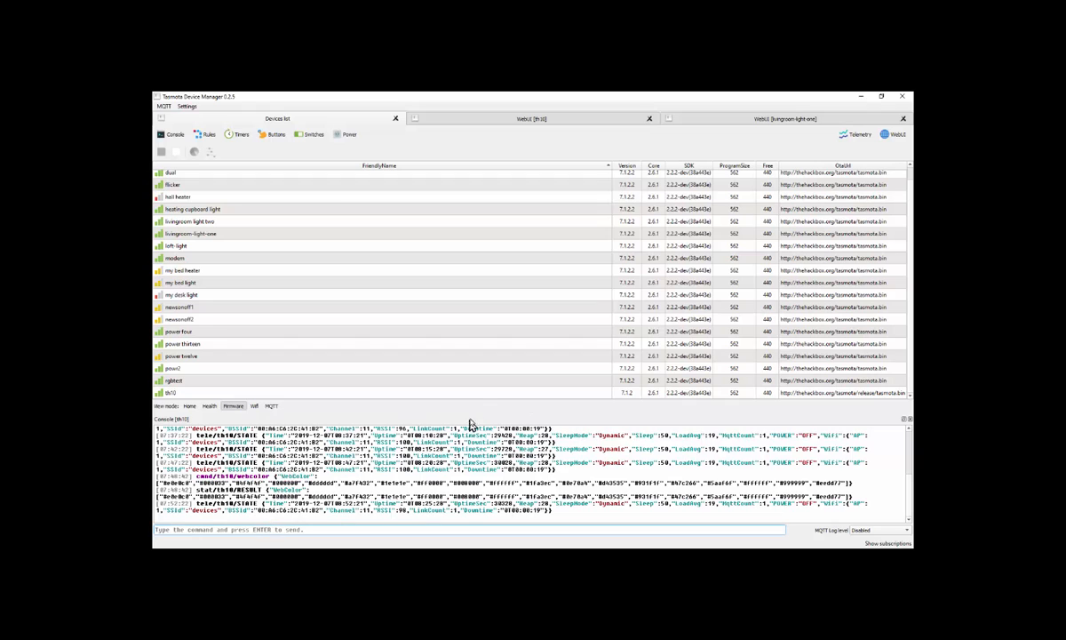
pyautogui.moveTo(353, 408)
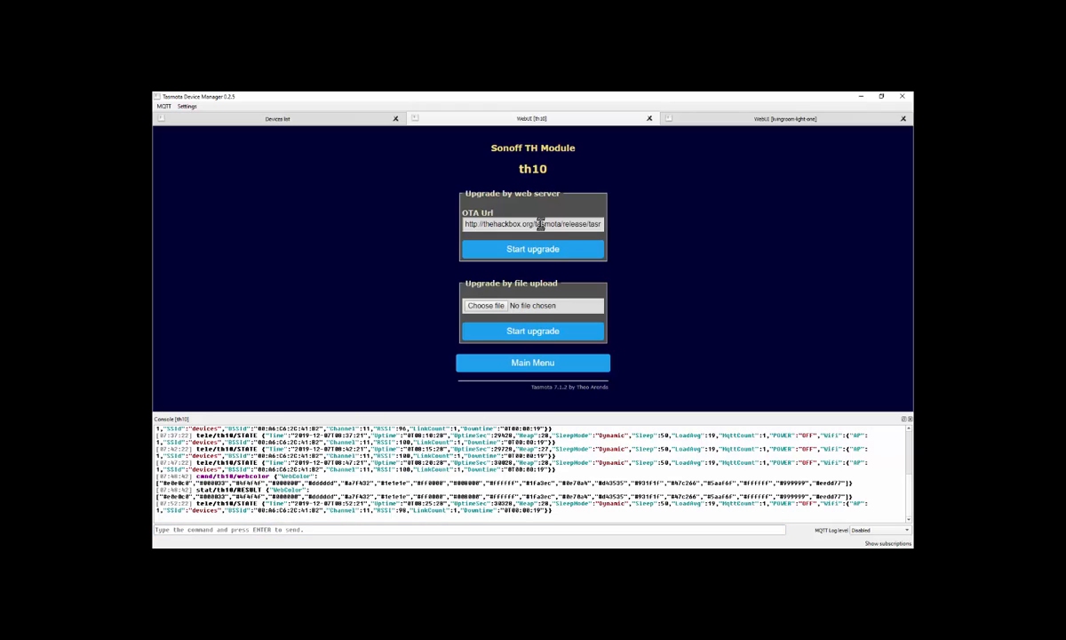
# Step: Edit th10's OTA Url to drop 'release/' and start the firmware upgrade
pyautogui.doubleClick(576, 224)
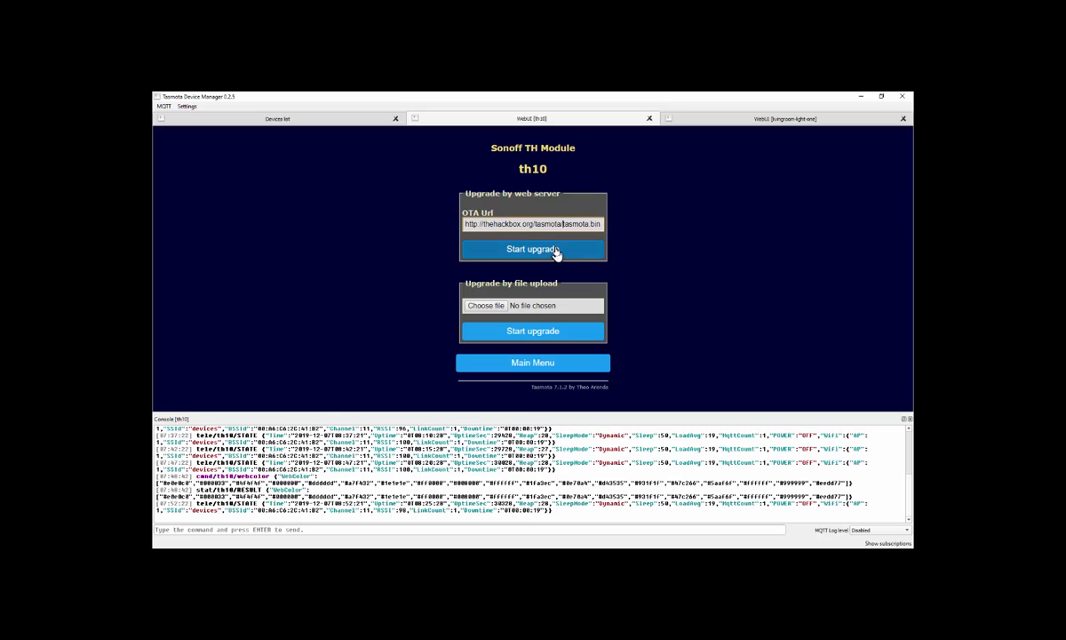
pyautogui.moveTo(537, 418)
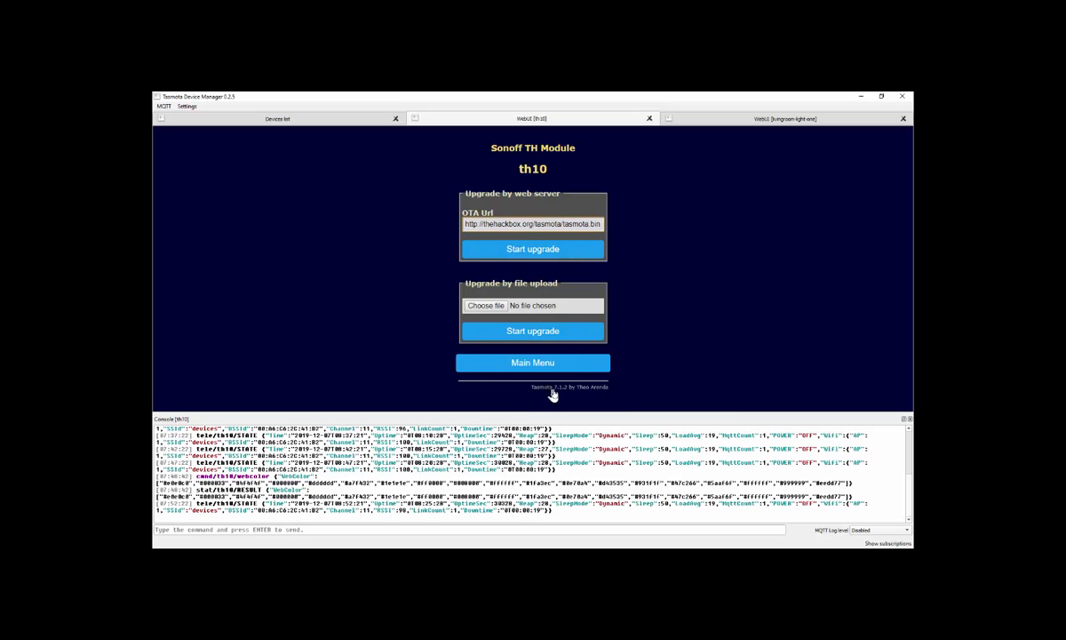
pyautogui.moveTo(564, 356)
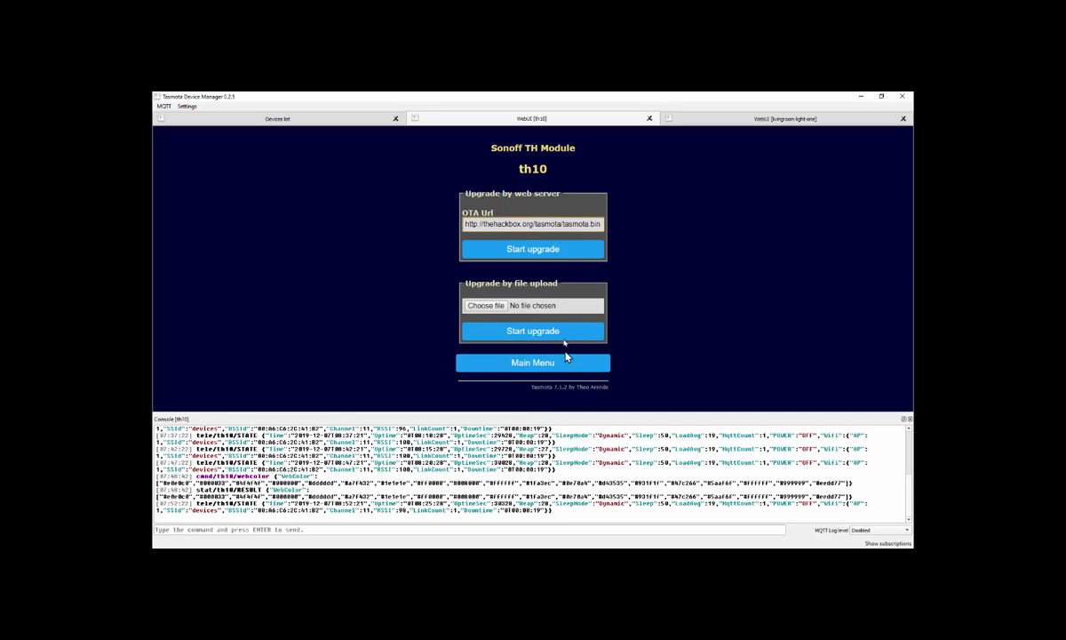
pyautogui.click(533, 248)
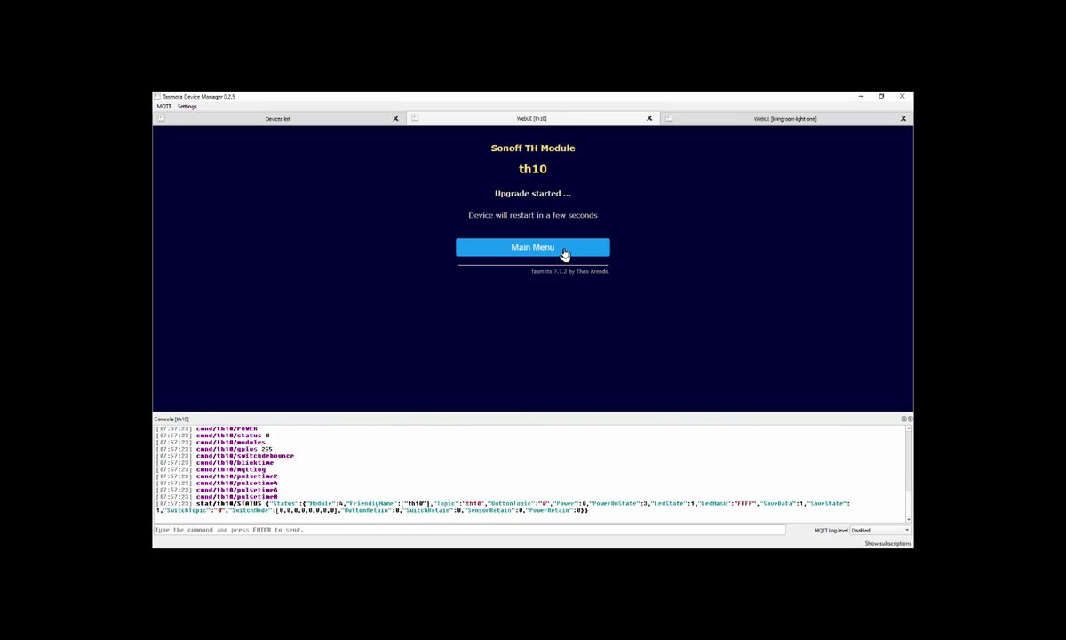
# Step: Go back to th10's Main Menu while it restarts after upgrading
pyautogui.click(532, 247)
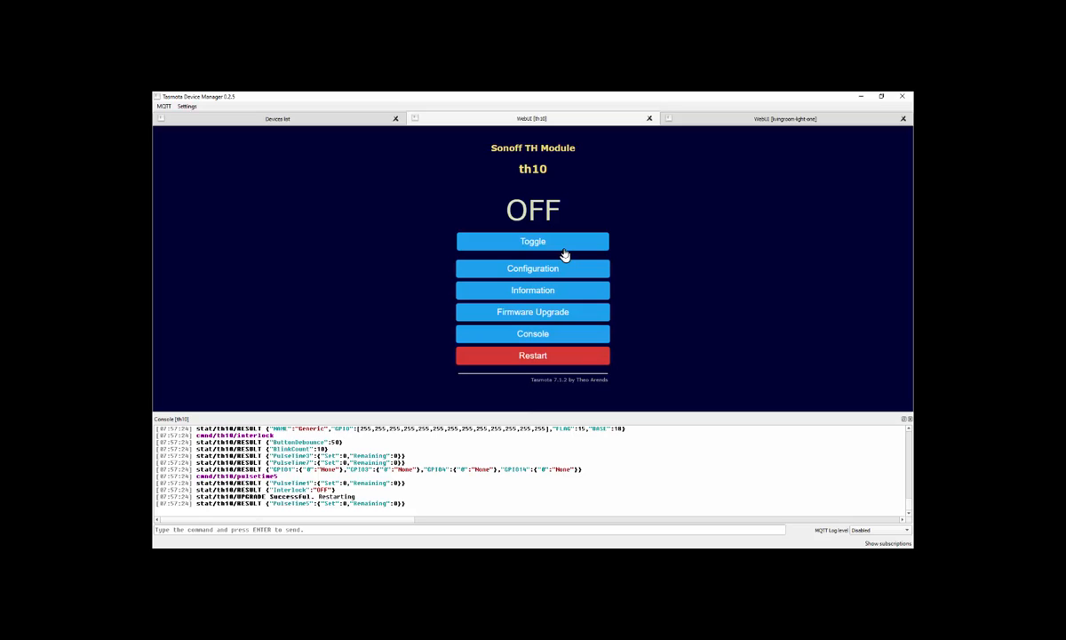
pyautogui.moveTo(361, 264)
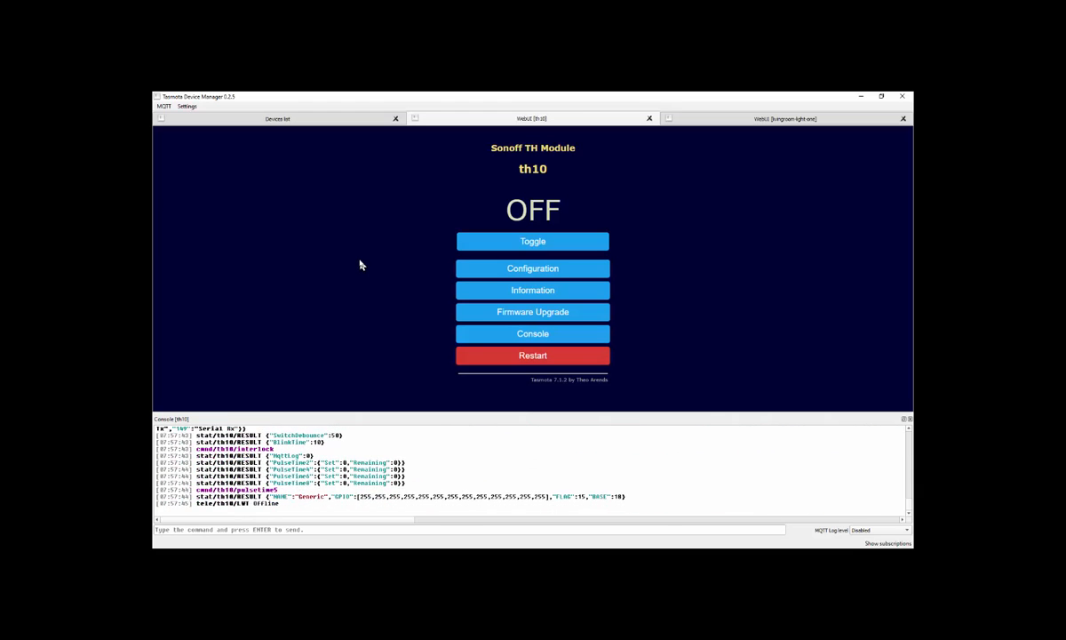
pyautogui.moveTo(551, 384)
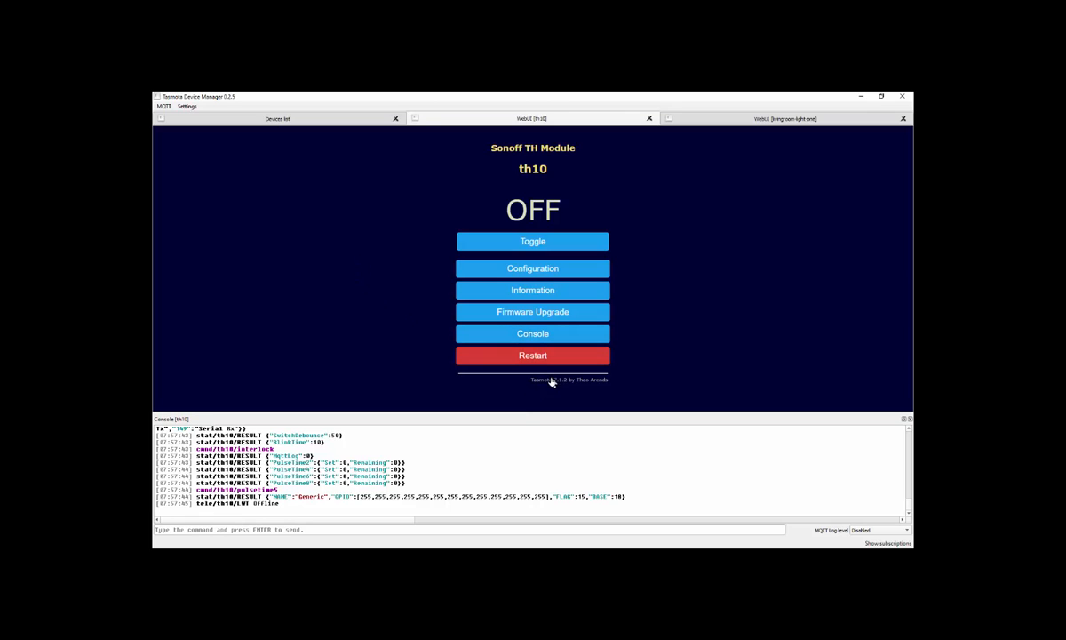
pyautogui.moveTo(566, 384)
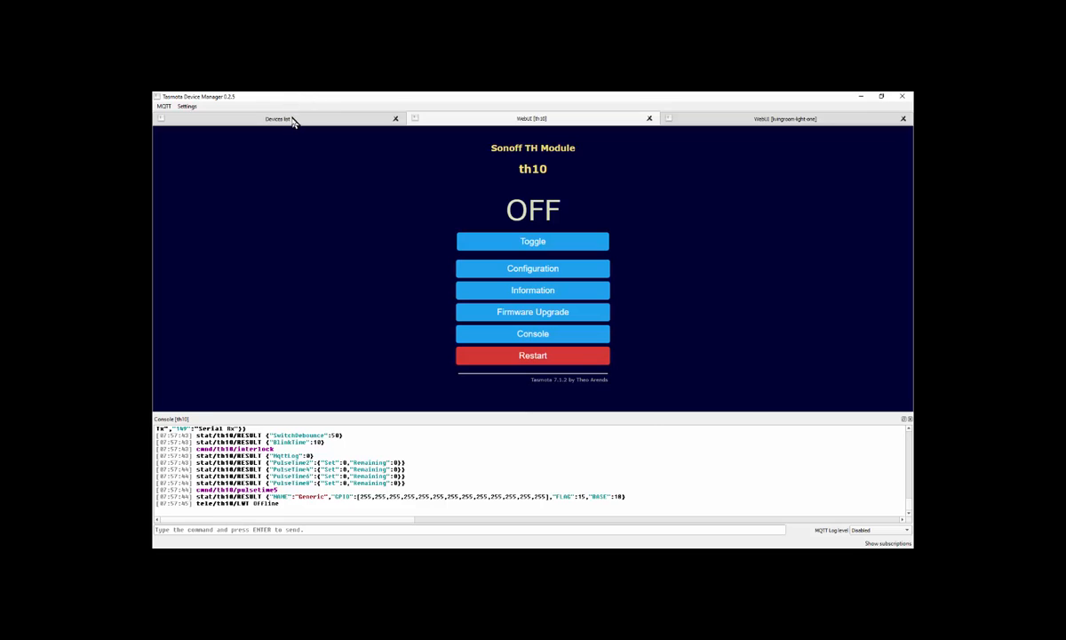
# Step: Check the Devices list to confirm th10 now runs firmware 7.1.2.2
pyautogui.click(278, 118)
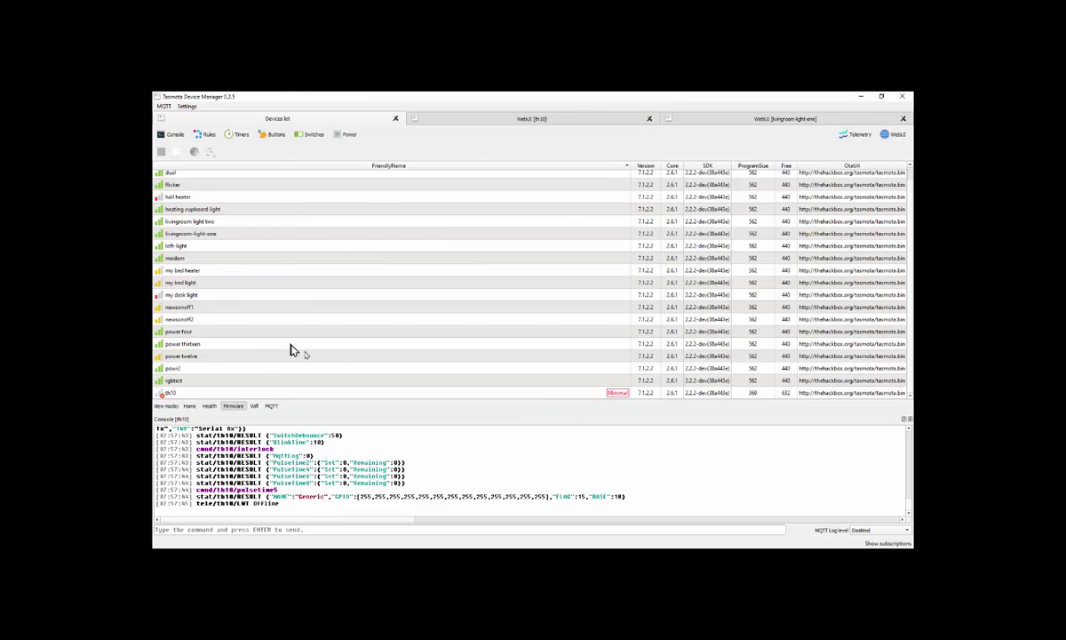
pyautogui.moveTo(621, 400)
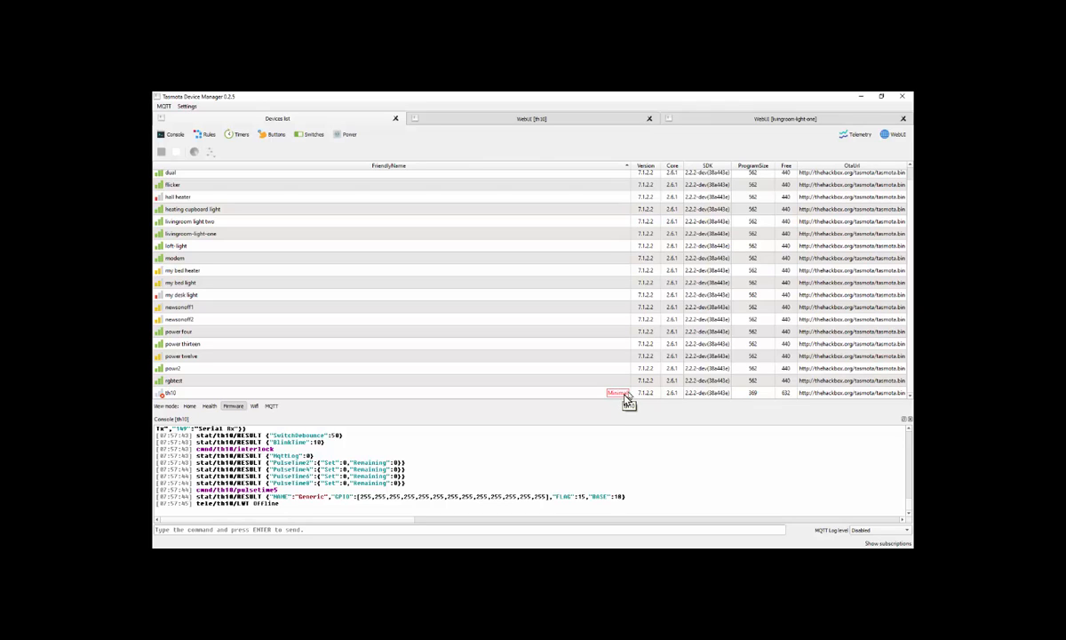
pyautogui.moveTo(502, 138)
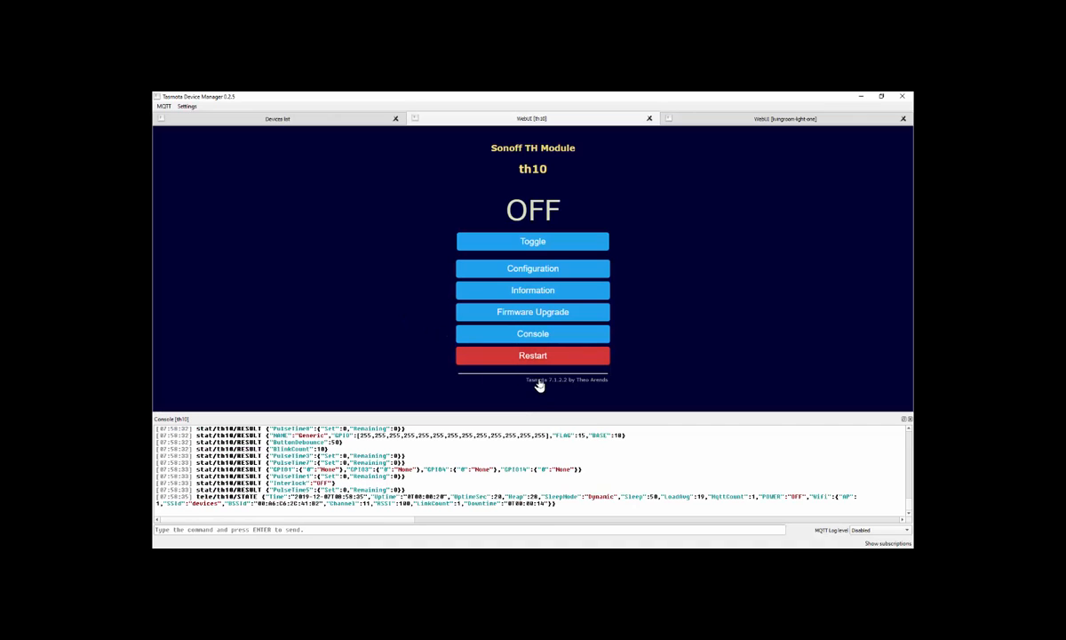
pyautogui.moveTo(361, 239)
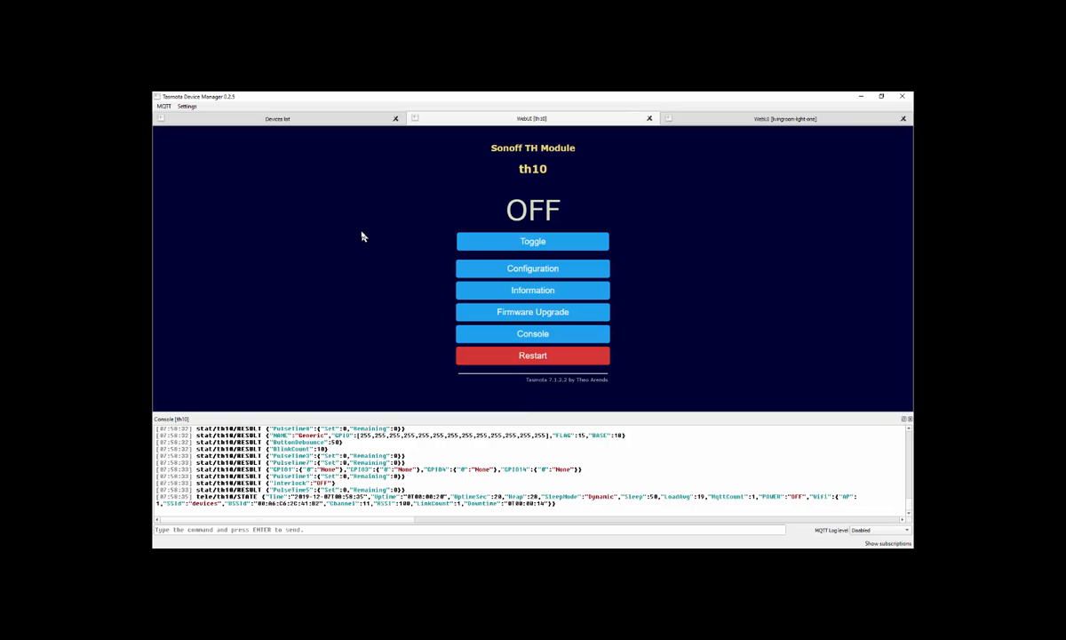
pyautogui.click(277, 118)
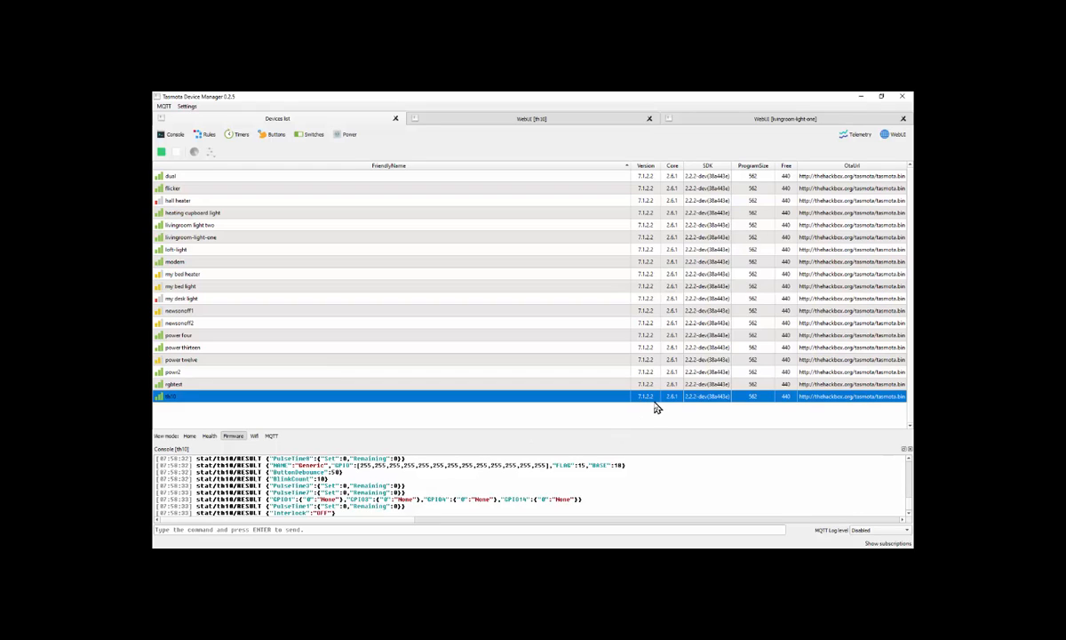
pyautogui.moveTo(571, 161)
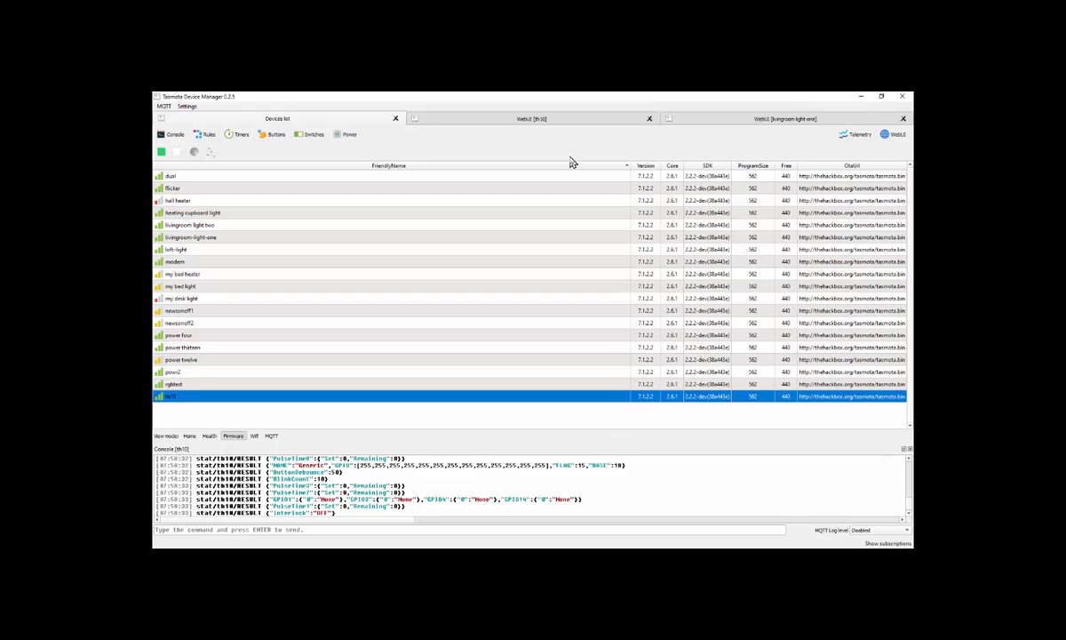
pyautogui.moveTo(504, 305)
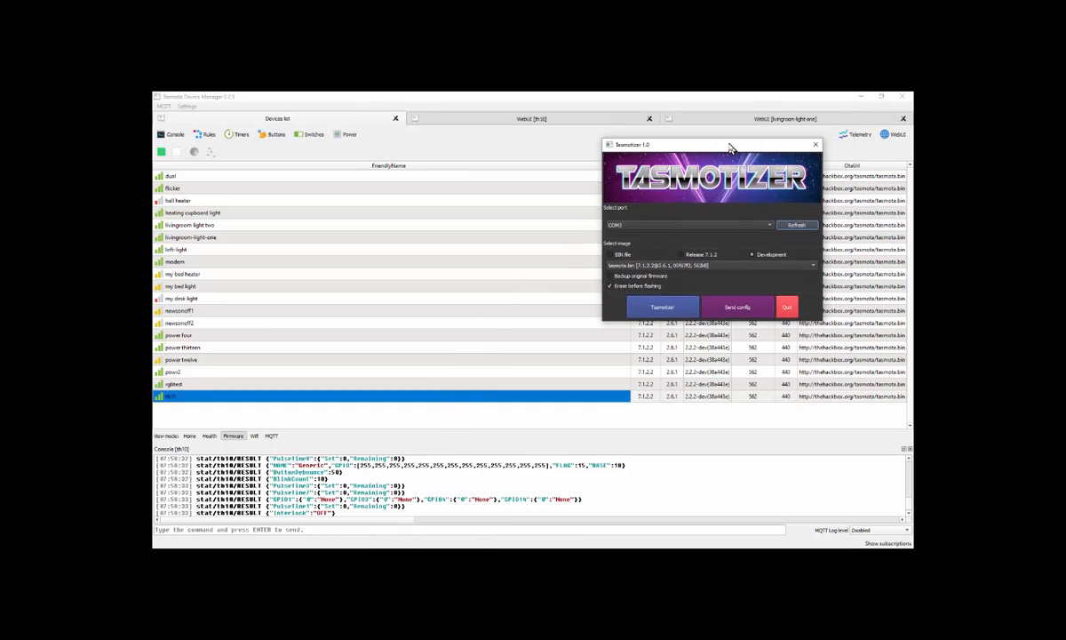
# Step: Move the Tasmotizer window toward the centre, over the device list
pyautogui.moveTo(711, 144); pyautogui.dragTo(538, 157)
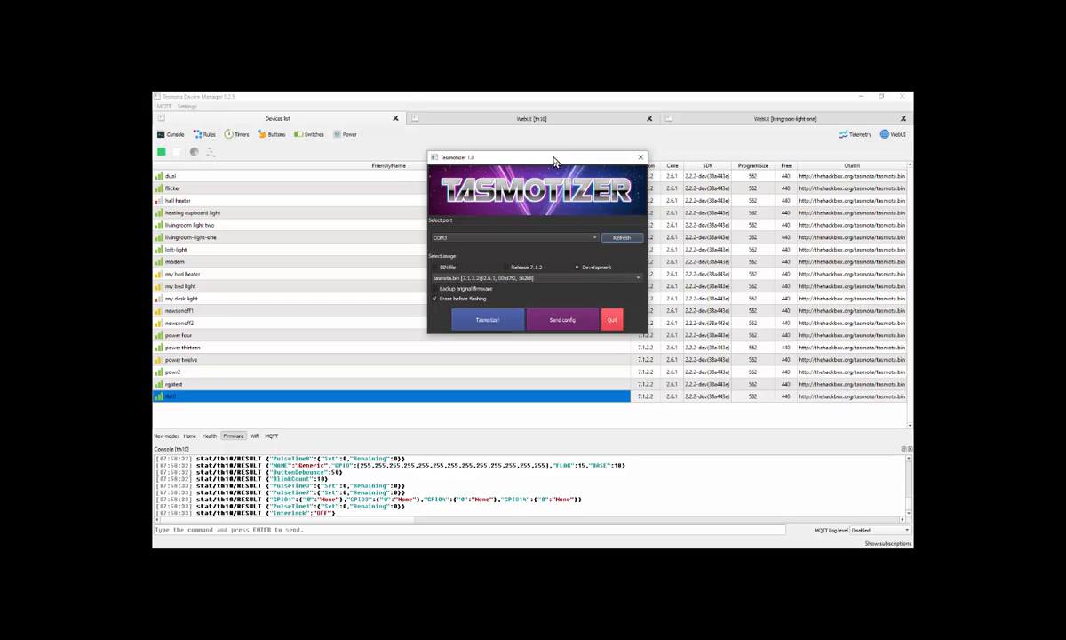
pyautogui.moveTo(626, 169)
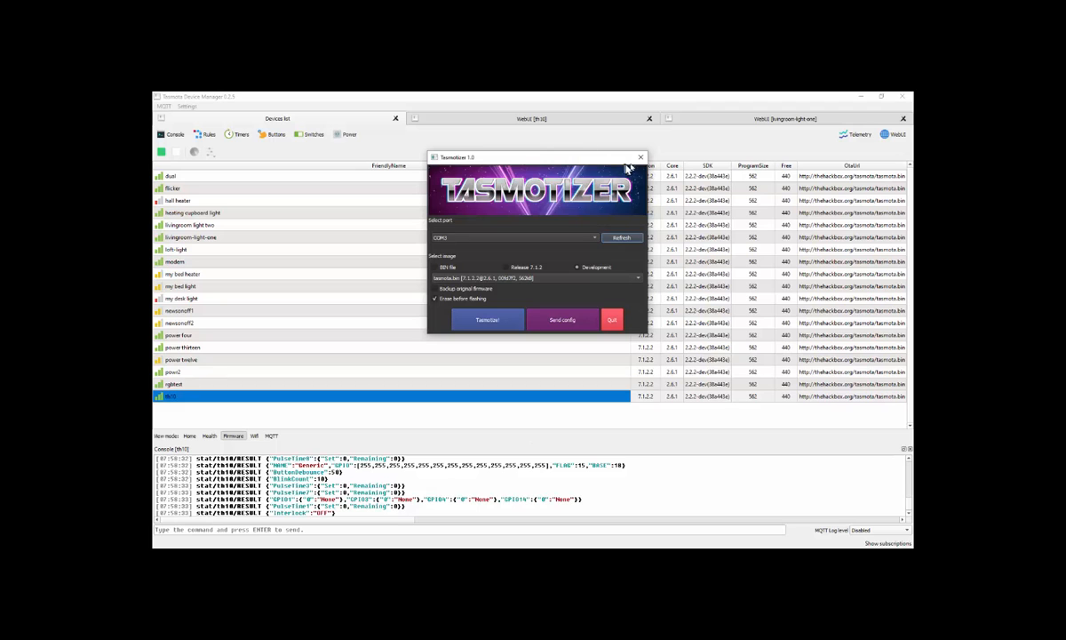